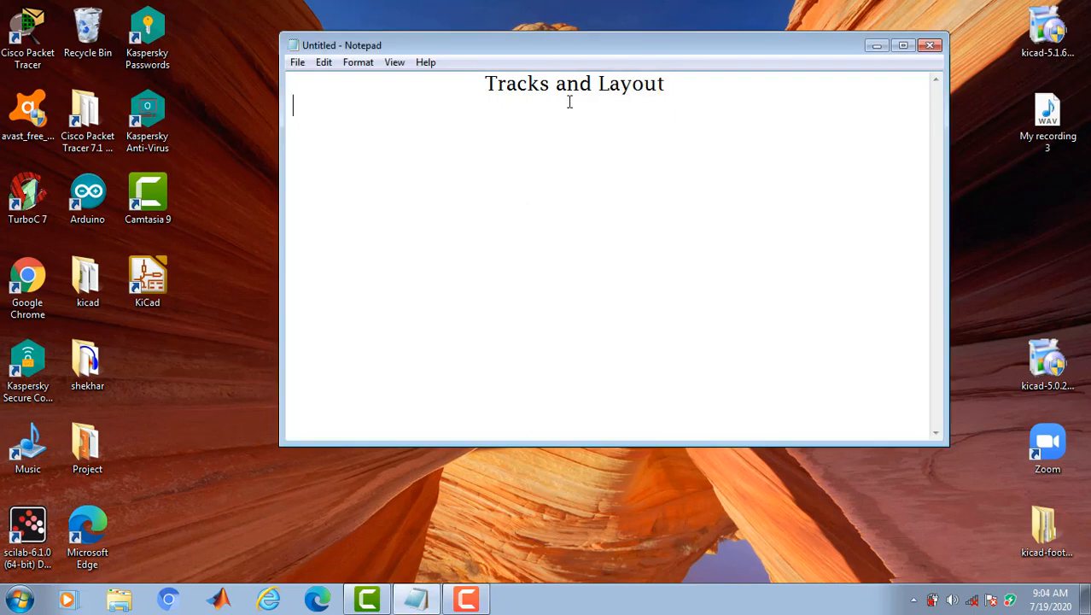
{"action": "mouse_move", "coordinate": [481, 116]}
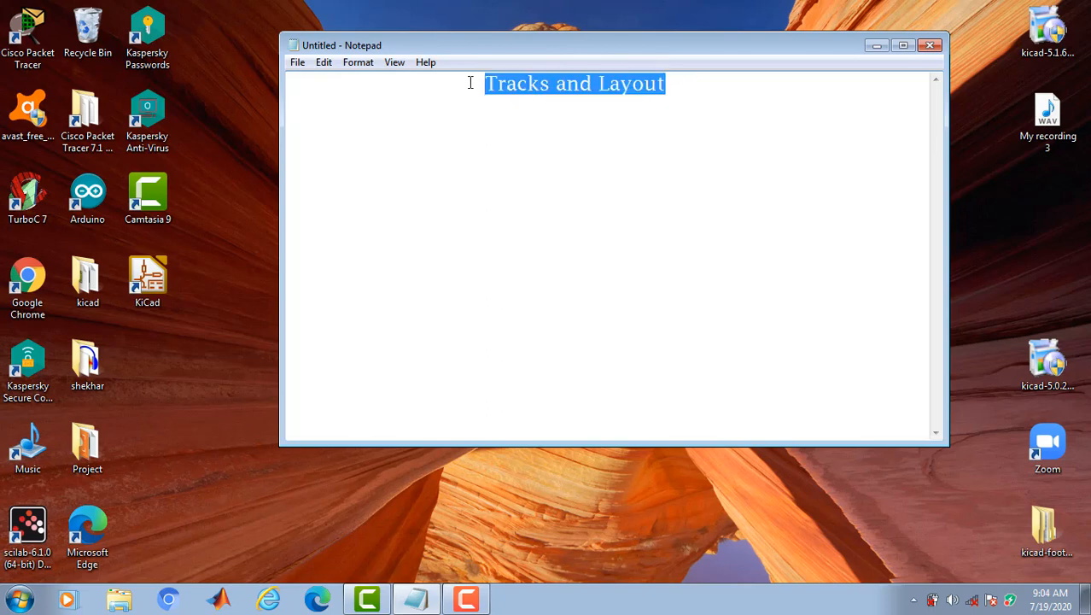
- Replace the old heading with 'Schematic design - footprint -'
{"action": "key", "text": "Delete"}
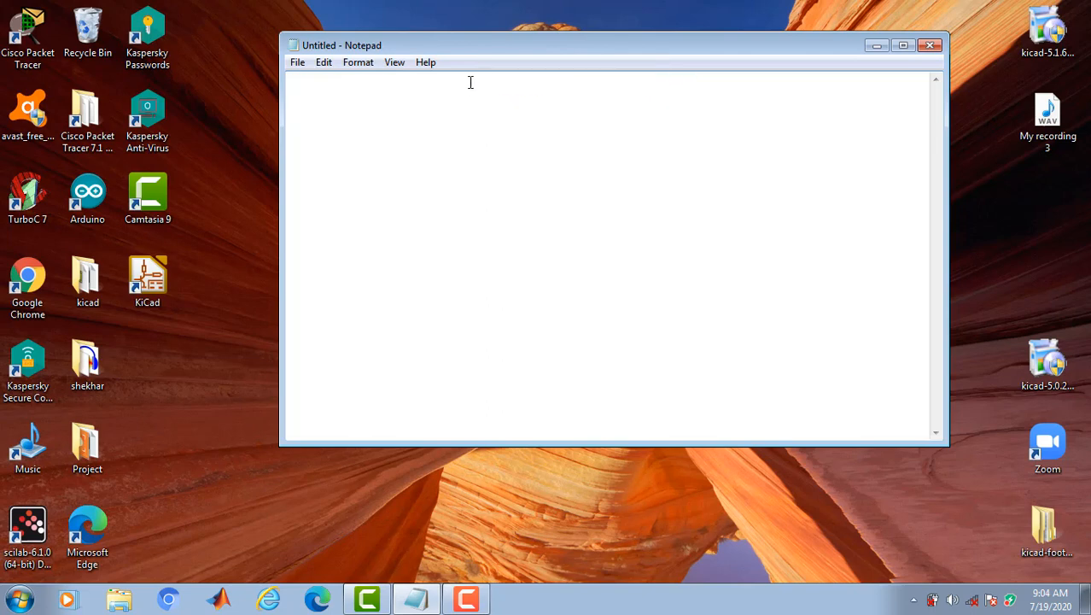
{"action": "type", "text": "Schemat"}
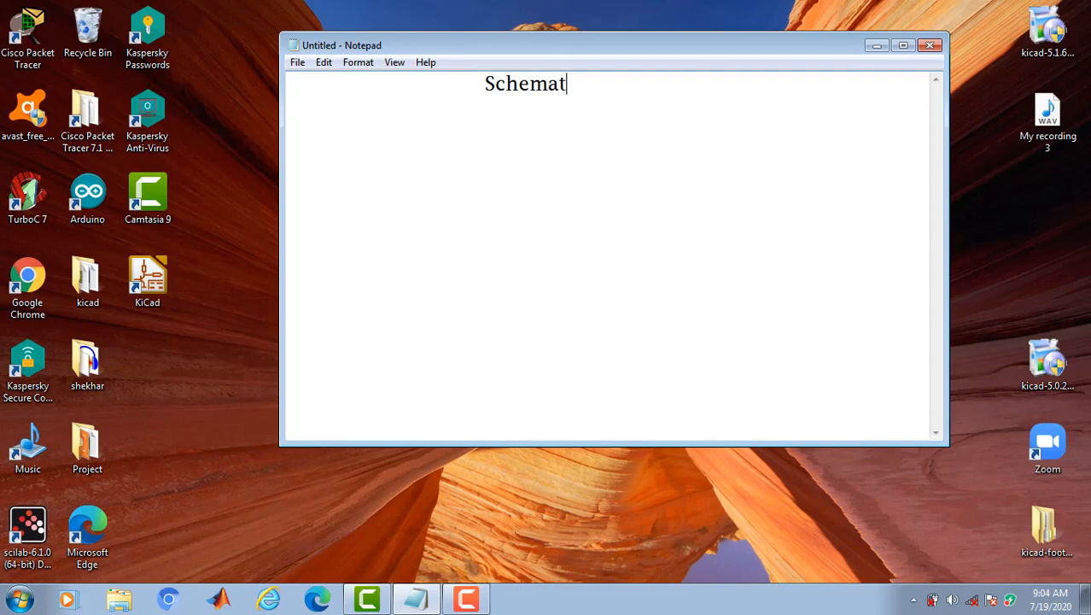
{"action": "type", "text": "ic d"}
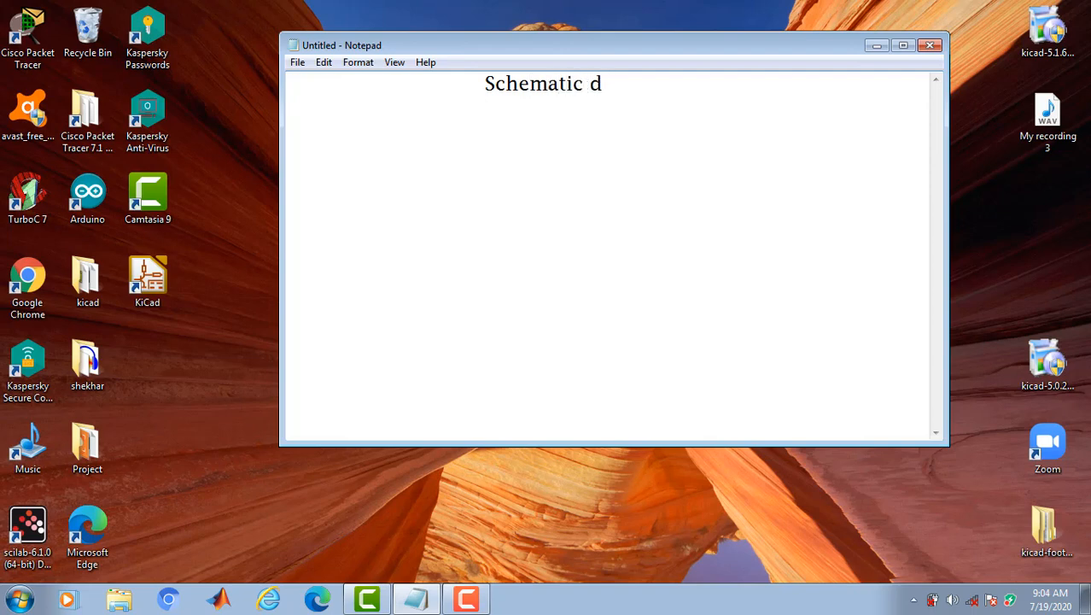
{"action": "type", "text": "esig"}
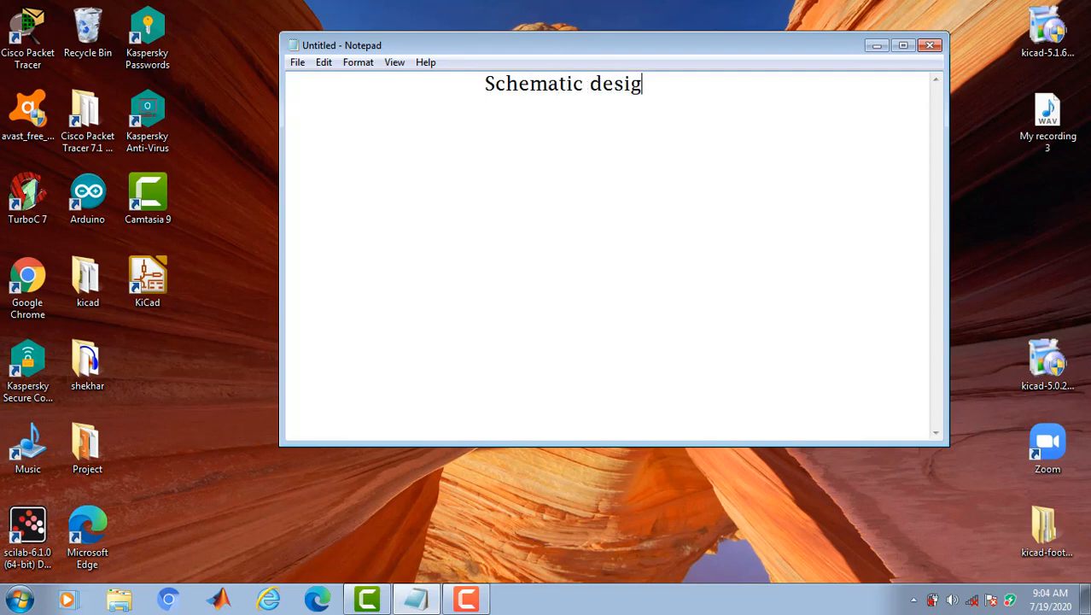
{"action": "type", "text": "n-"}
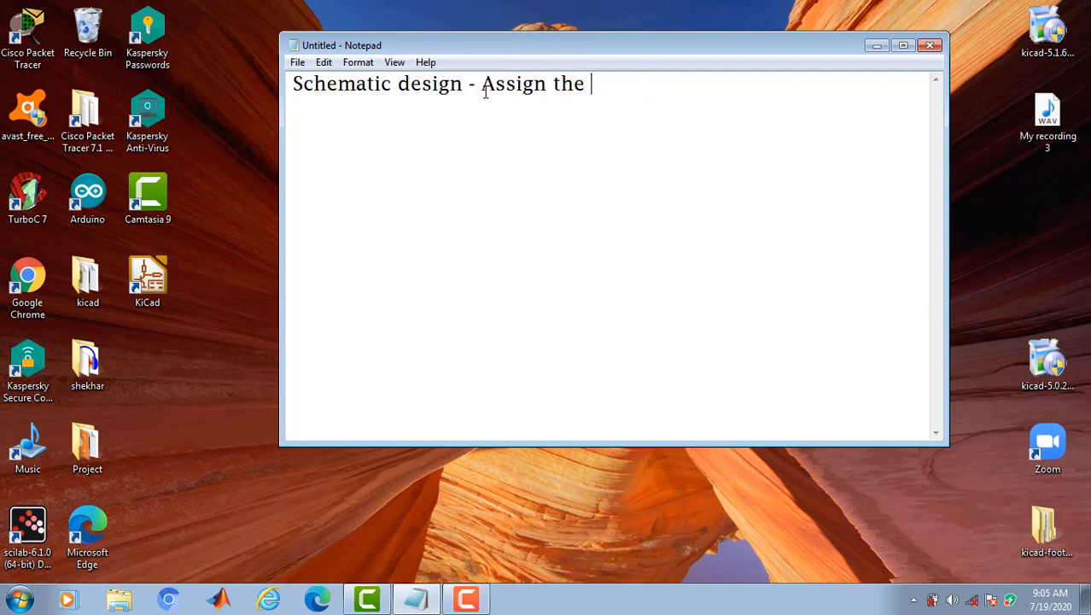
{"action": "type", "text": "footppri"}
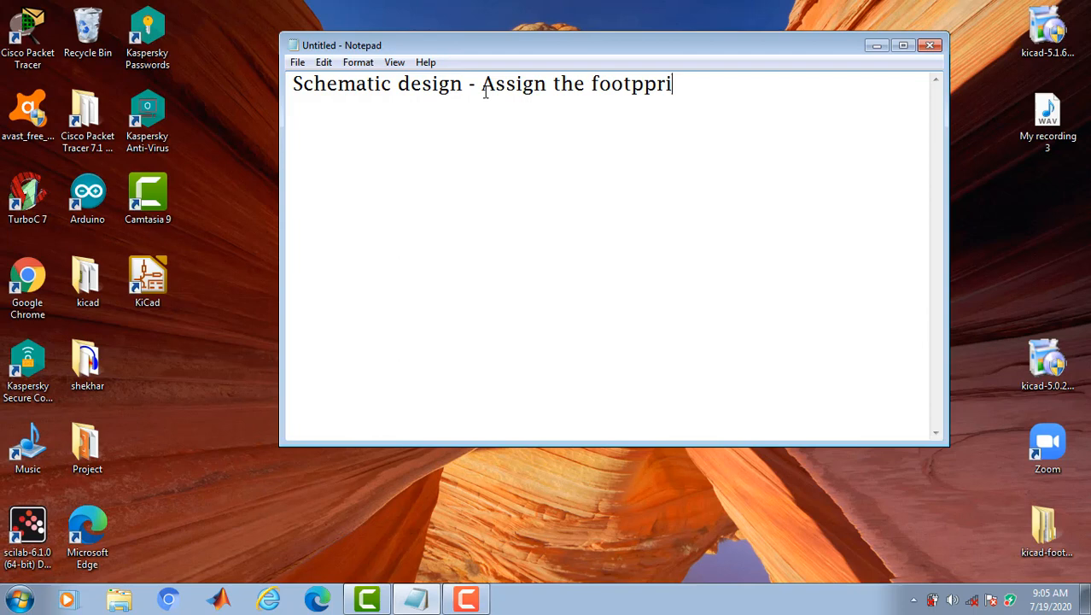
{"action": "type", "text": "nt"}
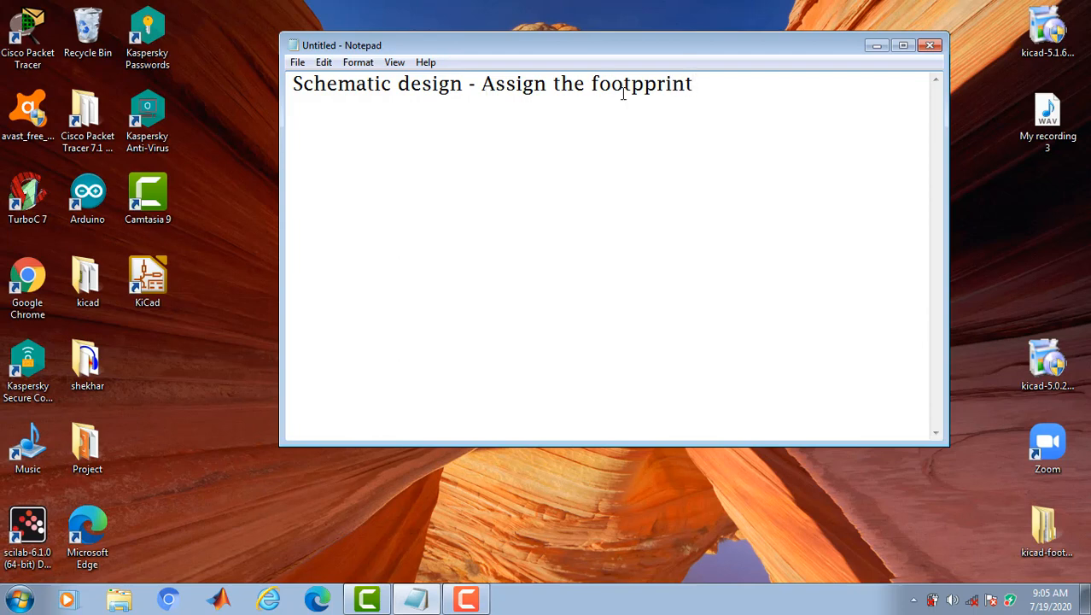
{"action": "key", "text": "Backspace"}
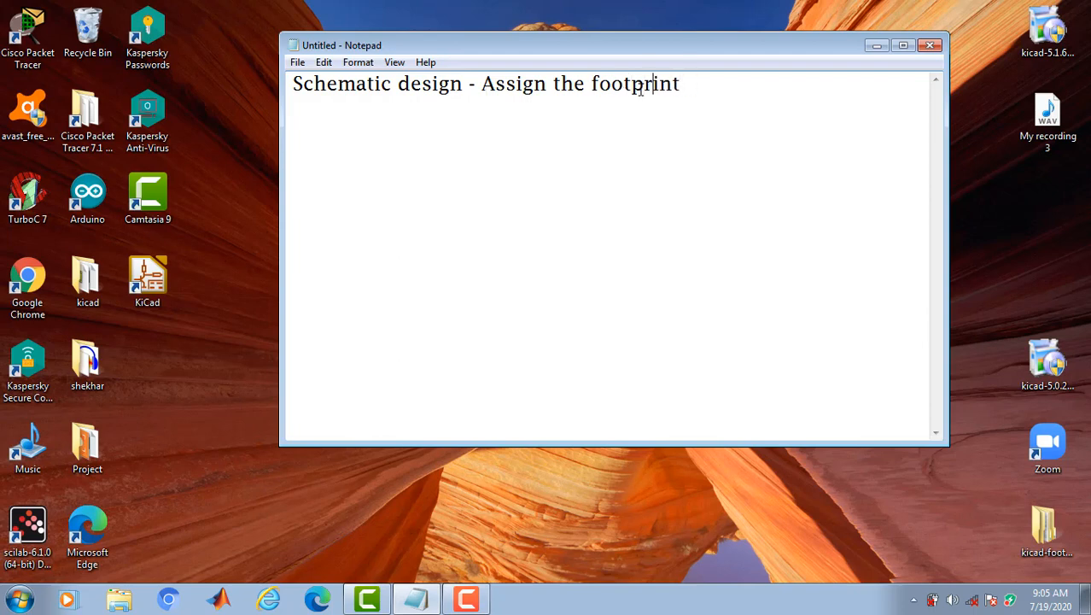
{"action": "type", "text": "-"}
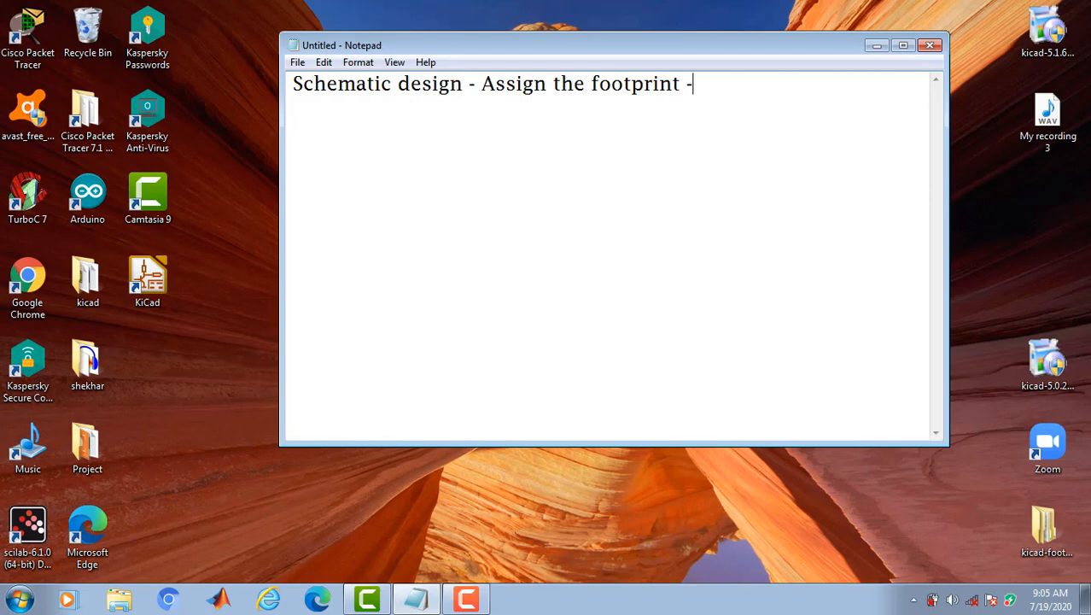
- Continue the chain with 'generate the netlist' and 'track and layout'
{"action": "type", "text": "gnera"}
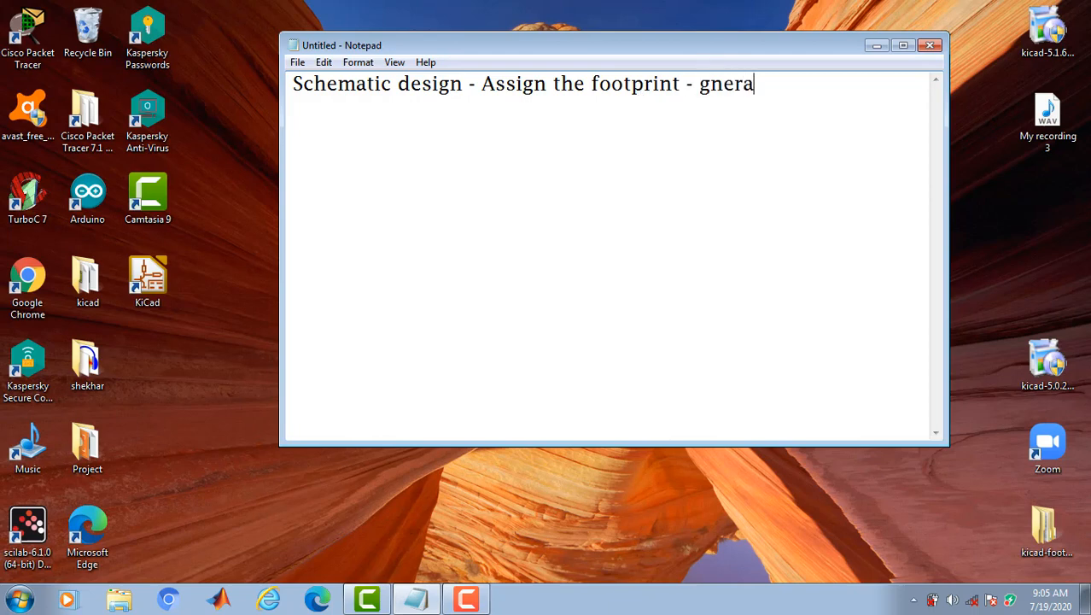
{"action": "type", "text": "generat"}
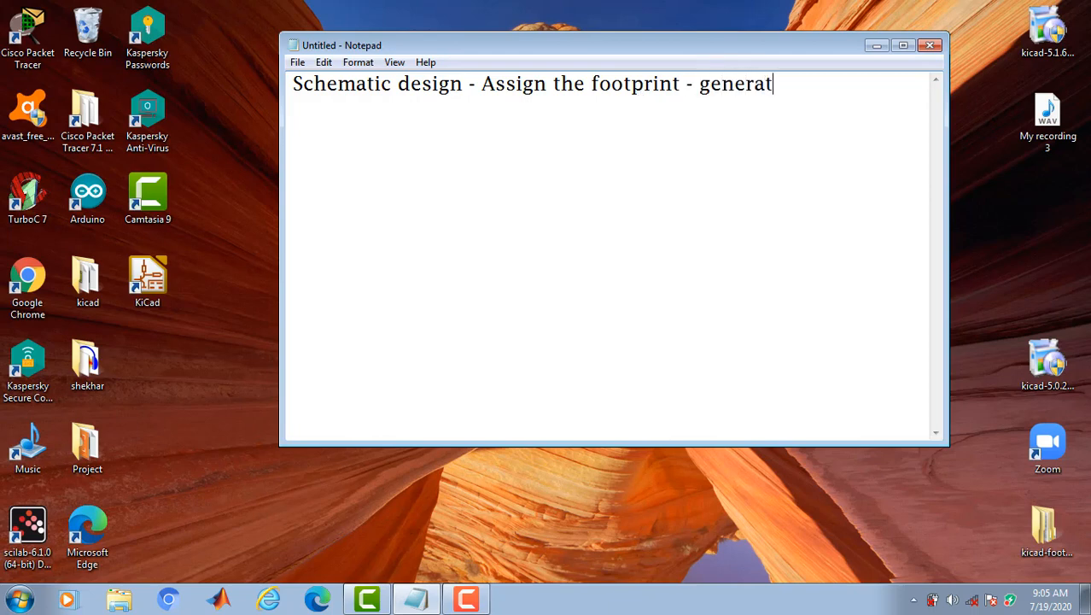
{"action": "type", "text": "e the ne"}
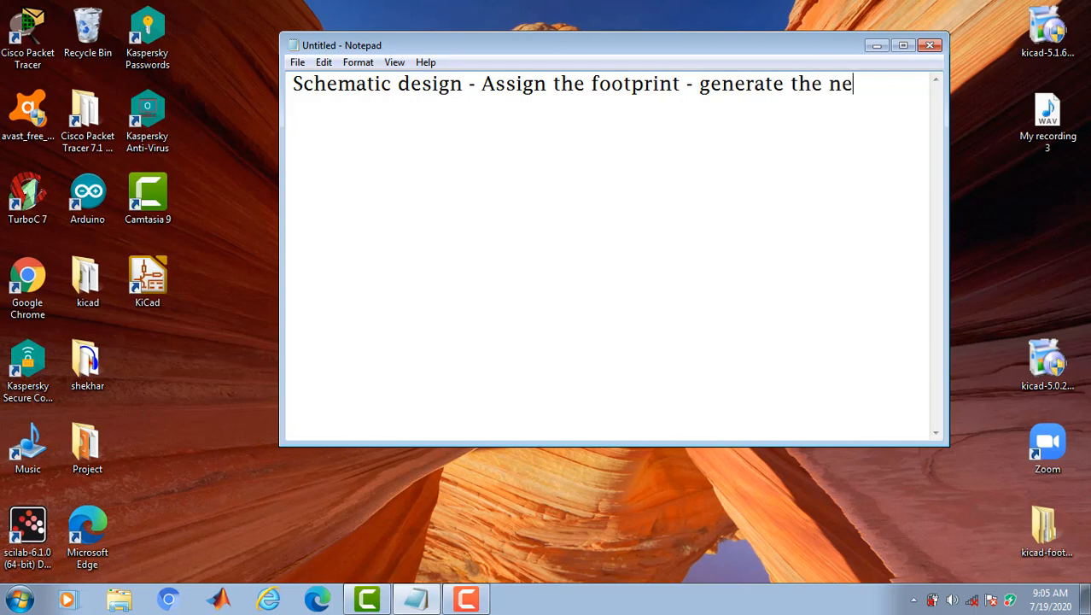
{"action": "type", "text": "tlist -"}
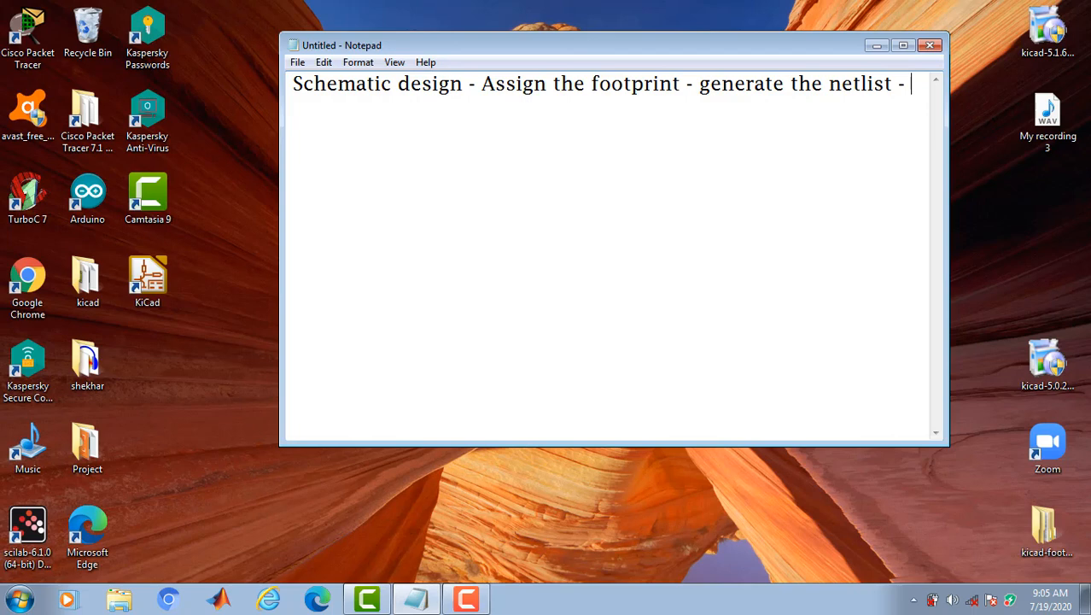
{"action": "type", "text": "lay"}
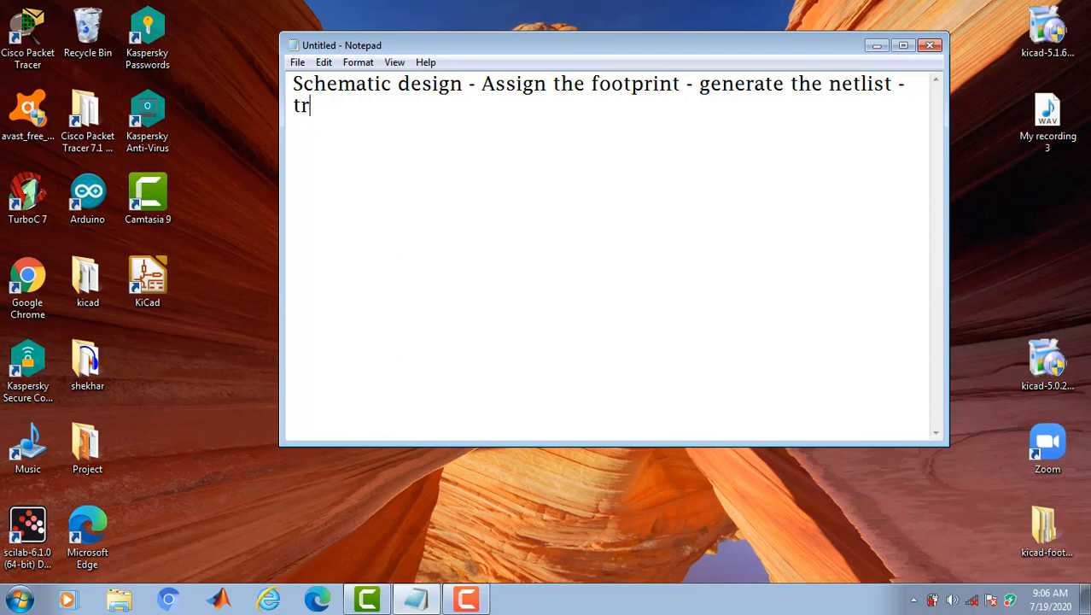
{"action": "type", "text": "ack and"}
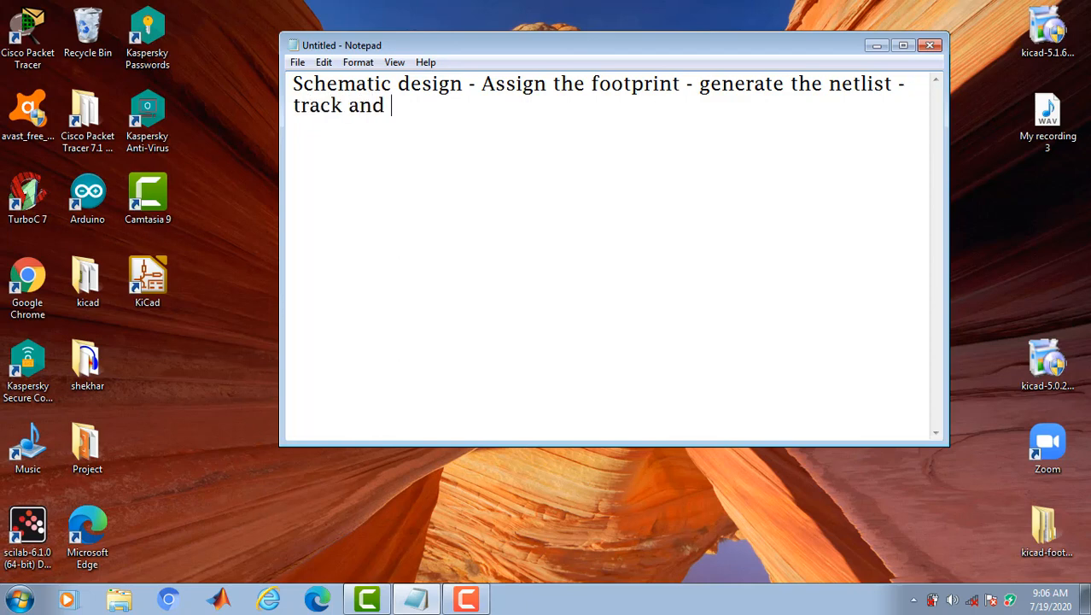
{"action": "type", "text": "lay"}
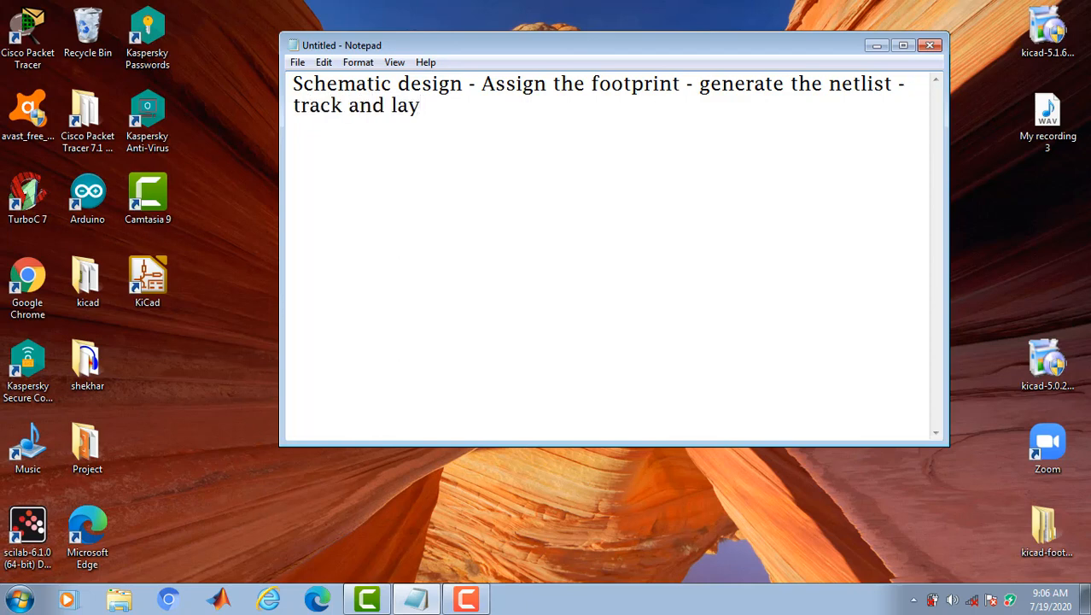
{"action": "type", "text": "out -"}
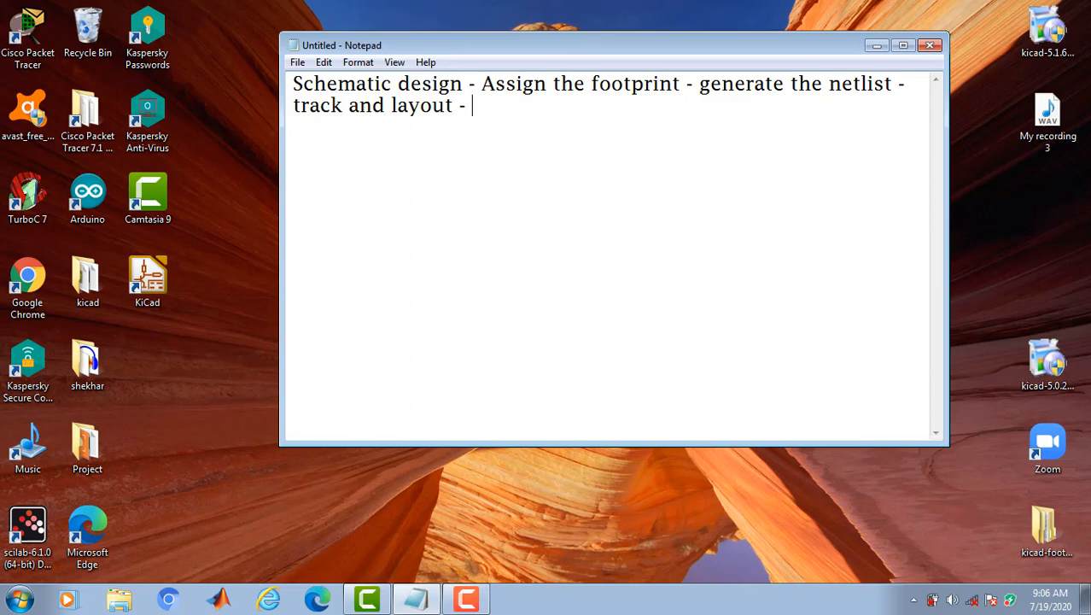
- Finish with 'gerber file - pcb manufacture' and highlight 'track and layout'
{"action": "type", "text": "gerber file -"}
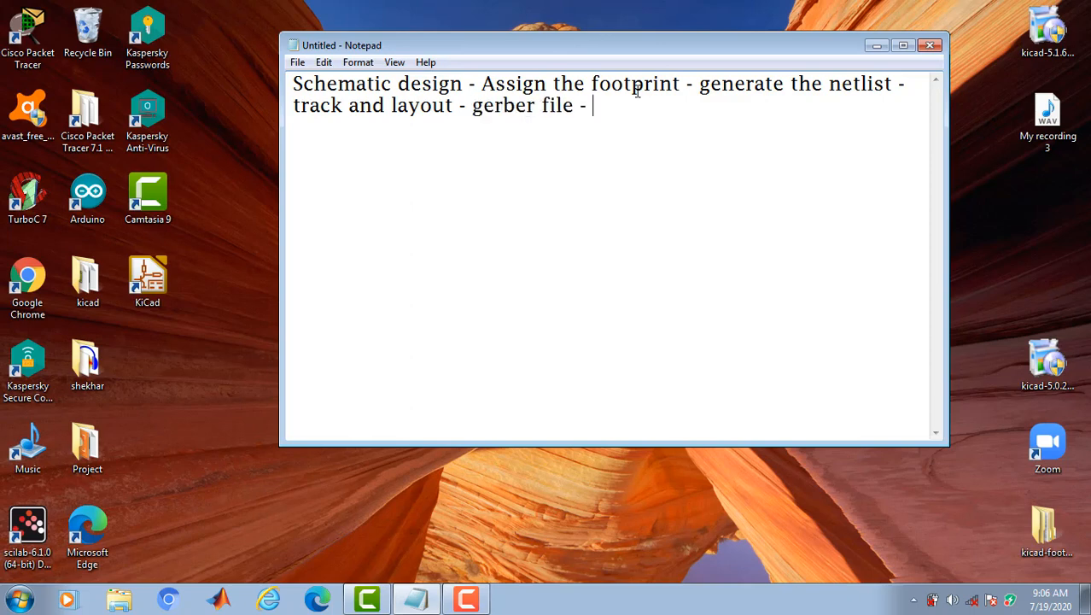
{"action": "type", "text": "p"}
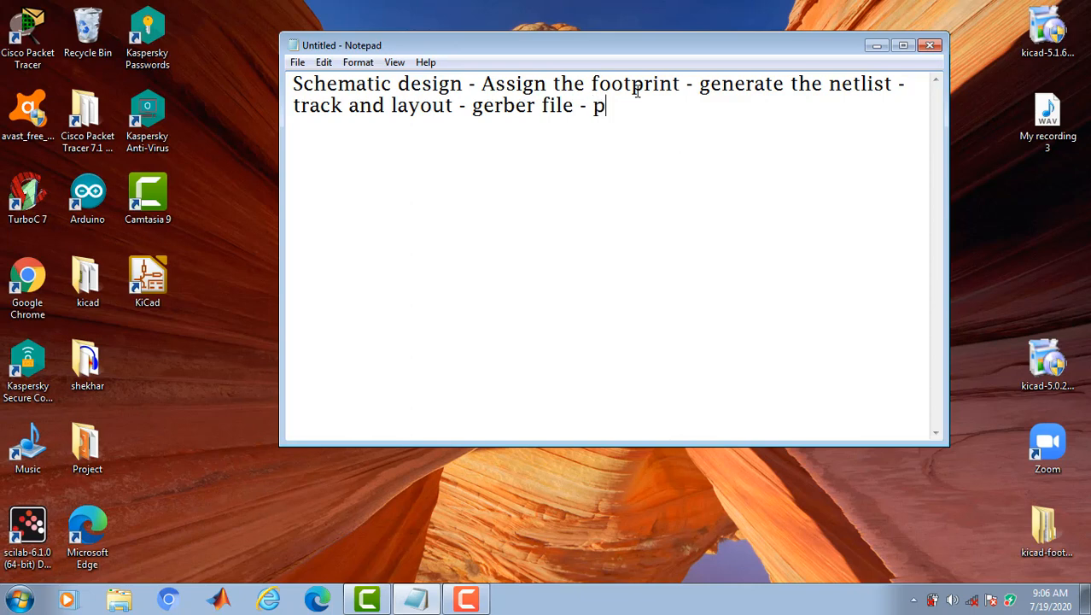
{"action": "type", "text": "cb"}
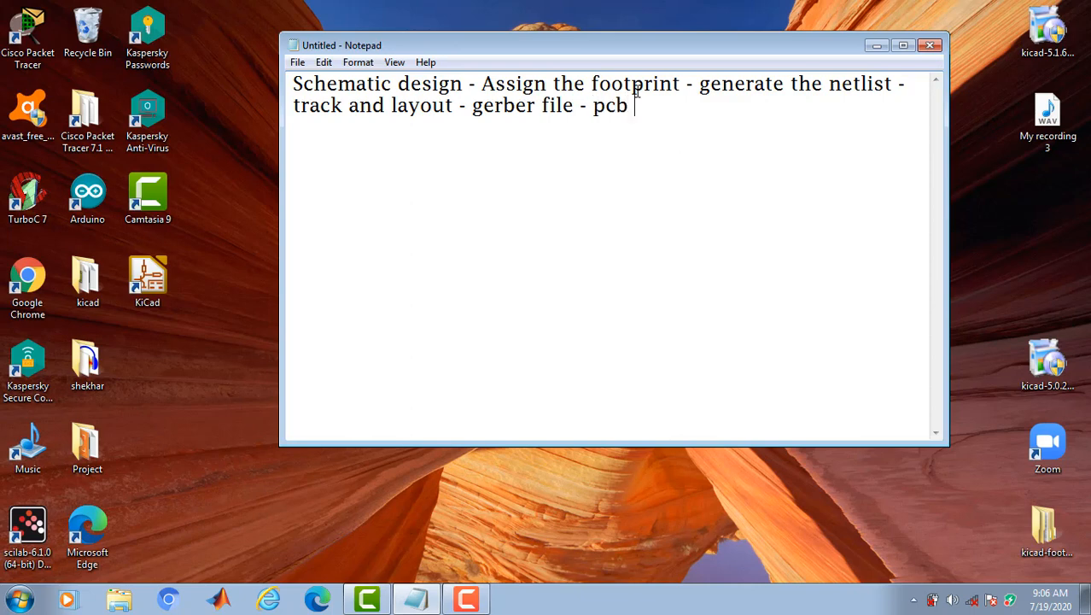
{"action": "type", "text": "manufa"}
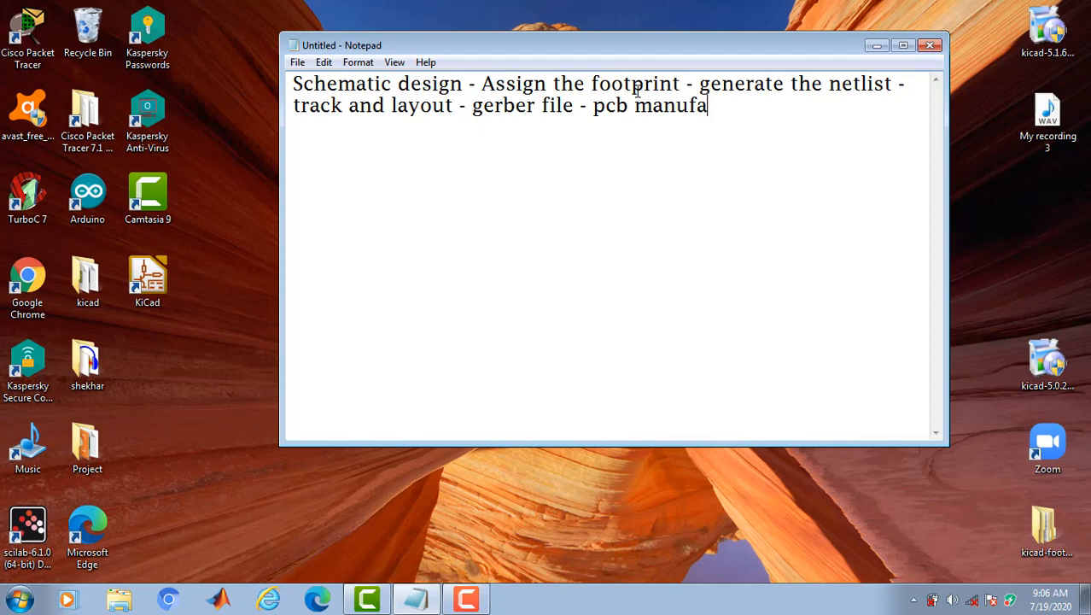
{"action": "type", "text": "cture"}
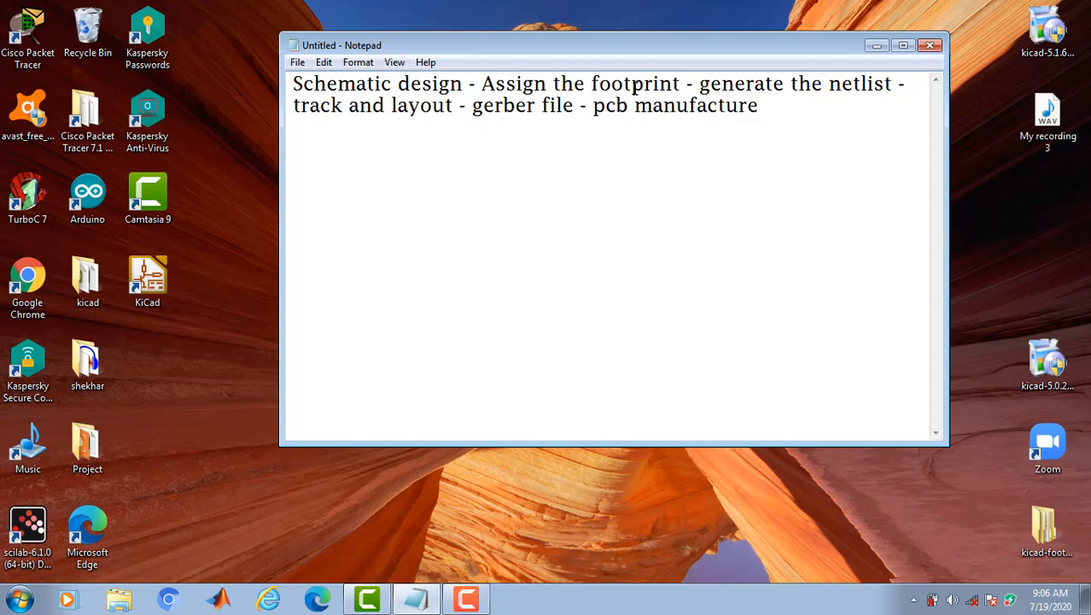
{"action": "mouse_move", "coordinate": [846, 115]}
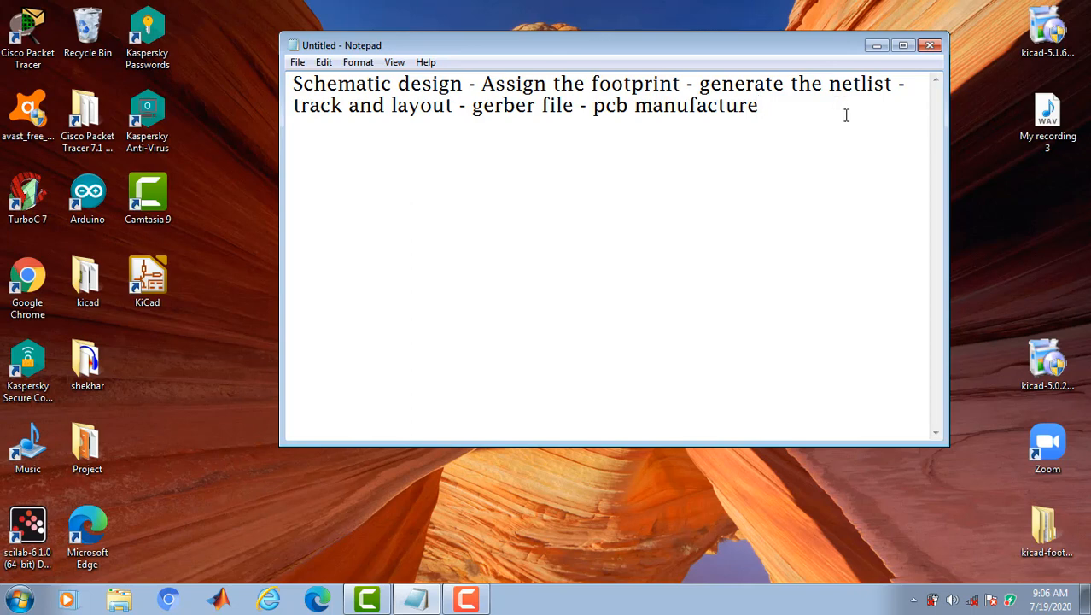
{"action": "mouse_move", "coordinate": [834, 88]}
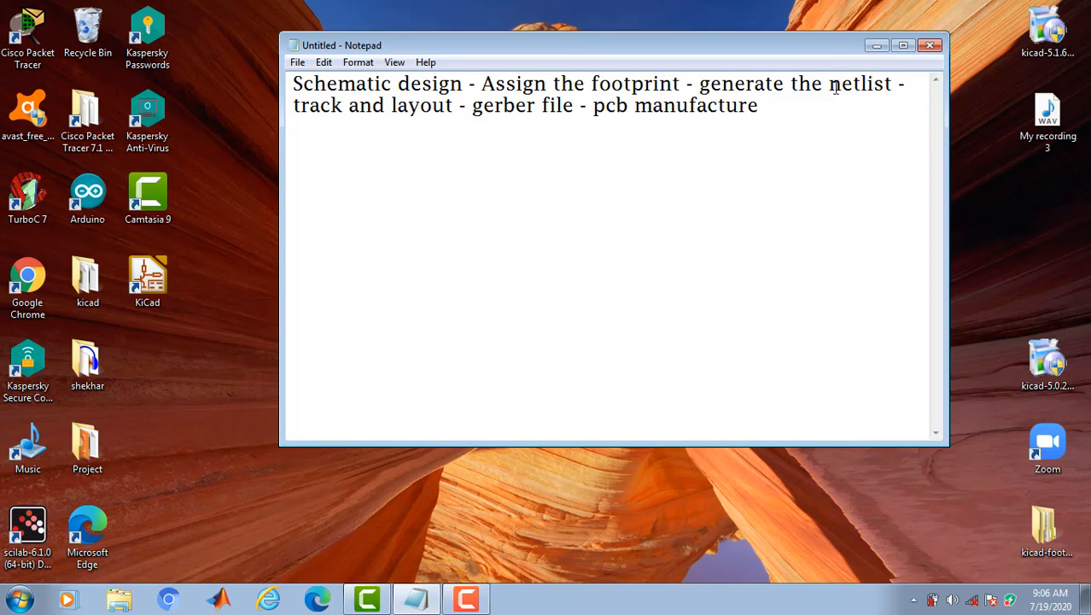
{"action": "left_click_drag", "start_coordinate": [293, 105], "coordinate": [433, 105]}
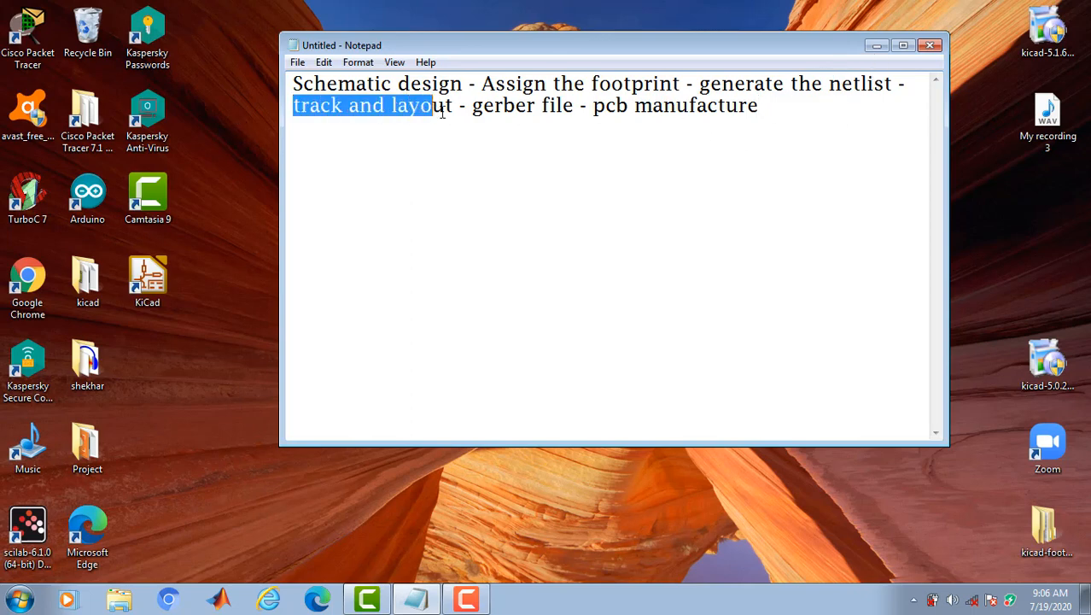
- Minimize Notepad and launch KiCad from its desktop shortcut
{"action": "left_click", "coordinate": [930, 47]}
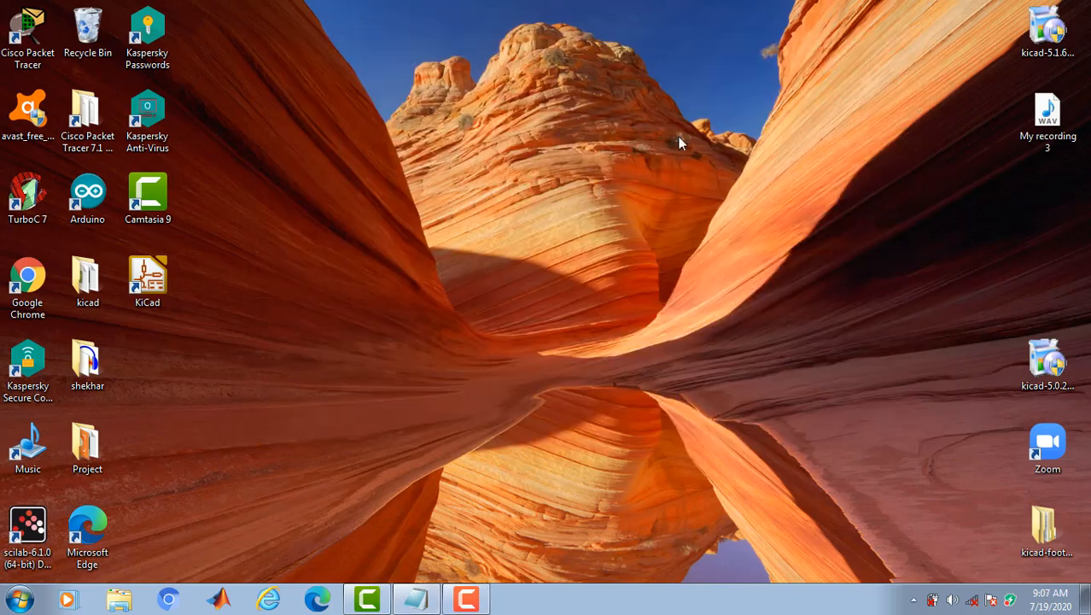
{"action": "left_click", "coordinate": [146, 273]}
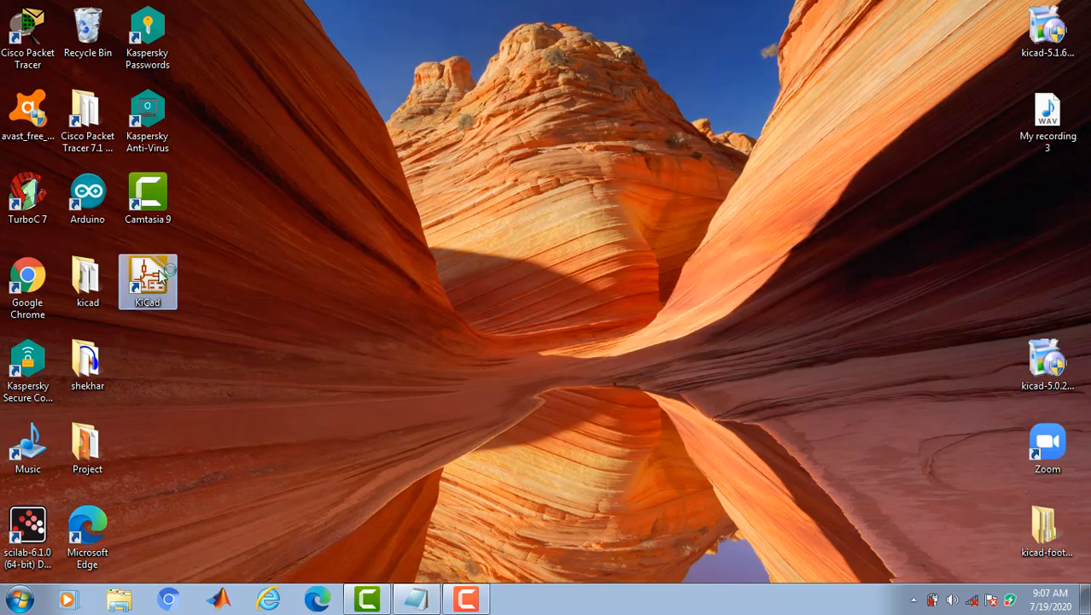
{"action": "mouse_move", "coordinate": [158, 277]}
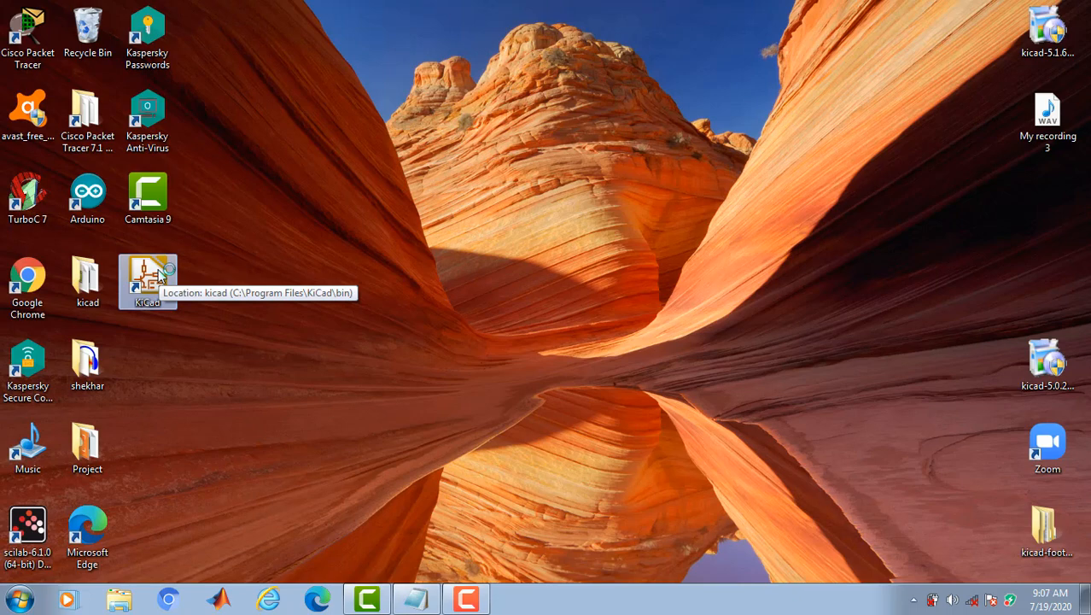
{"action": "double_click", "coordinate": [147, 281]}
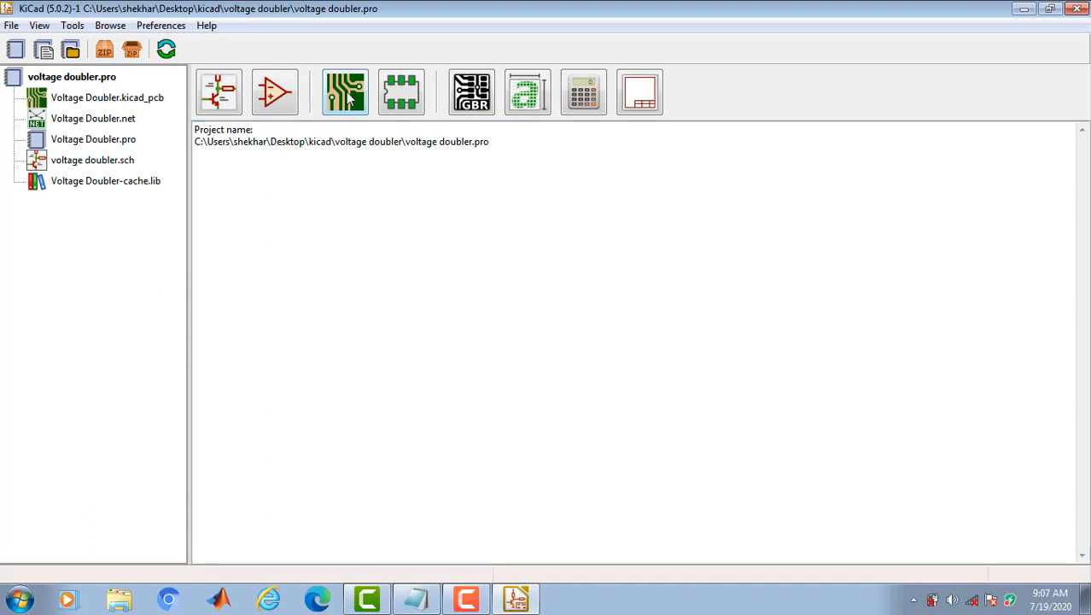
{"action": "left_click", "coordinate": [346, 90]}
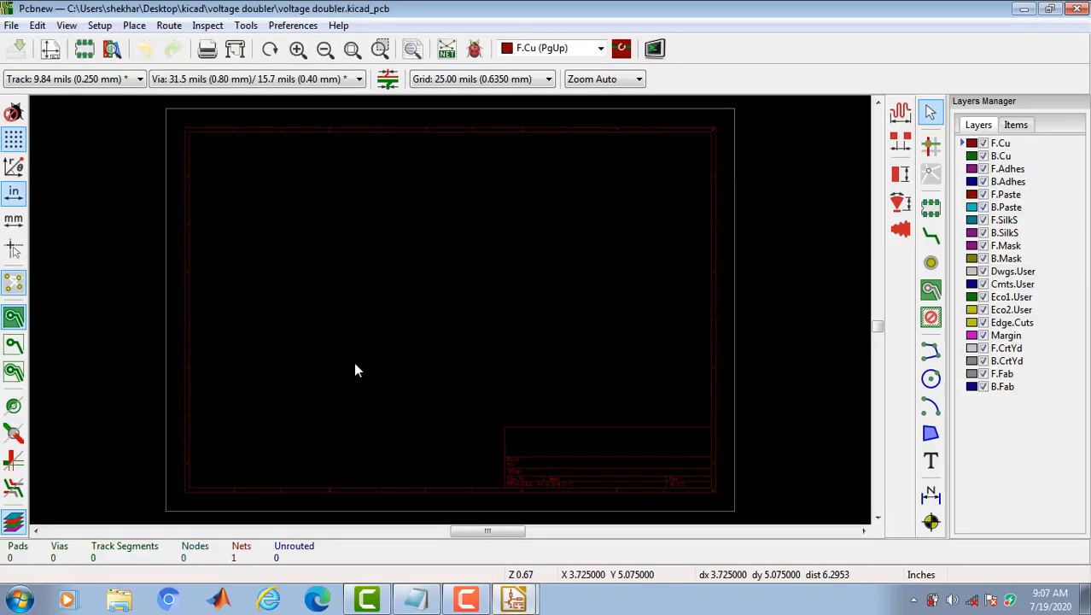
{"action": "mouse_move", "coordinate": [228, 174]}
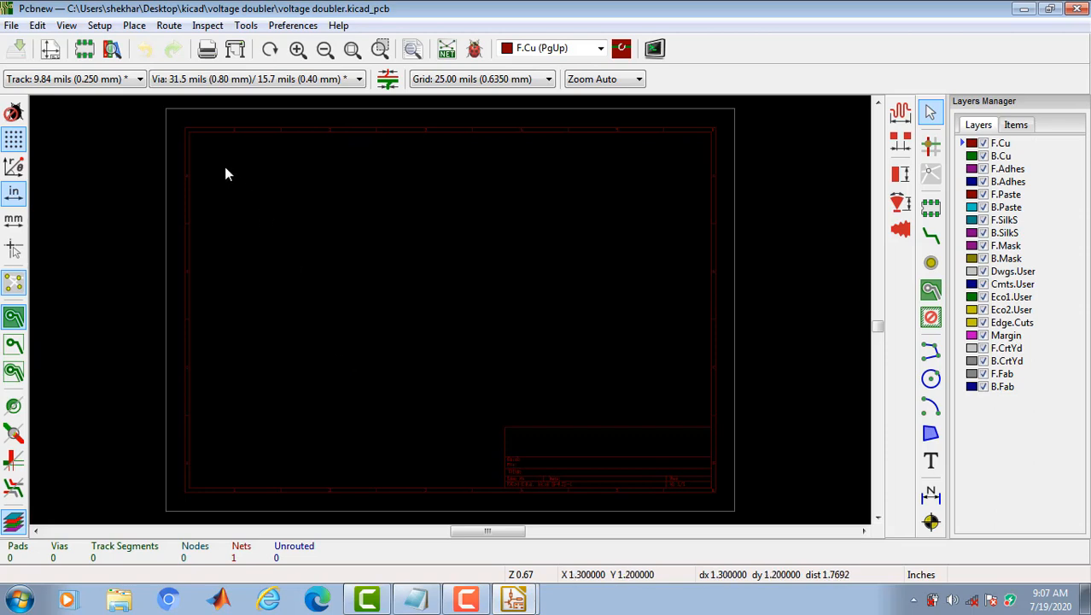
{"action": "mouse_move", "coordinate": [222, 102]}
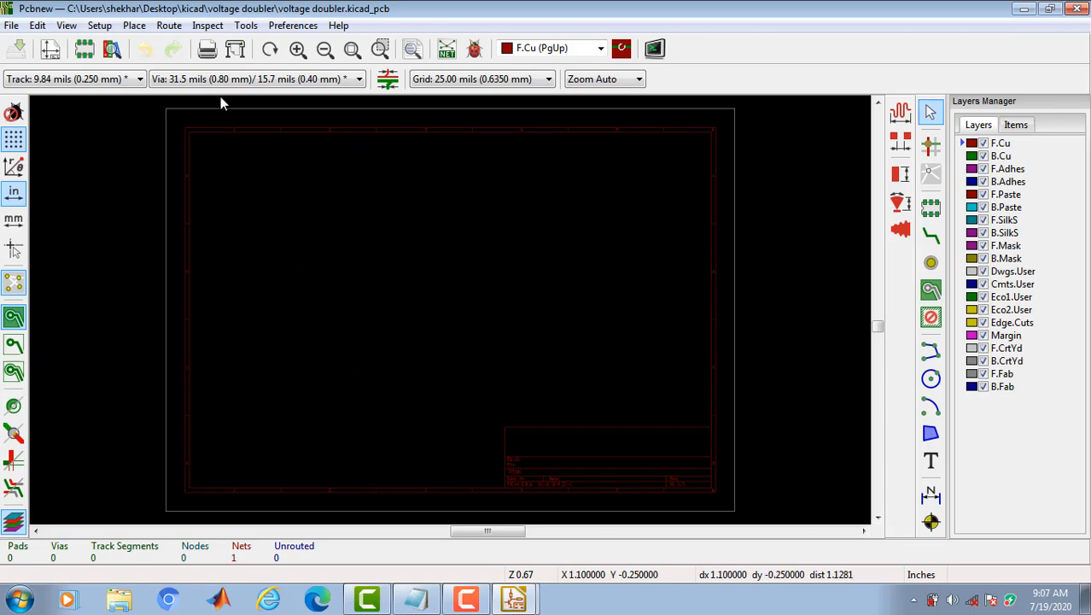
{"action": "mouse_move", "coordinate": [256, 248]}
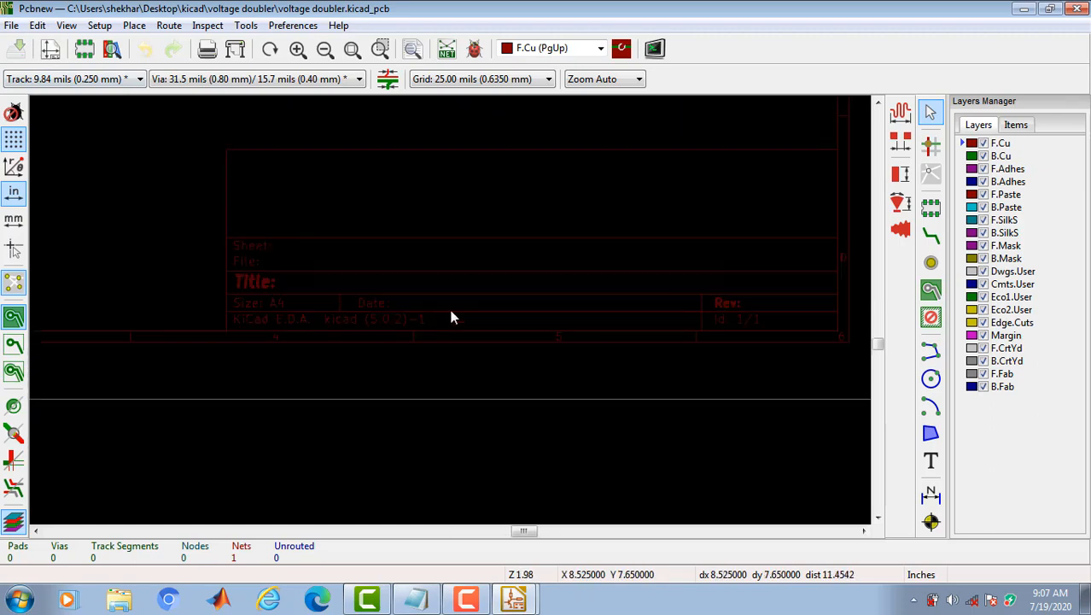
{"action": "scroll", "scroll_direction": "up", "scroll_amount": 3}
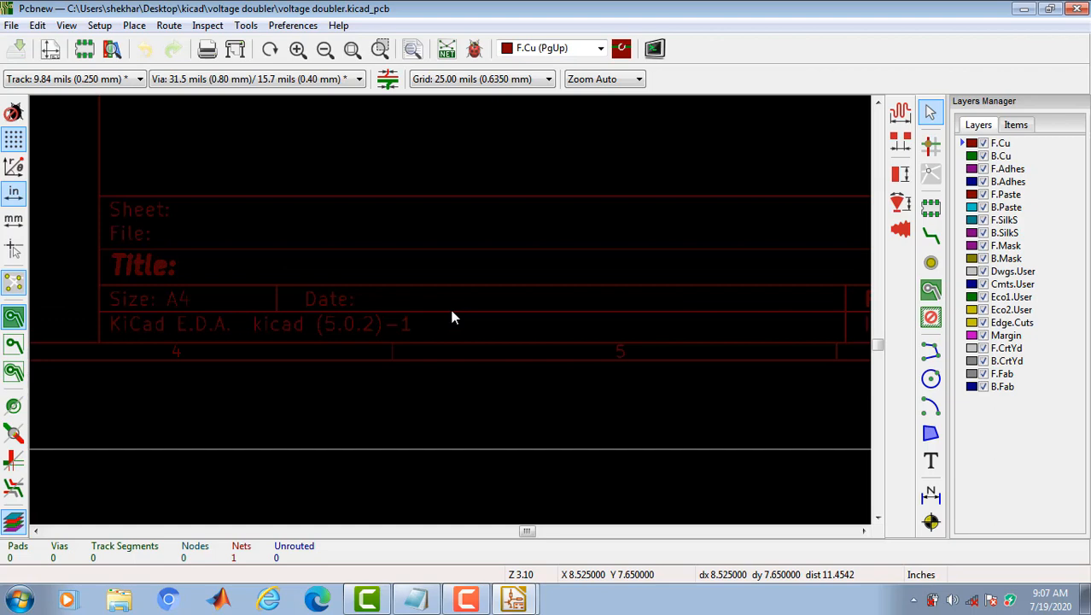
- In Page Settings, enter issue date, revision 1.0, title 'Voltage Doubler', company 'smEdTech'
{"action": "left_click", "coordinate": [11, 25]}
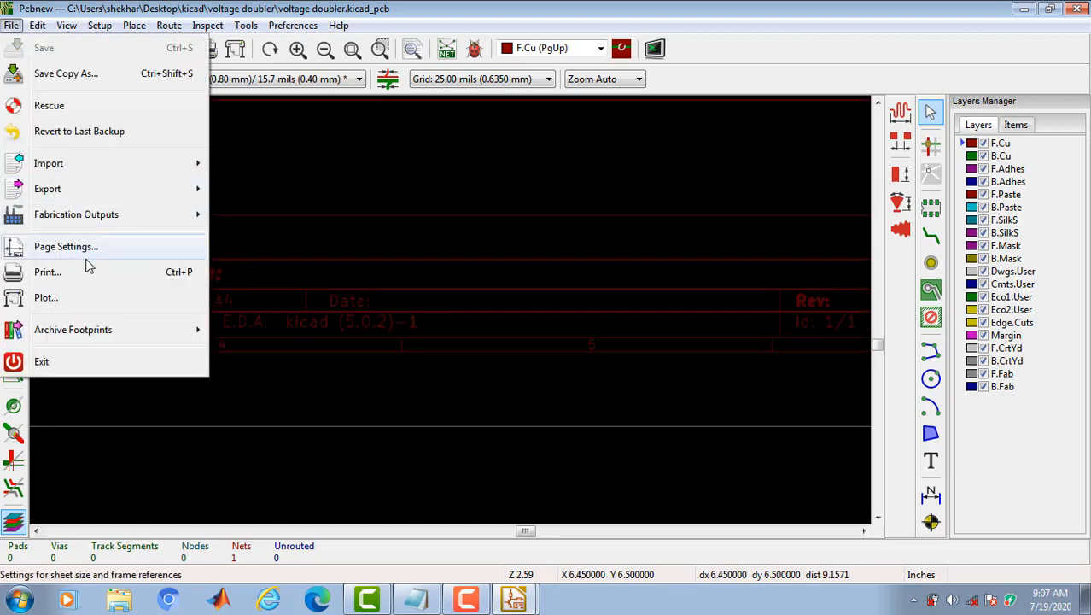
{"action": "left_click", "coordinate": [66, 246]}
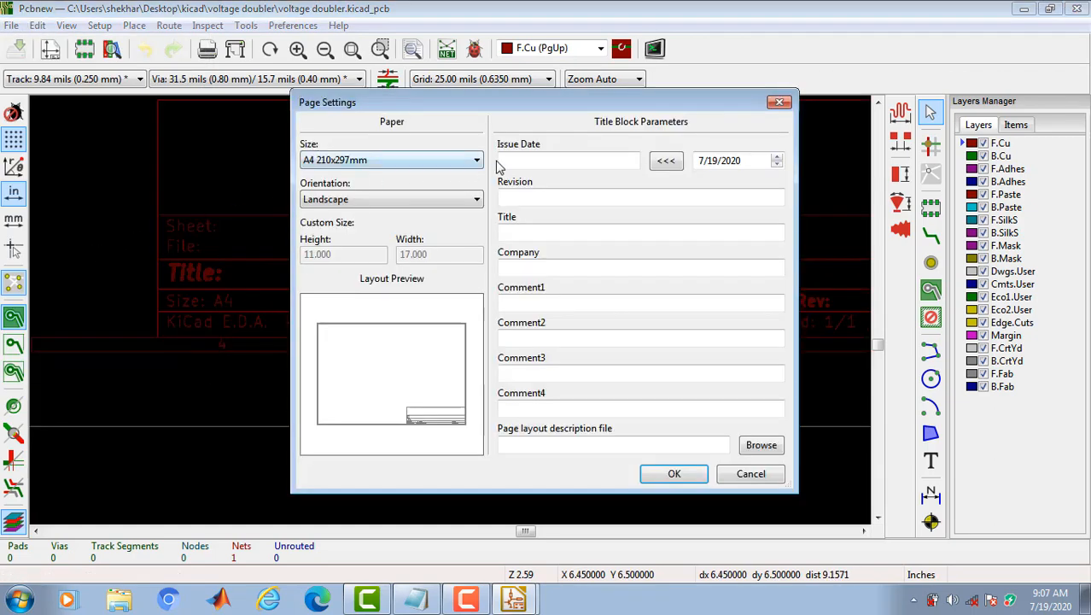
{"action": "type", "text": "0"}
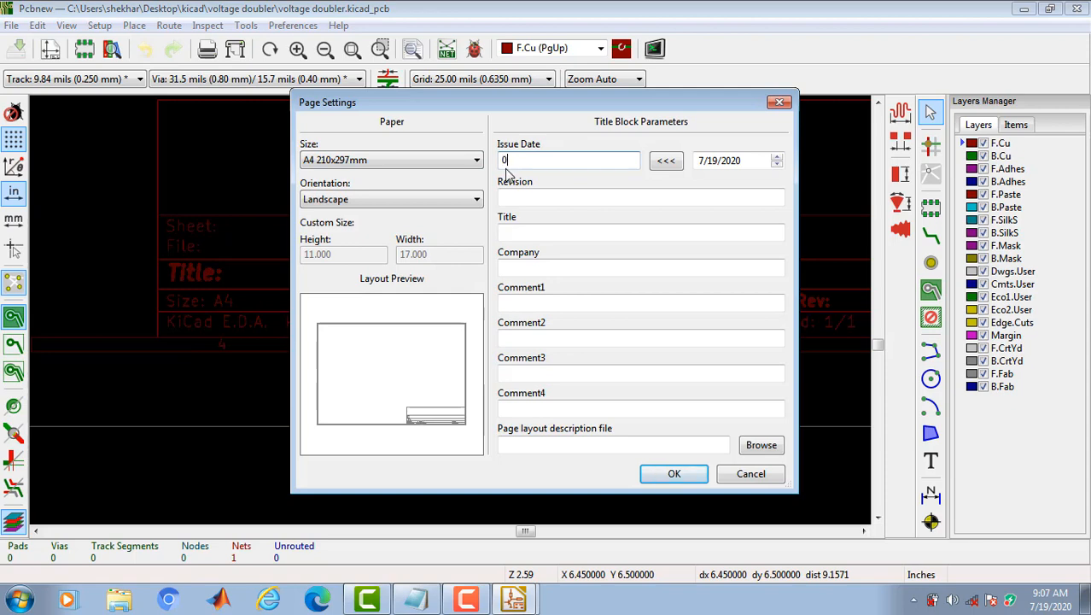
{"action": "type", "text": "7/18"}
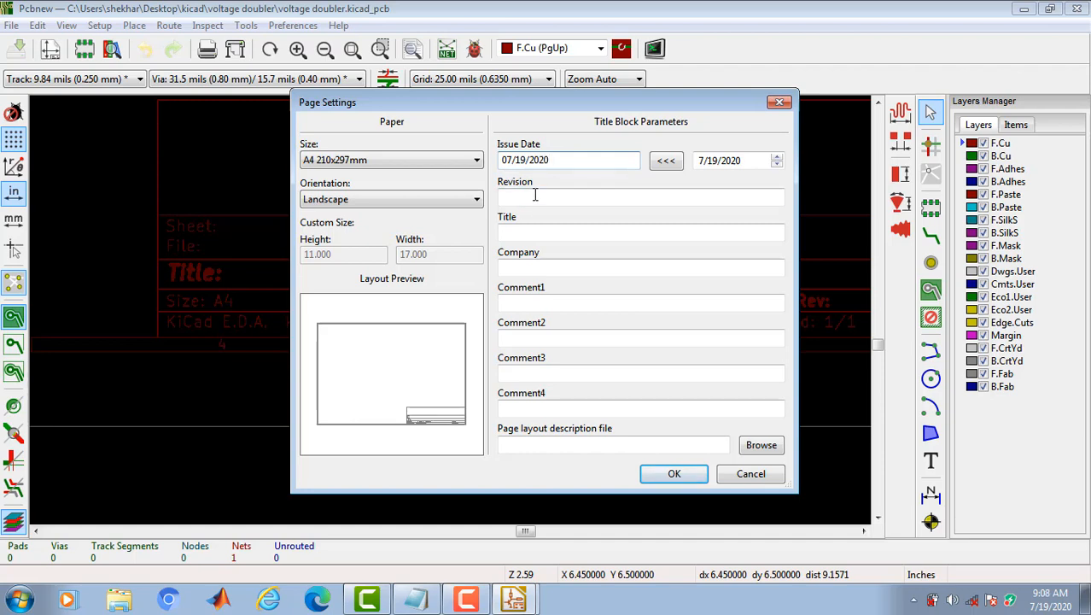
{"action": "type", "text": "1.0"}
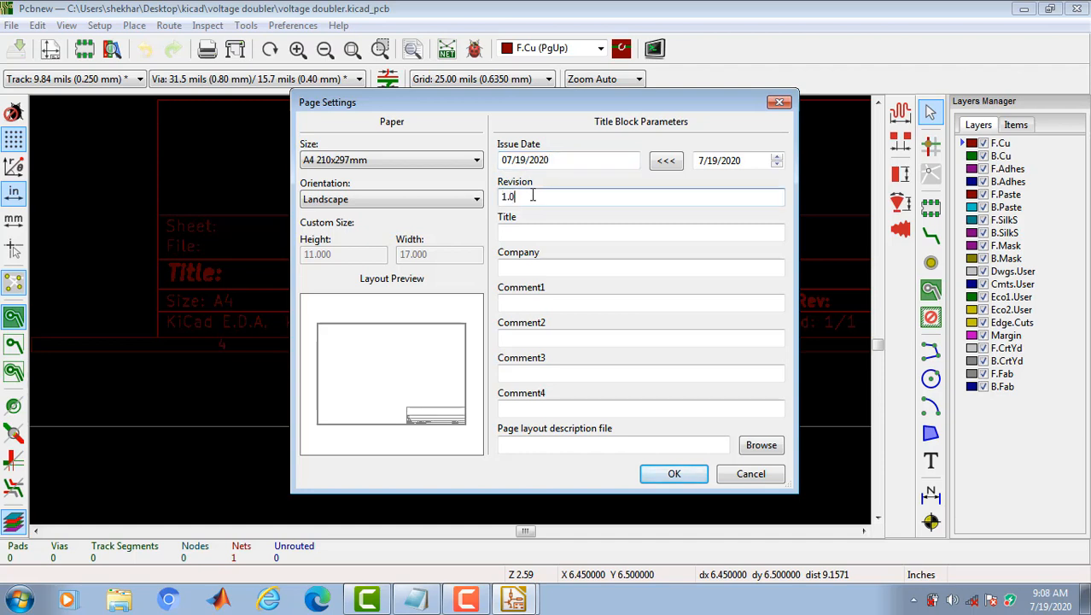
{"action": "left_click", "coordinate": [641, 232]}
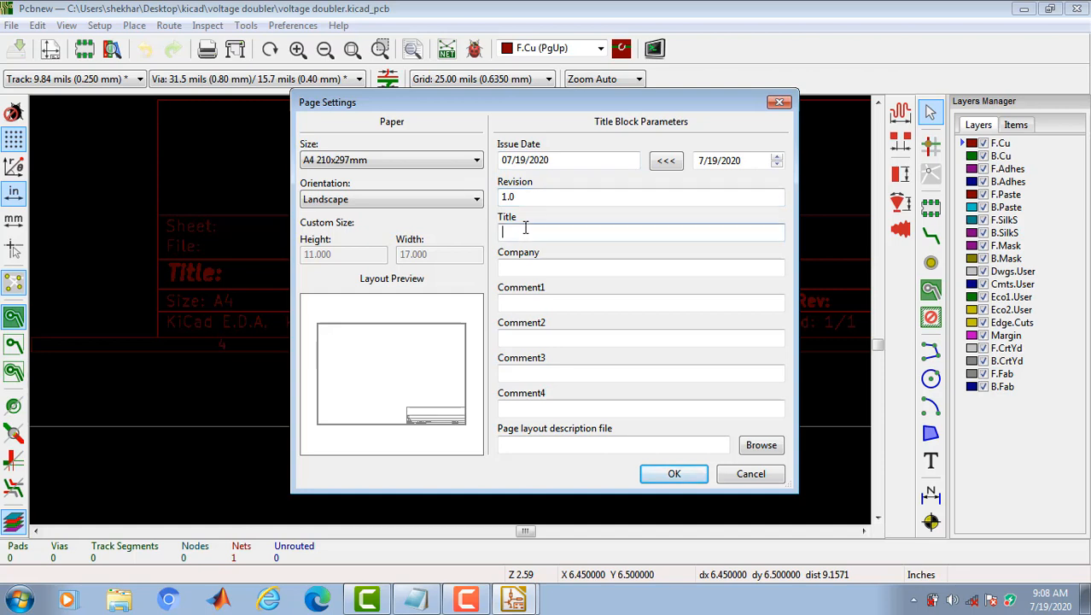
{"action": "type", "text": "Voltage Do"}
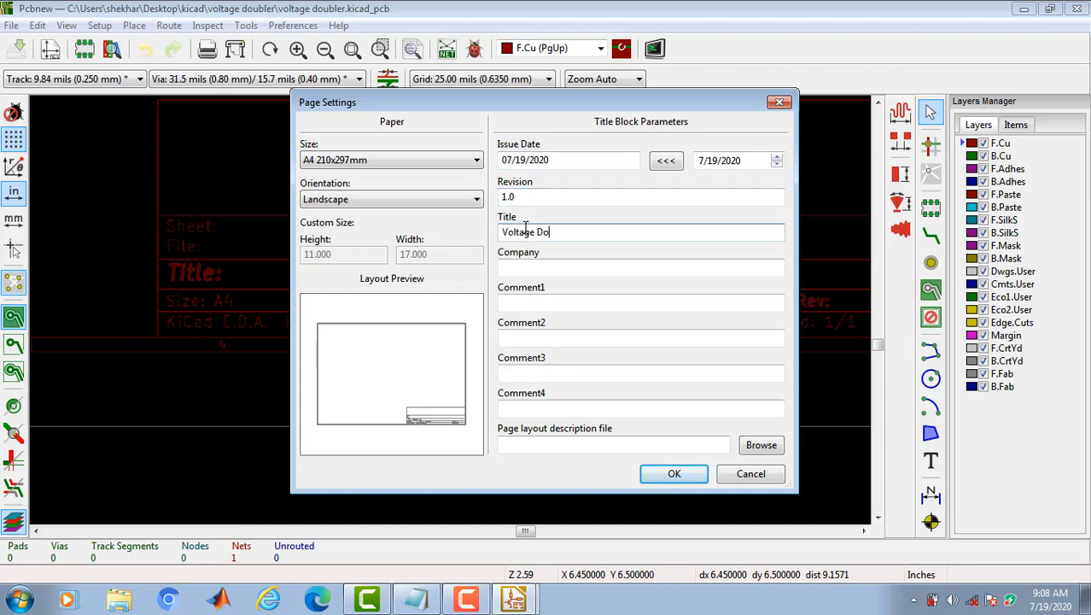
{"action": "type", "text": "ubler"}
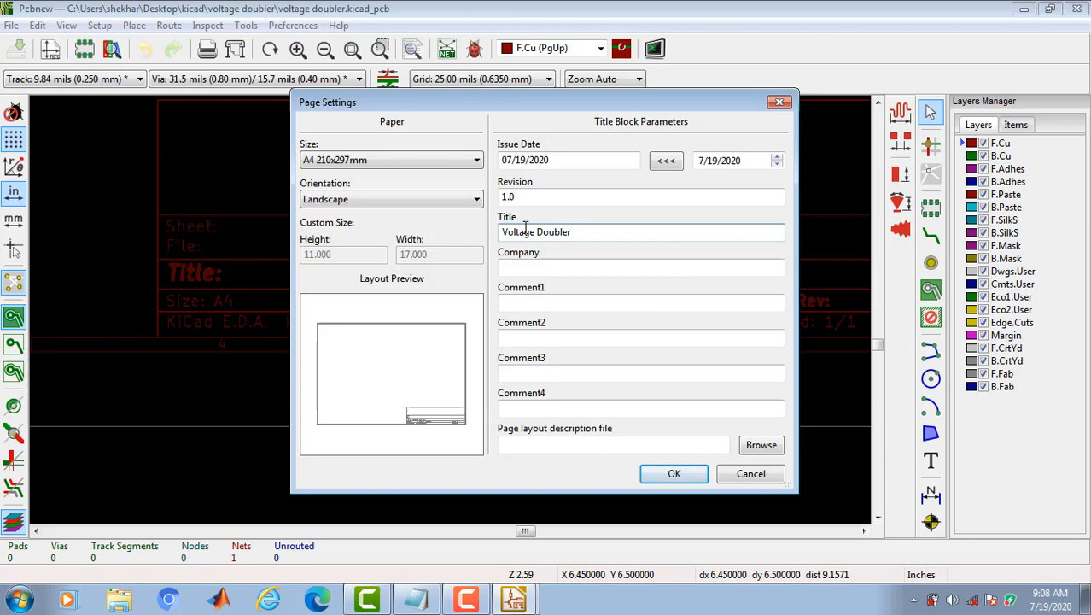
{"action": "type", "text": "sm"}
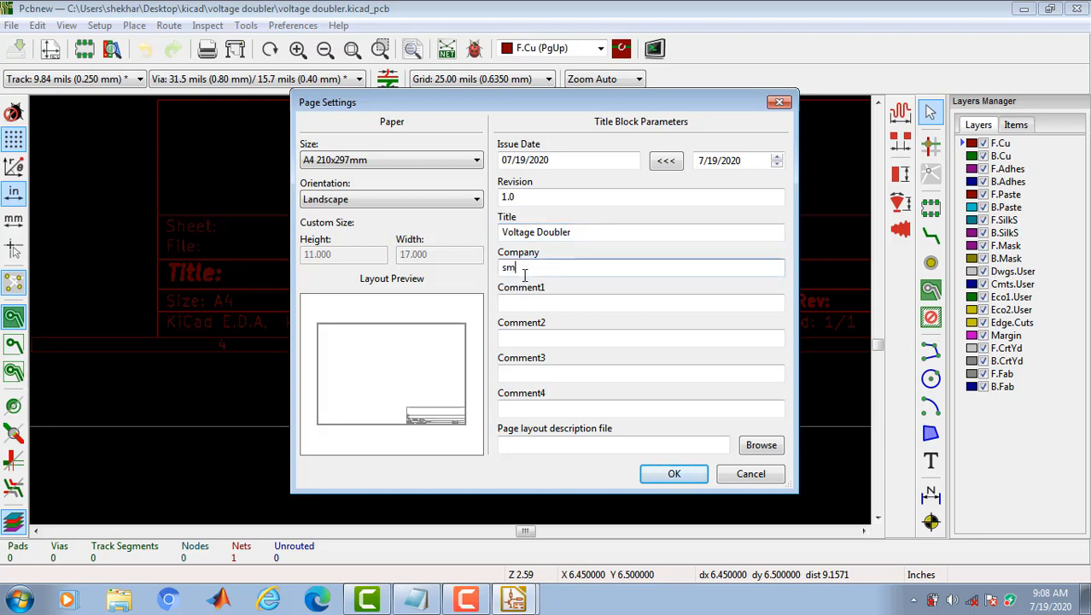
{"action": "type", "text": "EdTech"}
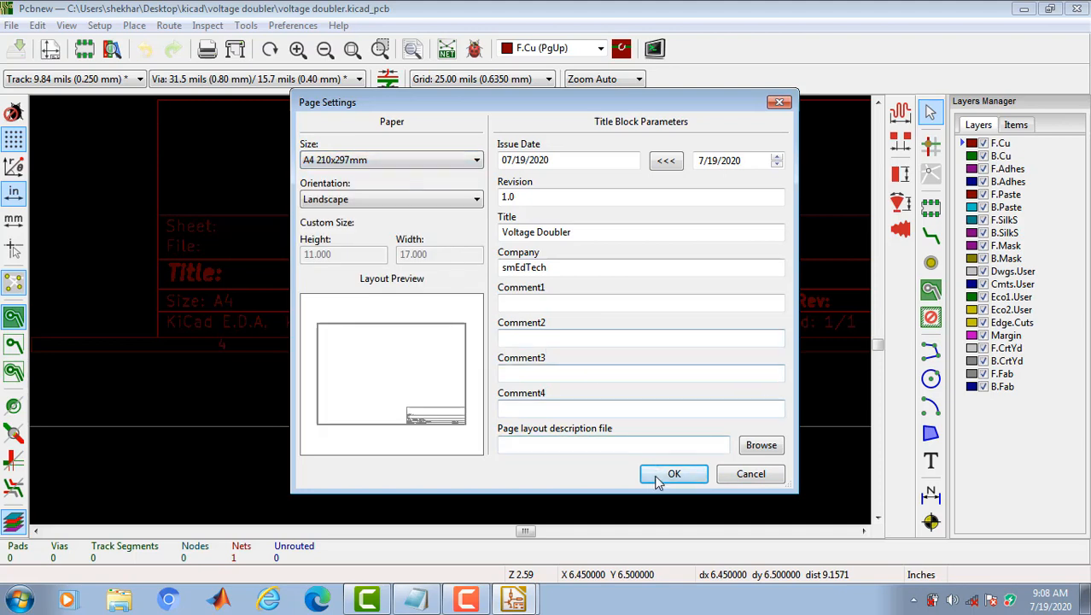
{"action": "left_click", "coordinate": [674, 474]}
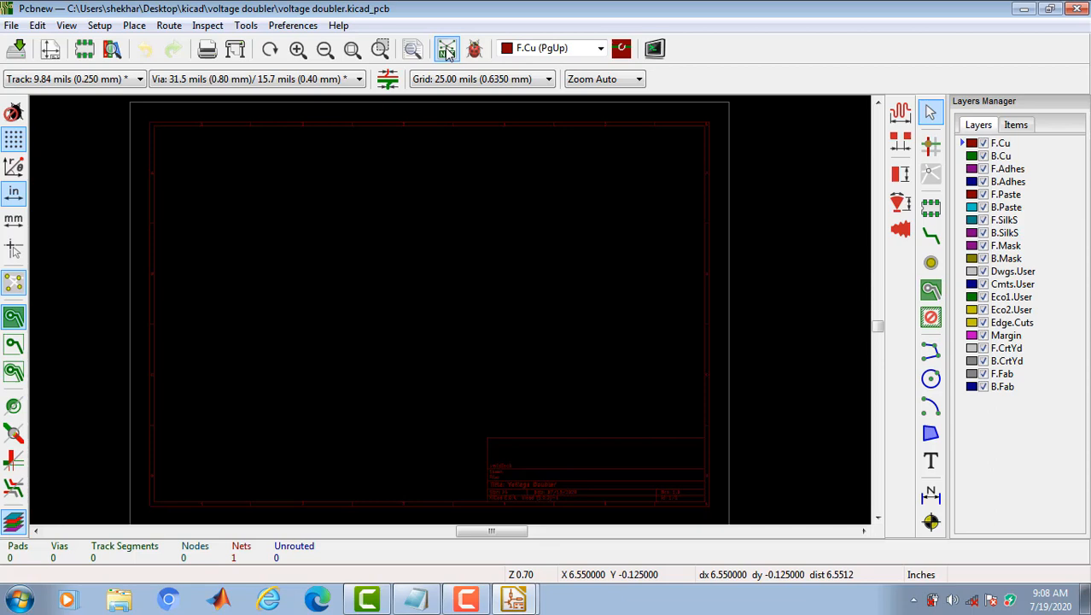
- Read Voltage Doubler.net into the board, bringing in 28 pads and 9 nets
{"action": "left_click", "coordinate": [444, 48]}
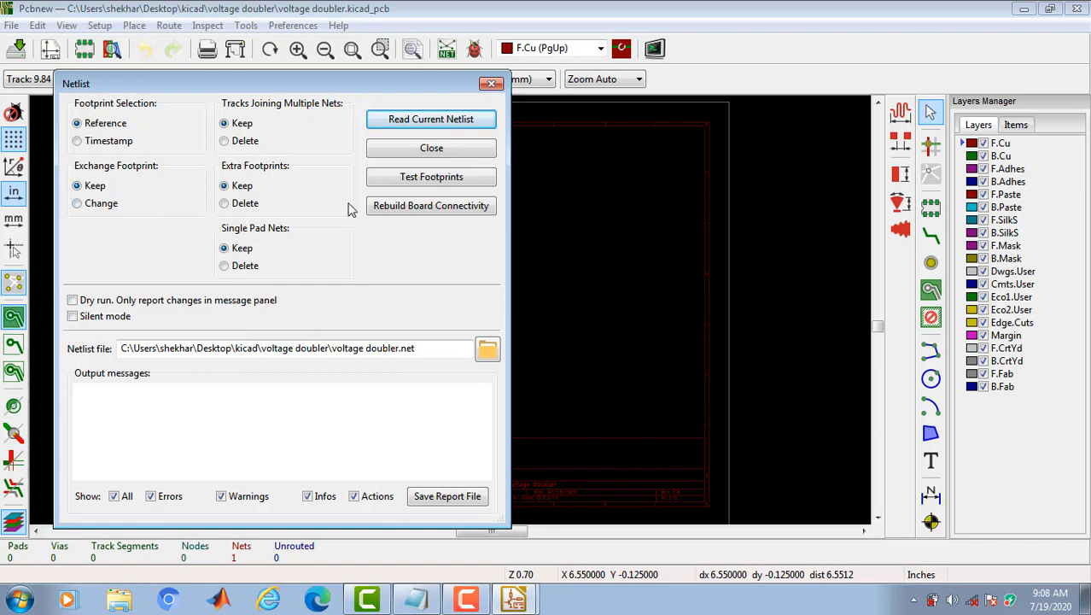
{"action": "mouse_move", "coordinate": [427, 127]}
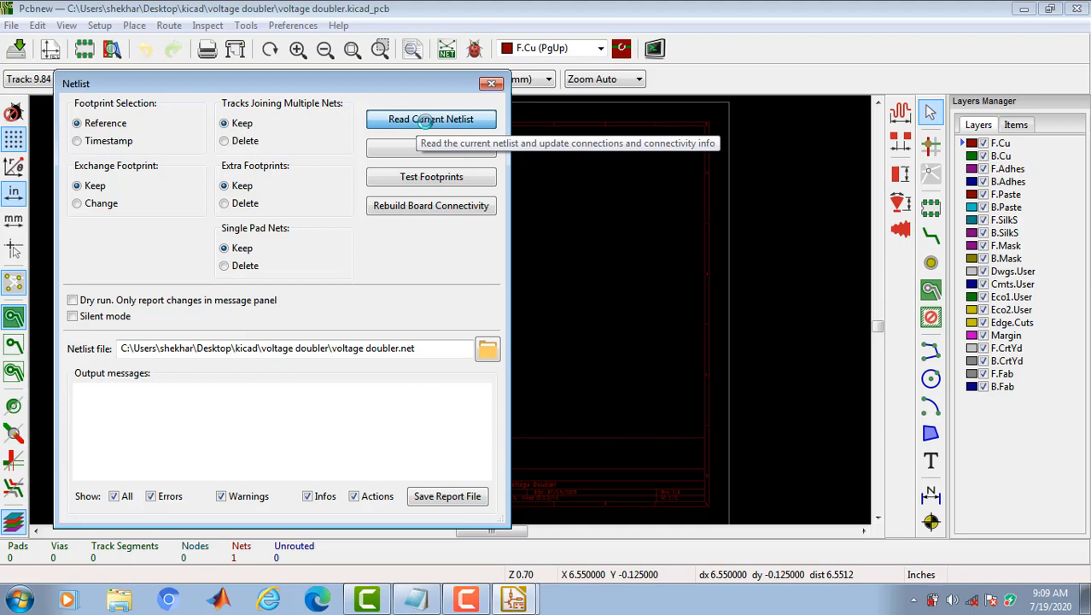
{"action": "left_click", "coordinate": [430, 119]}
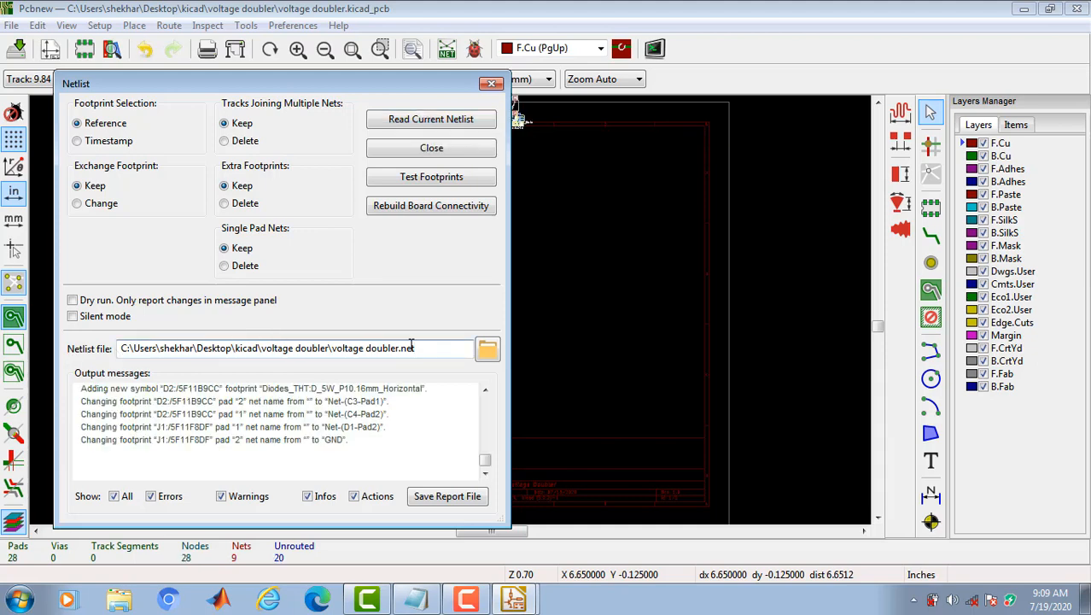
{"action": "mouse_move", "coordinate": [364, 364]}
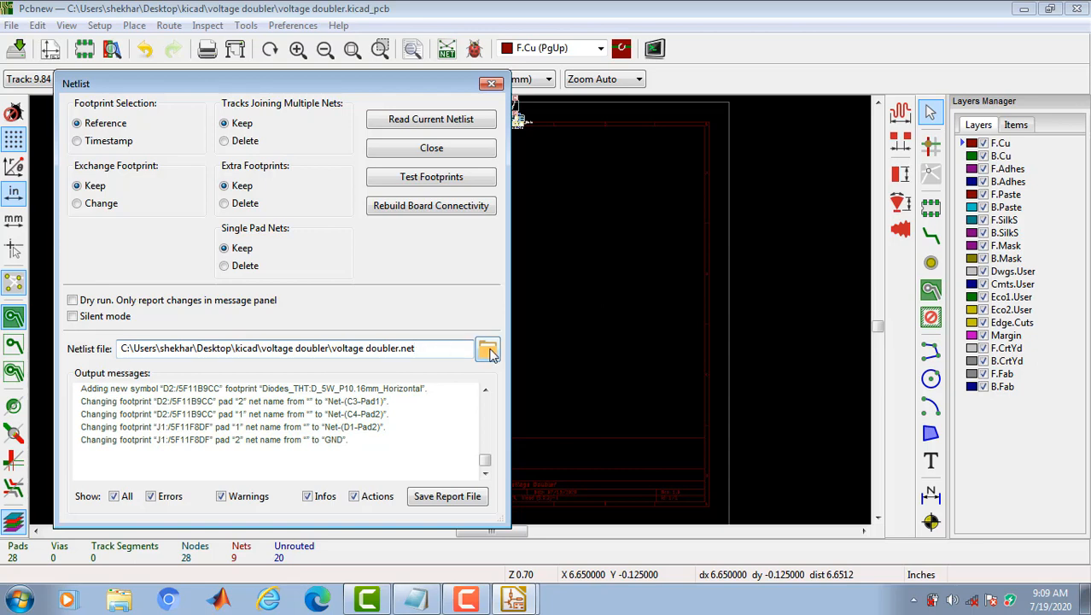
{"action": "left_click", "coordinate": [487, 349]}
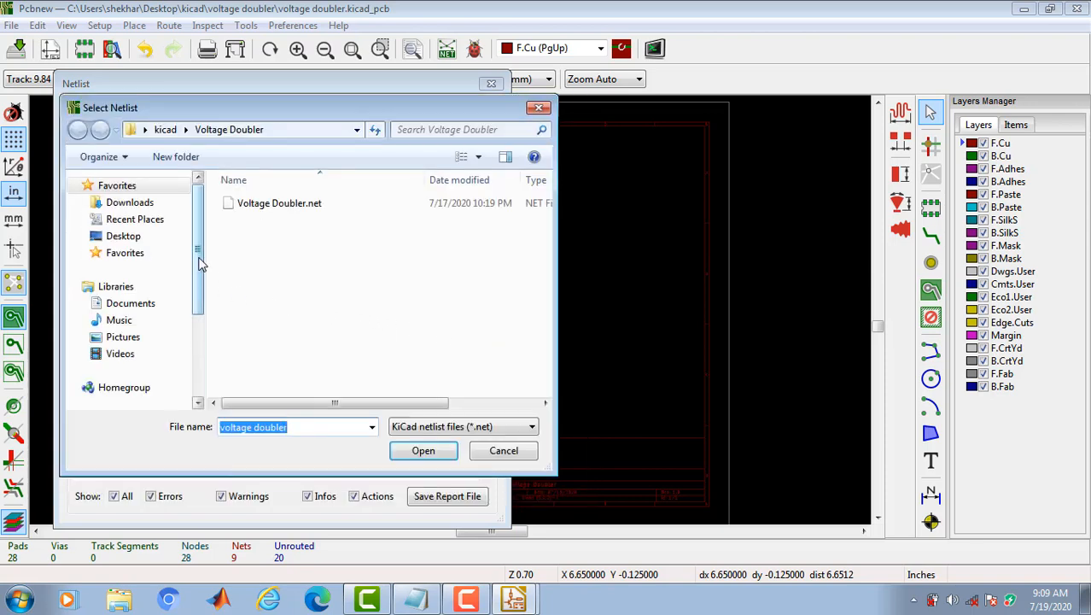
{"action": "left_click", "coordinate": [279, 203]}
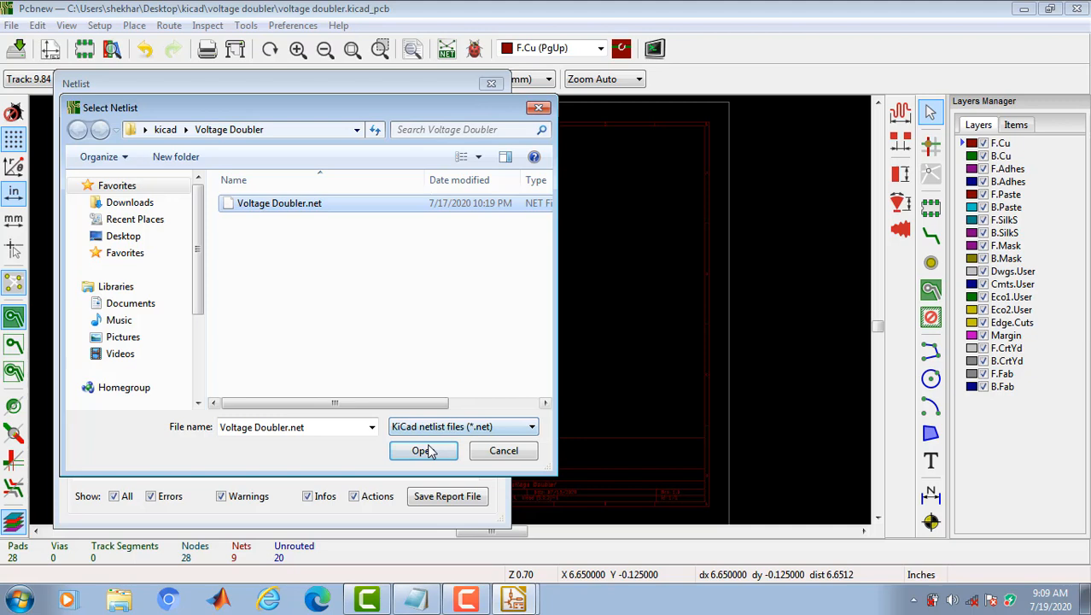
{"action": "left_click", "coordinate": [420, 450]}
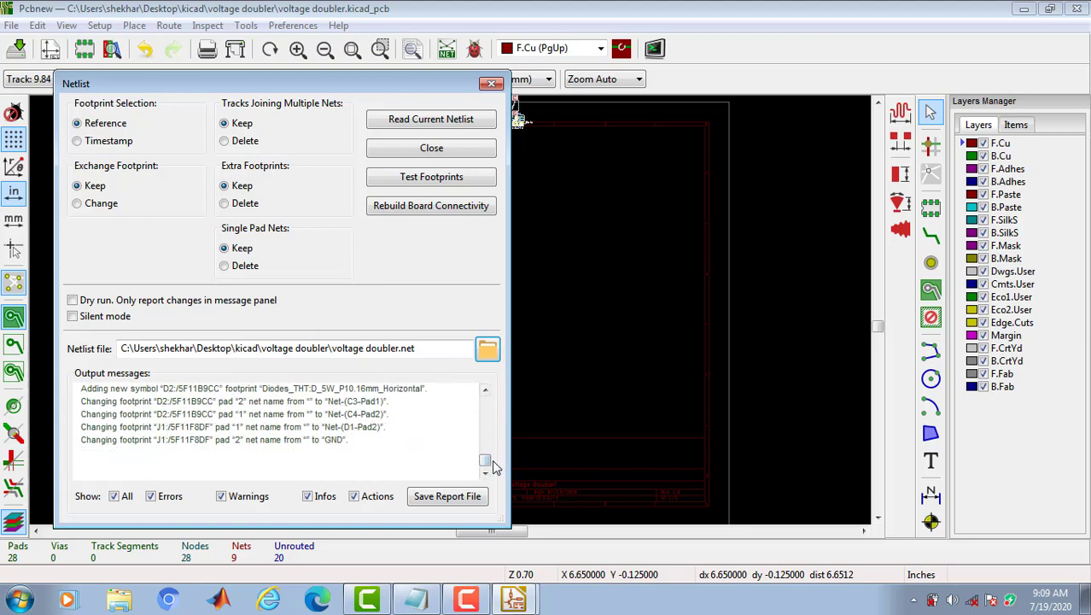
{"action": "mouse_move", "coordinate": [195, 364]}
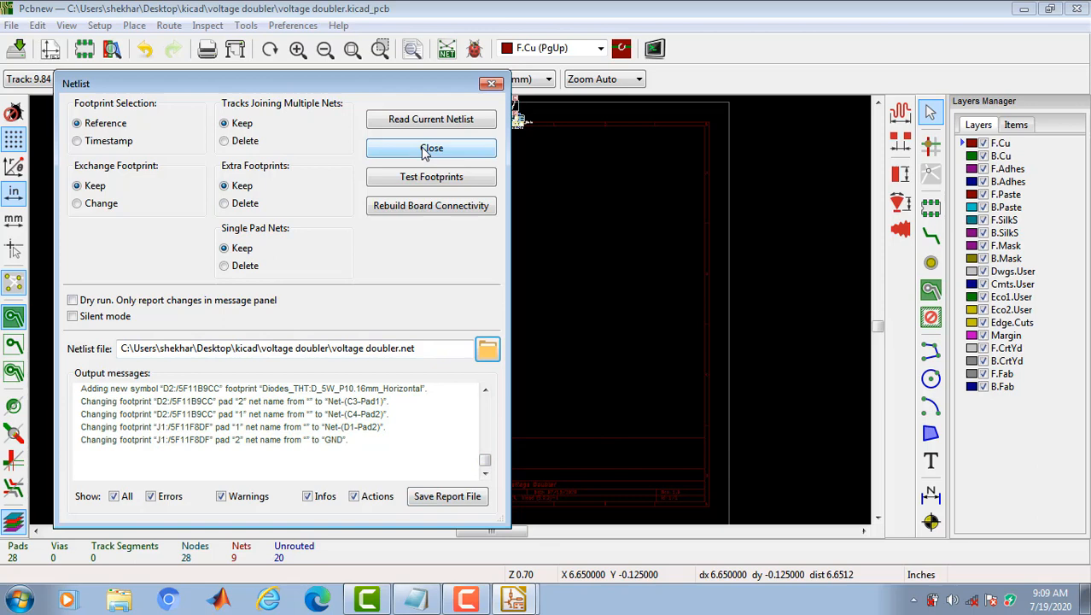
{"action": "left_click", "coordinate": [430, 148]}
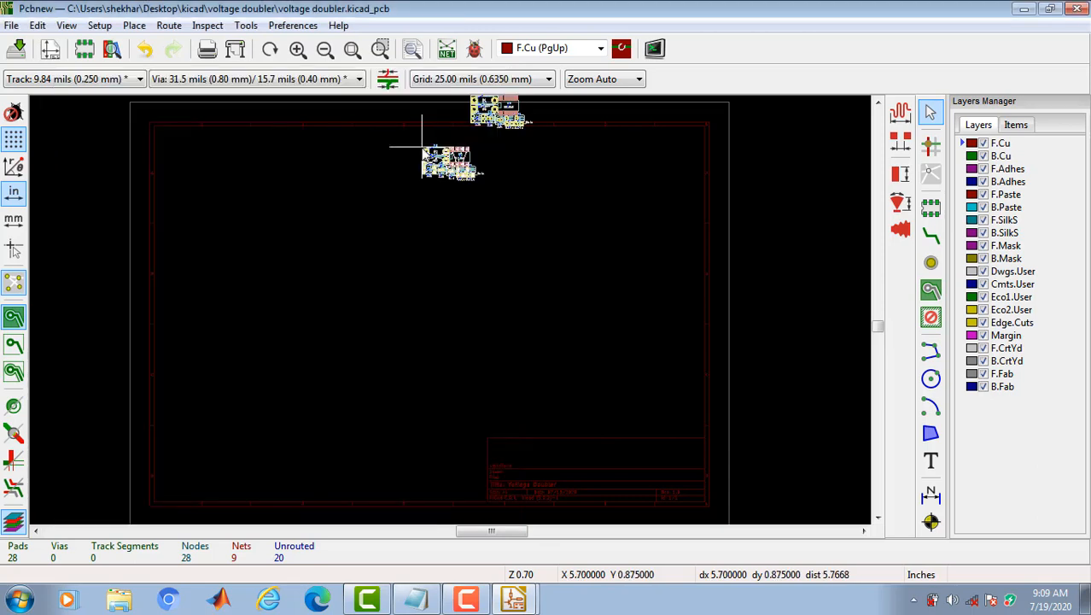
- Spread the footprints apart, placing diodes left and the NE555 central
{"action": "left_click_drag", "start_coordinate": [448, 162], "coordinate": [393, 295]}
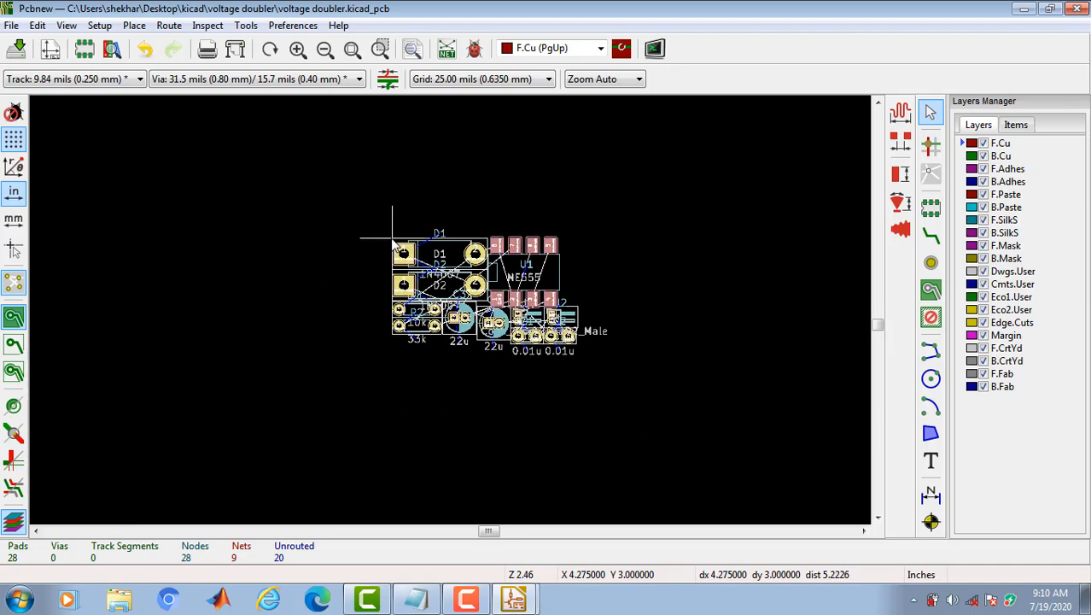
{"action": "mouse_move", "coordinate": [366, 207]}
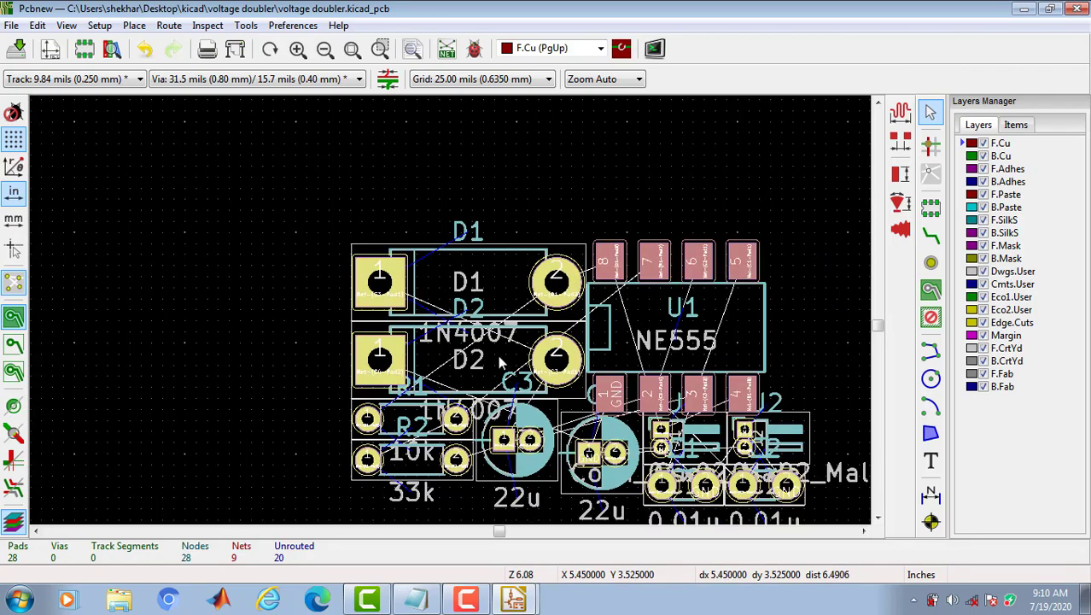
{"action": "scroll", "scroll_direction": "down", "scroll_amount": 3}
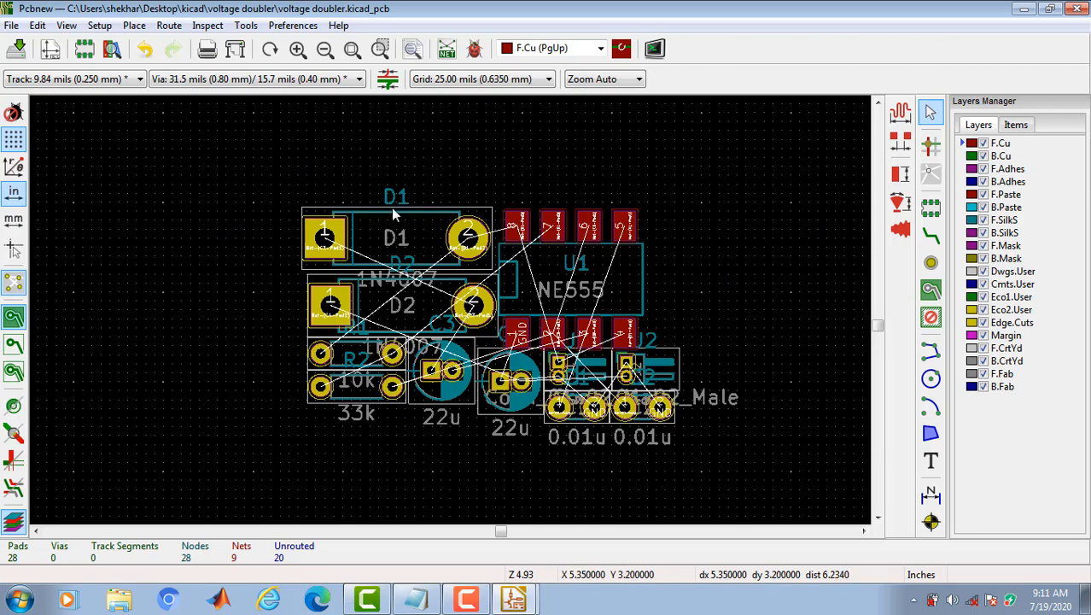
{"action": "mouse_move", "coordinate": [408, 235]}
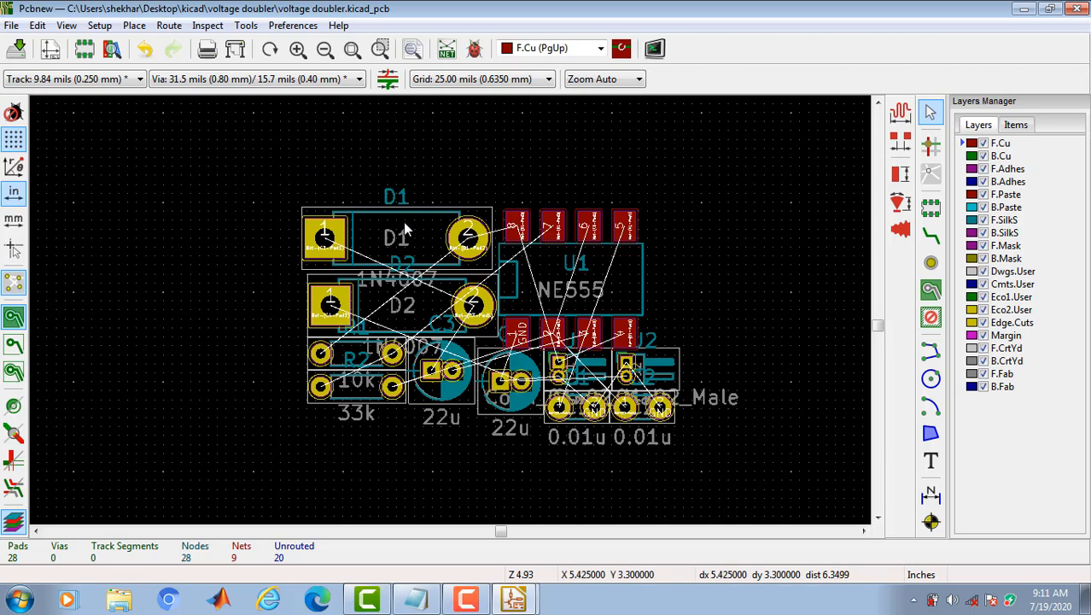
{"action": "mouse_move", "coordinate": [420, 229]}
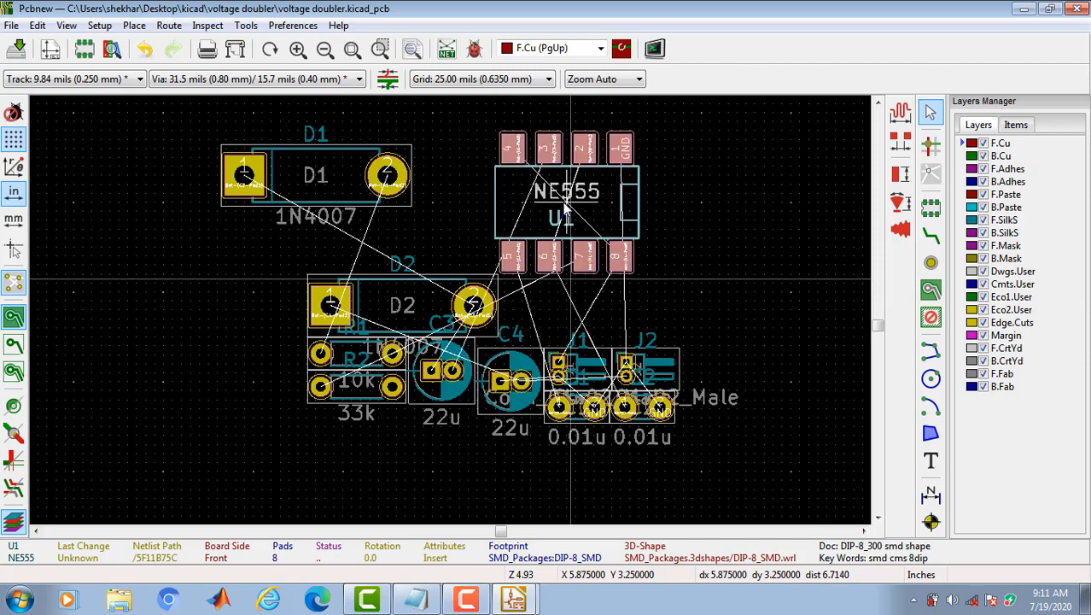
{"action": "key", "text": "R"}
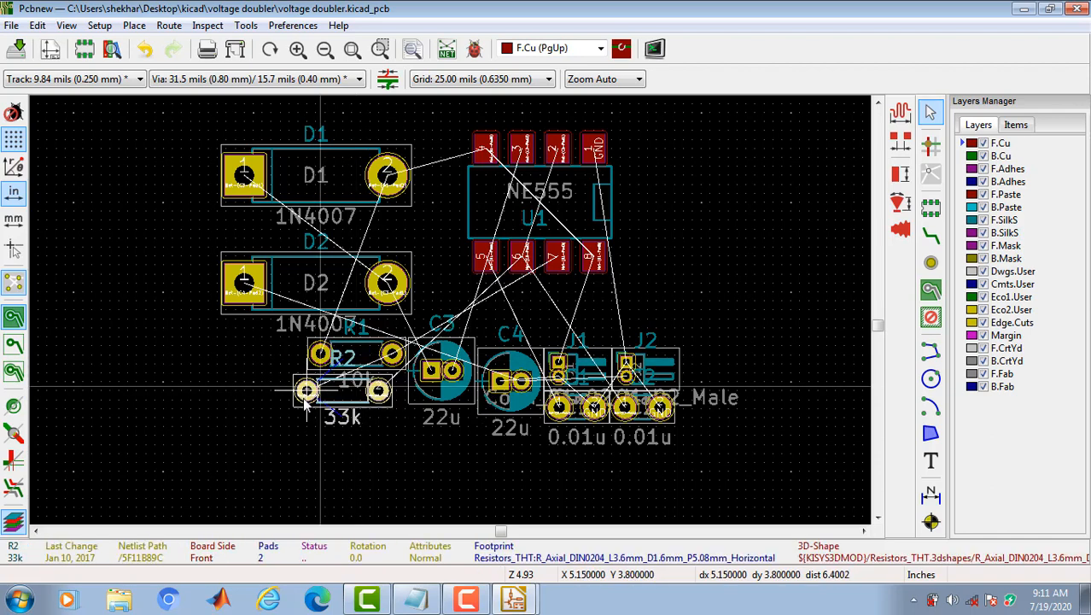
{"action": "left_click_drag", "start_coordinate": [342, 393], "coordinate": [281, 431]}
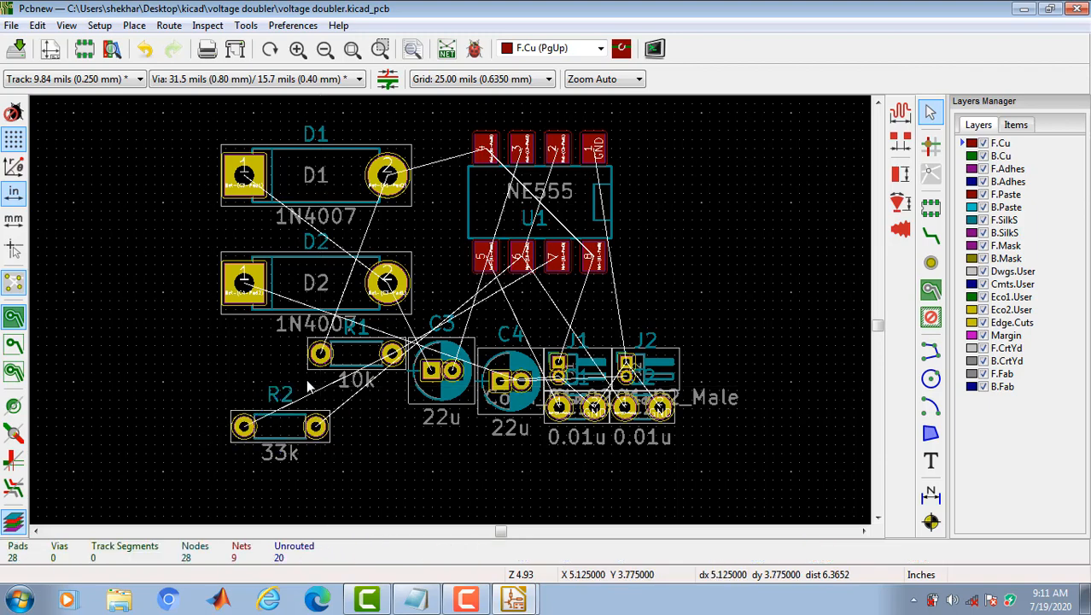
{"action": "left_click_drag", "start_coordinate": [358, 354], "coordinate": [281, 371]}
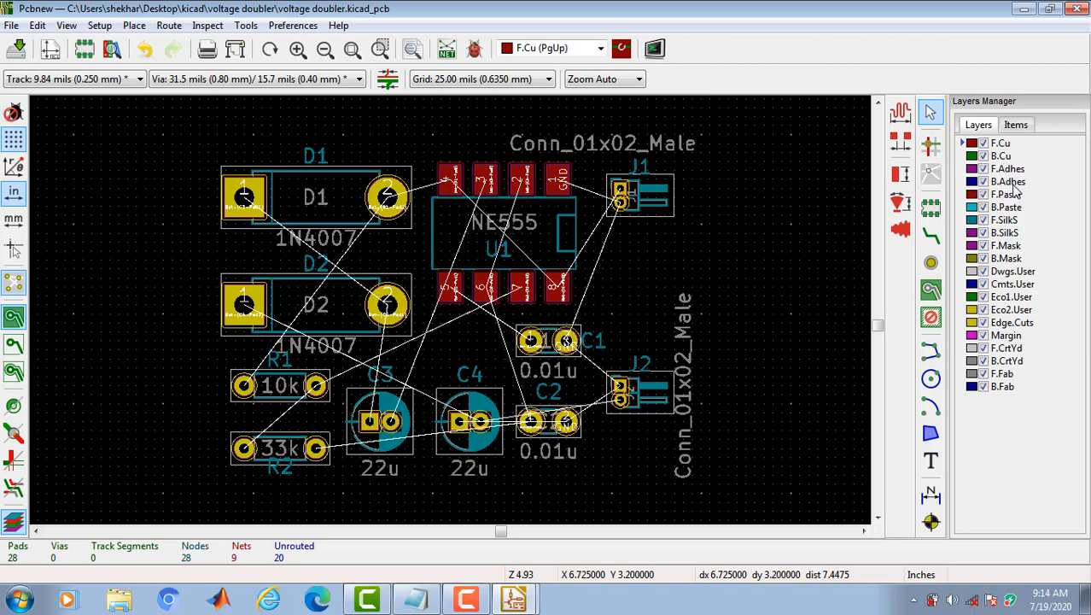
{"action": "mouse_move", "coordinate": [1022, 322]}
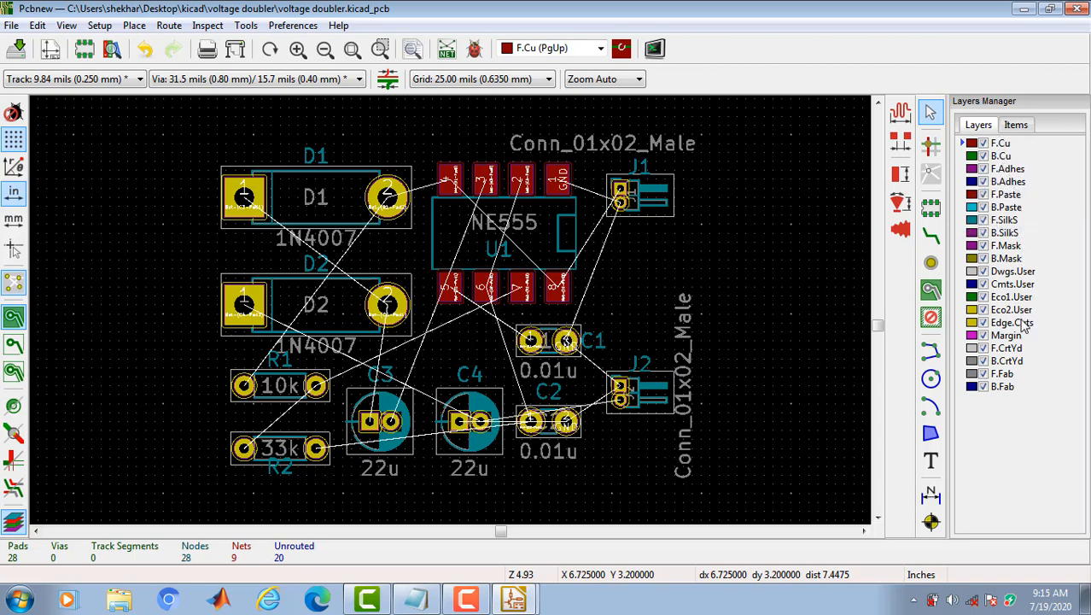
{"action": "mouse_move", "coordinate": [1004, 144]}
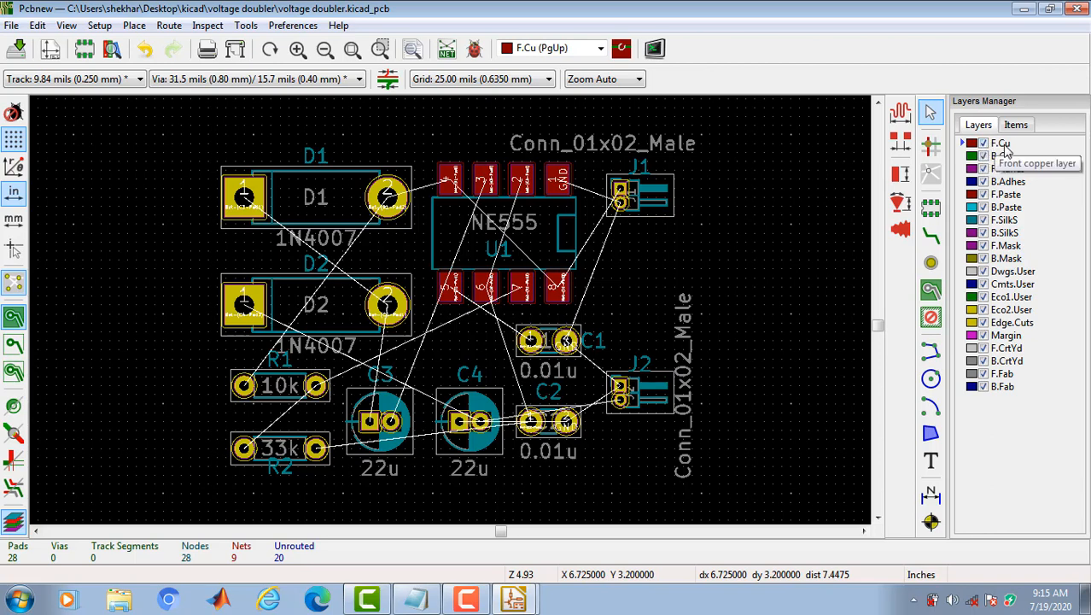
{"action": "mouse_move", "coordinate": [1001, 156]}
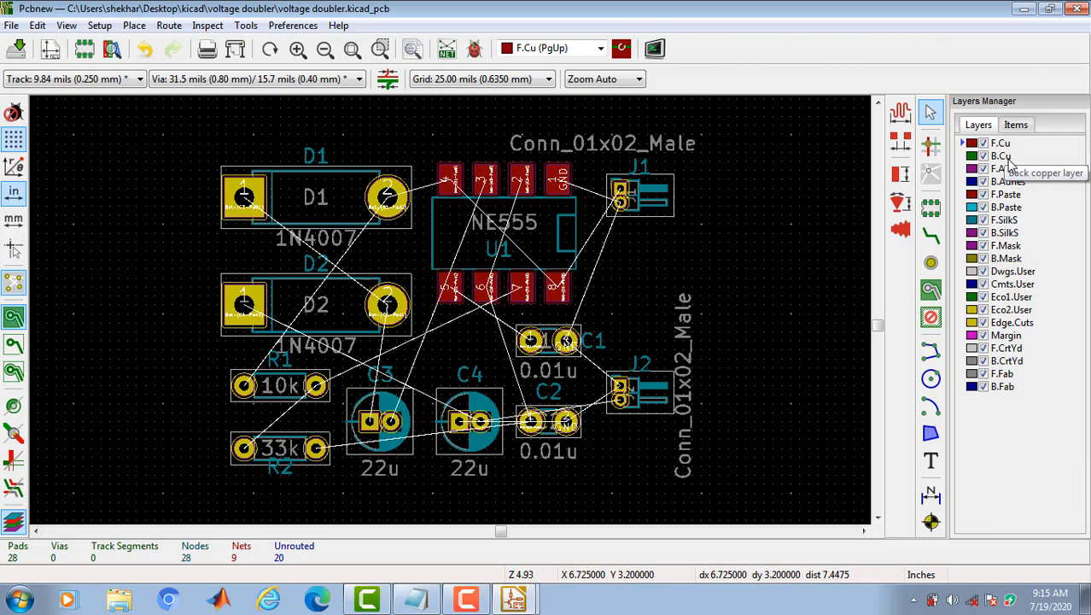
{"action": "mouse_move", "coordinate": [1018, 164]}
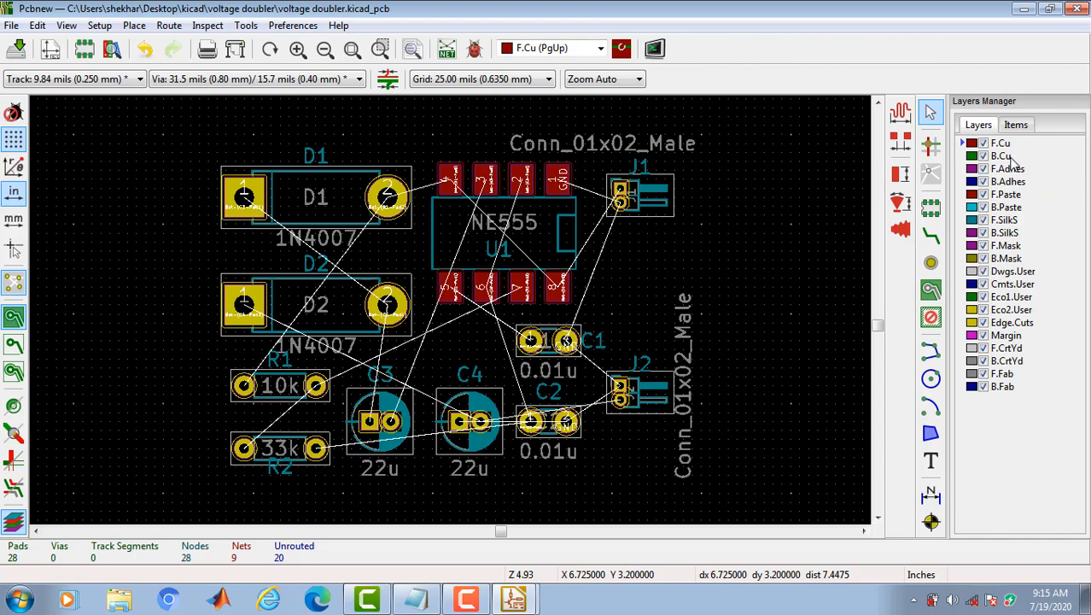
{"action": "mouse_move", "coordinate": [1008, 157]}
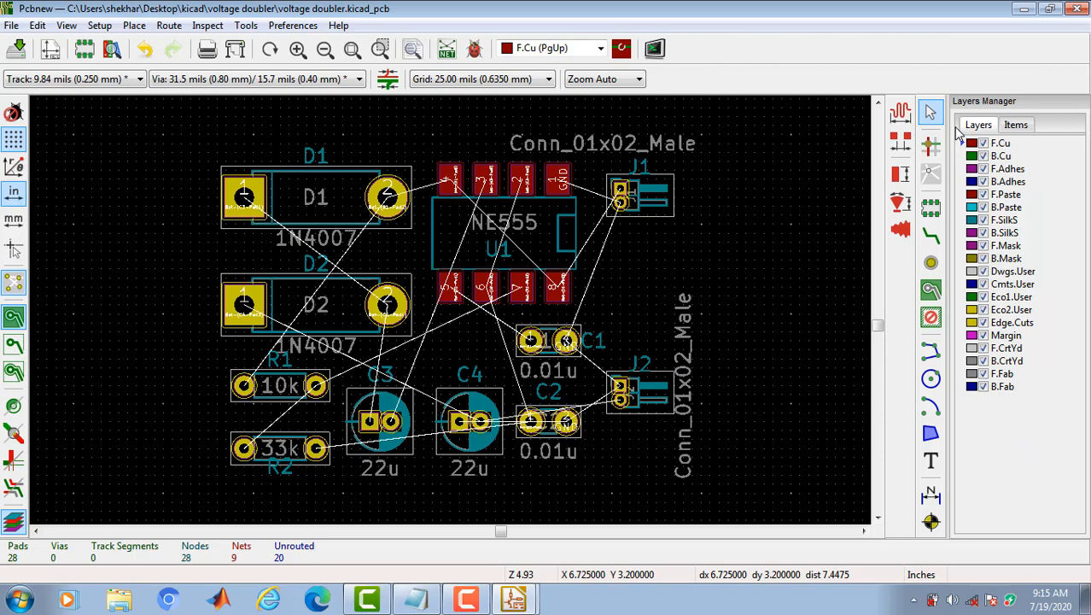
{"action": "mouse_move", "coordinate": [957, 136]}
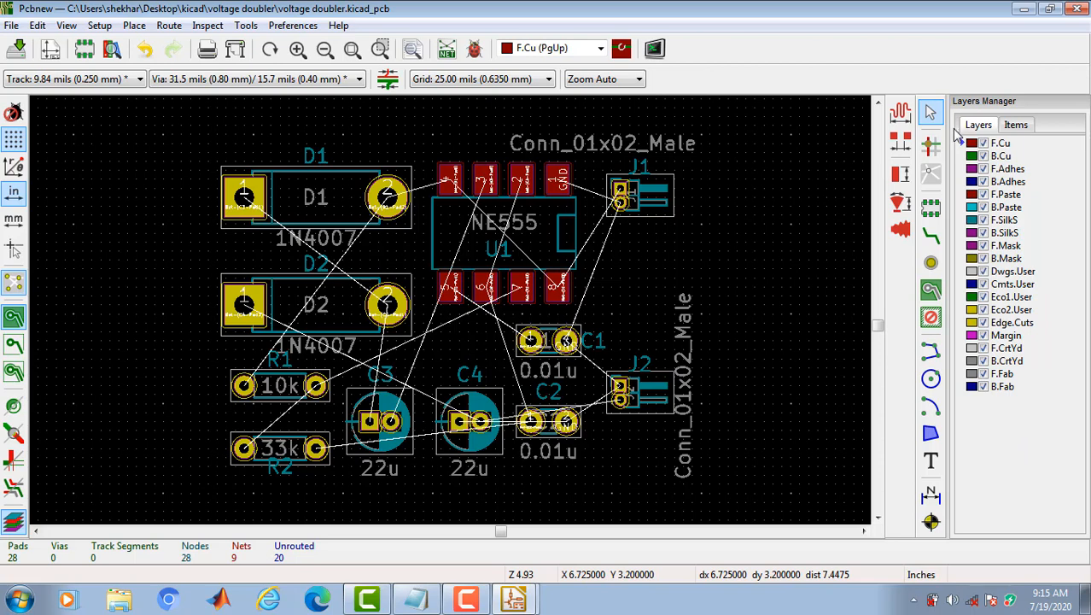
{"action": "mouse_move", "coordinate": [657, 231]}
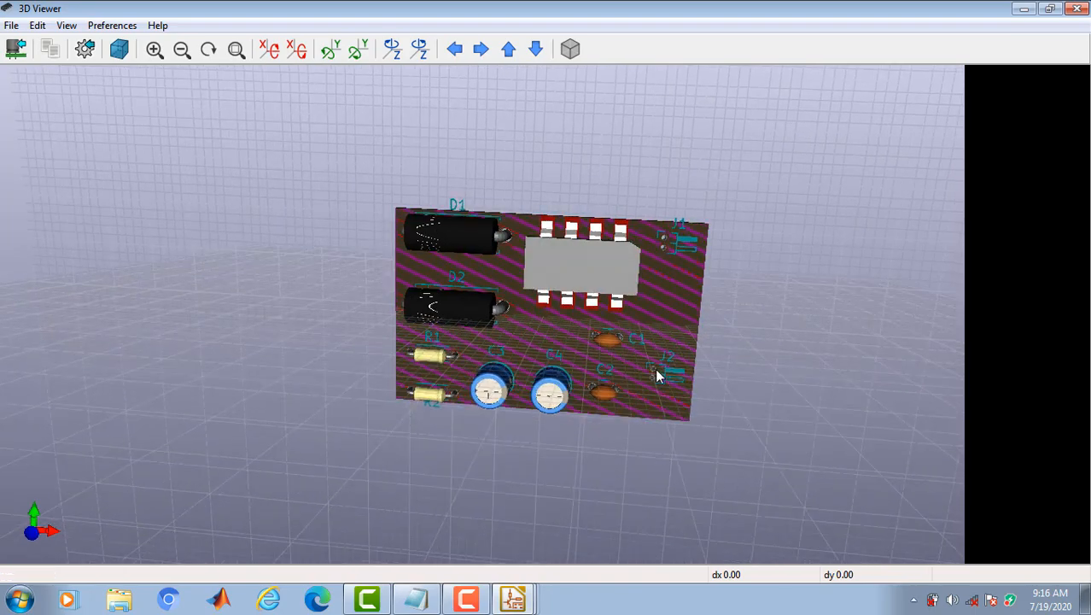
- Orbit the board in the 3D viewer to inspect the placed footprints
{"action": "left_click_drag", "start_coordinate": [658, 376], "coordinate": [503, 389]}
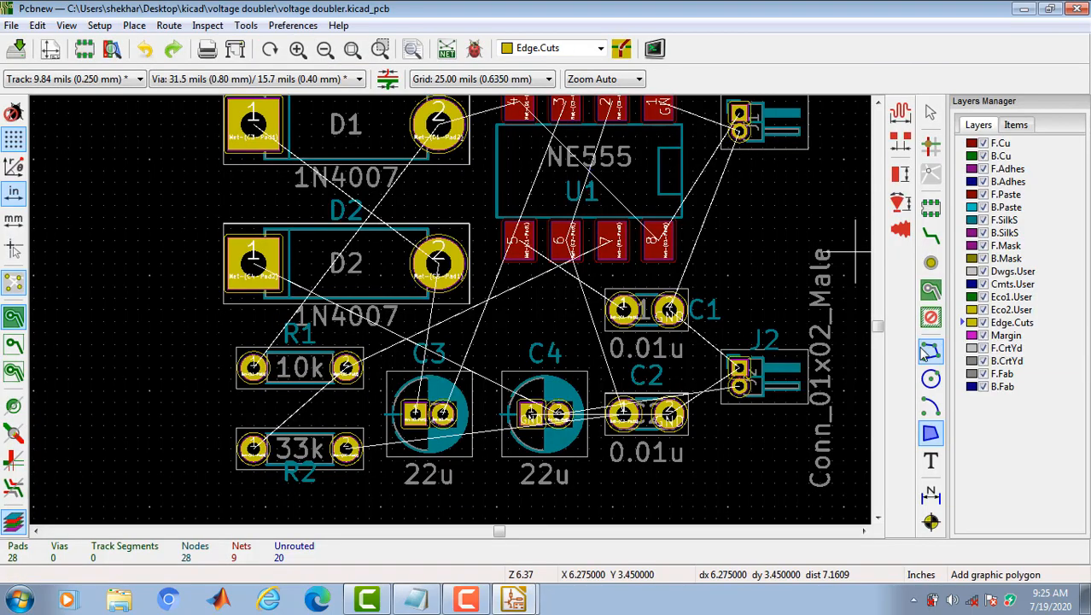
- Select the graphic line tool for drawing Edge.Cuts board-edge lines
{"action": "left_click", "coordinate": [930, 351]}
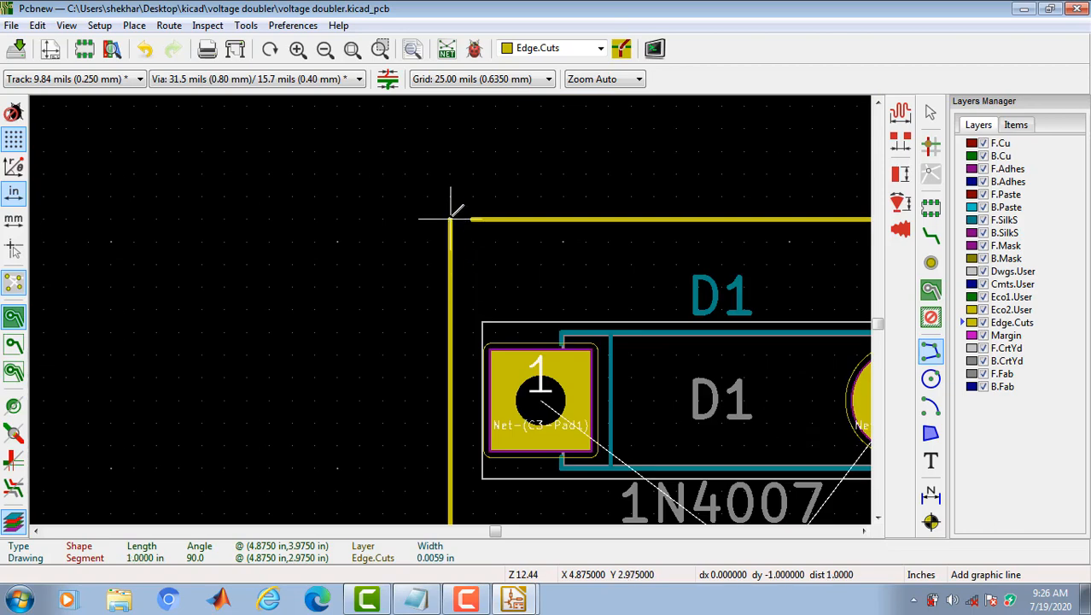
{"action": "mouse_move", "coordinate": [474, 218]}
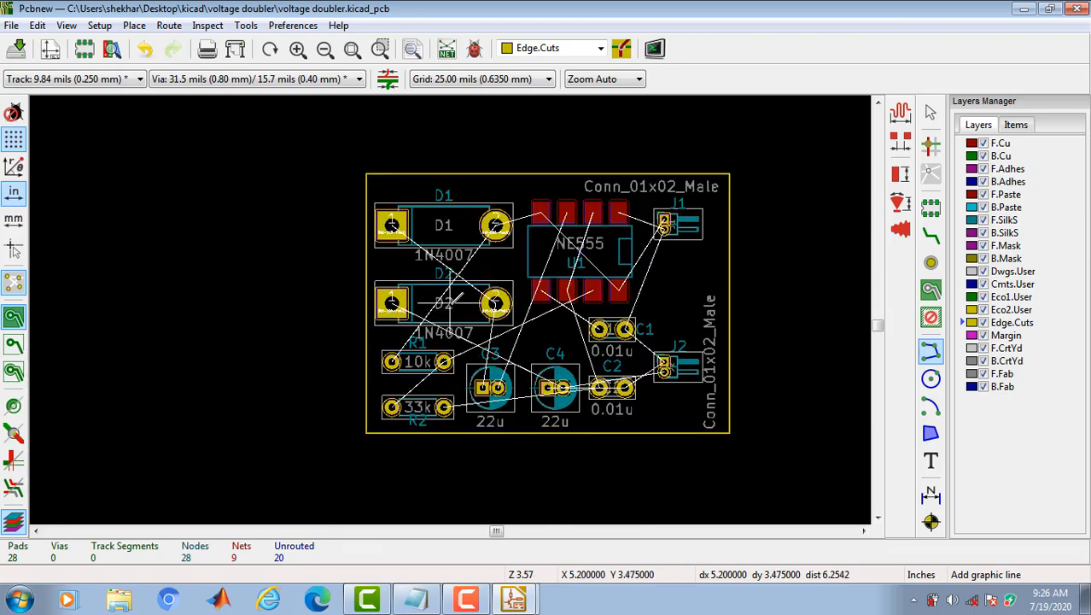
{"action": "mouse_move", "coordinate": [554, 158]}
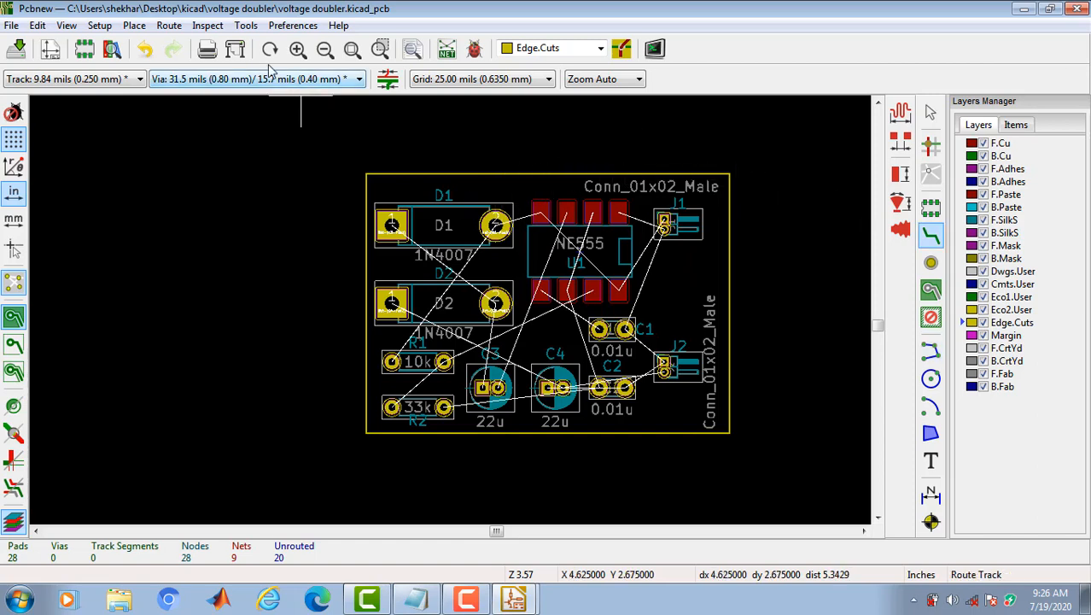
- Measure the length of the top board edge with the Inspect measure tool
{"action": "left_click", "coordinate": [246, 25]}
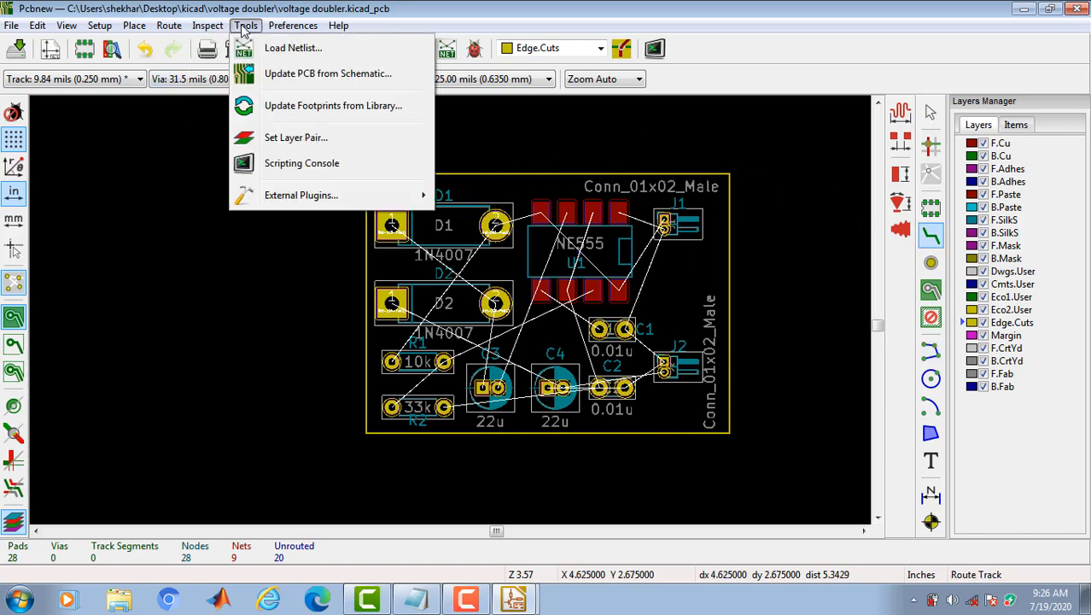
{"action": "left_click", "coordinate": [205, 25]}
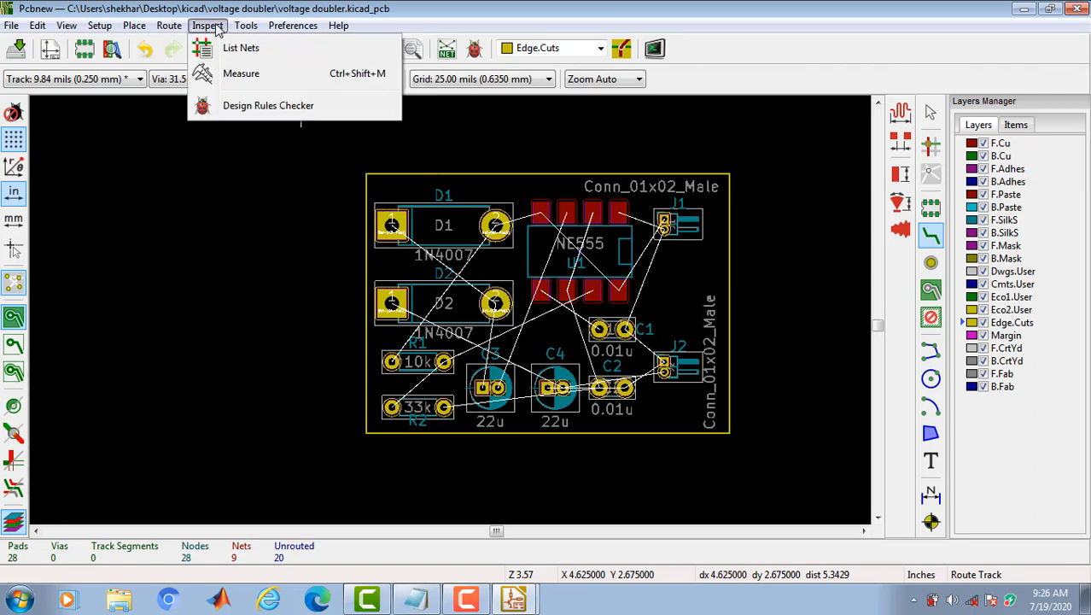
{"action": "mouse_move", "coordinate": [241, 73]}
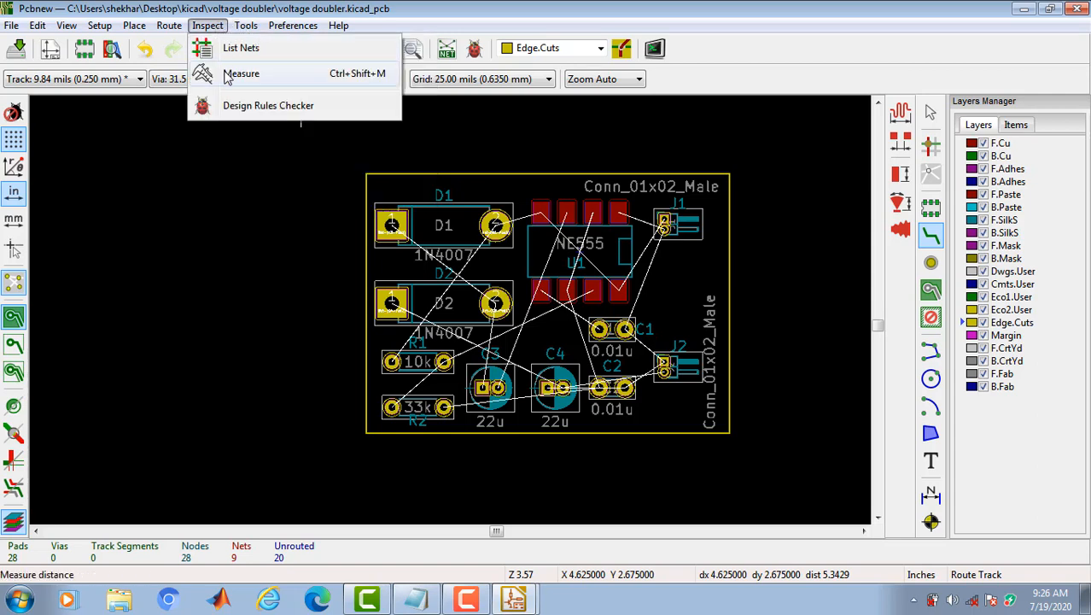
{"action": "left_click", "coordinate": [242, 74]}
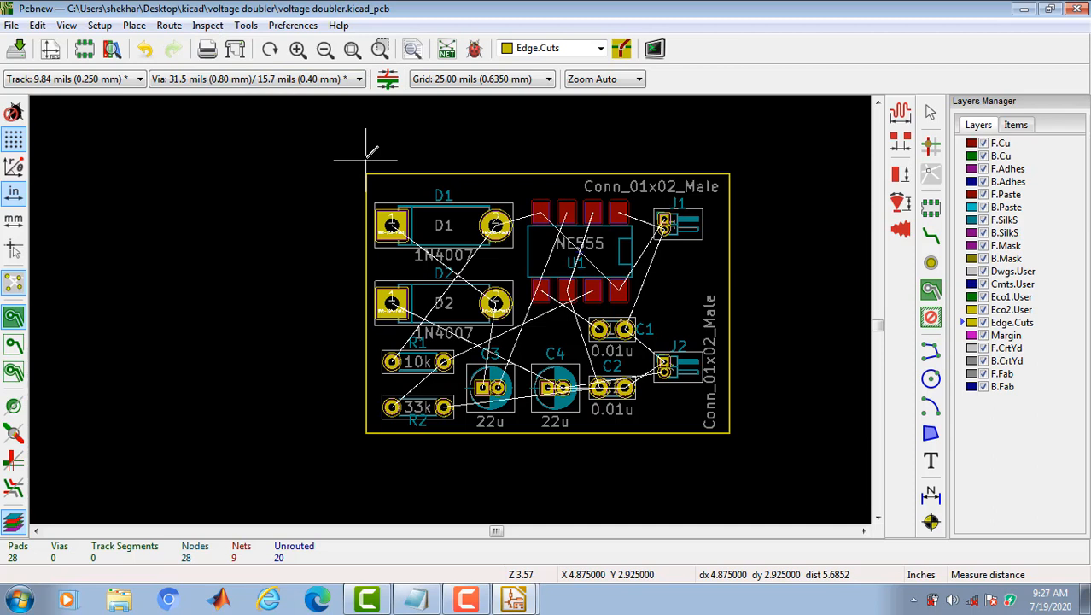
{"action": "left_click_drag", "start_coordinate": [372, 166], "coordinate": [679, 167]}
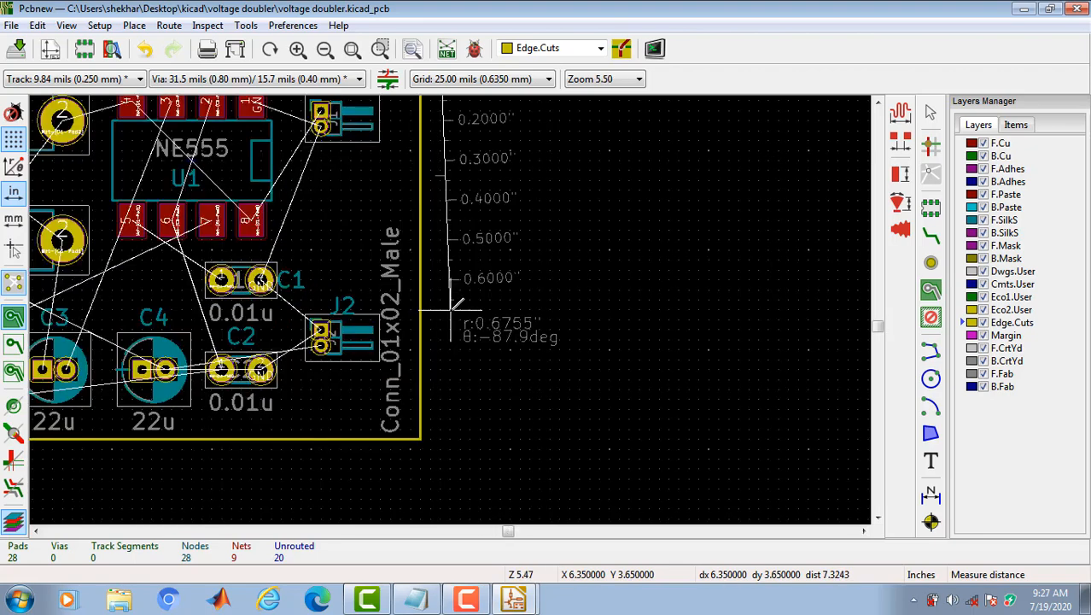
{"action": "mouse_move", "coordinate": [455, 427]}
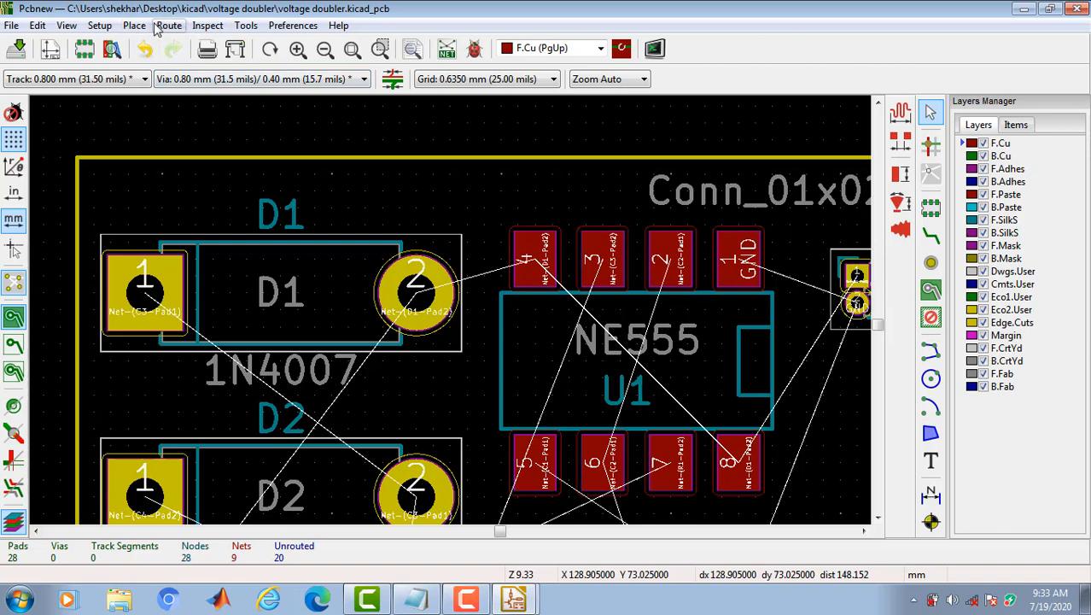
- Set Default Track Width to 0.4 mm in the Design Rules editor
{"action": "left_click", "coordinate": [76, 24]}
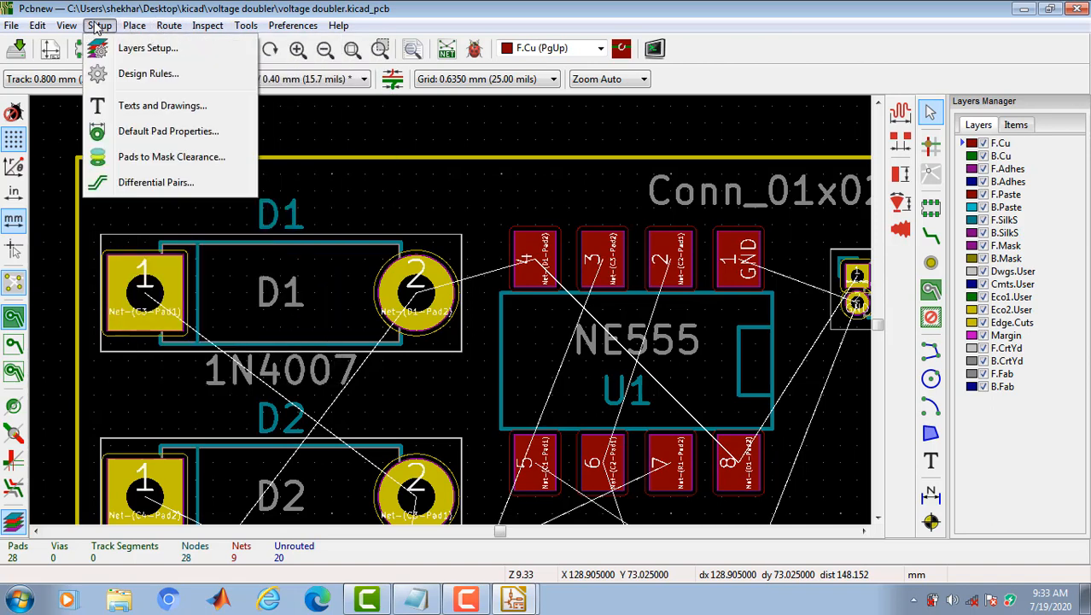
{"action": "left_click", "coordinate": [155, 73]}
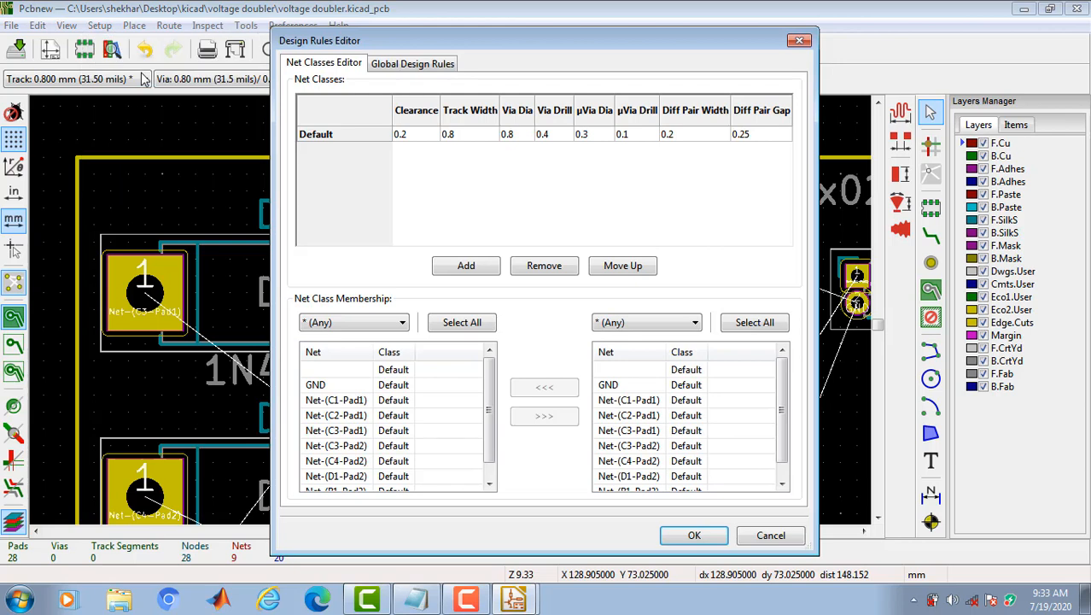
{"action": "left_click", "coordinate": [467, 134]}
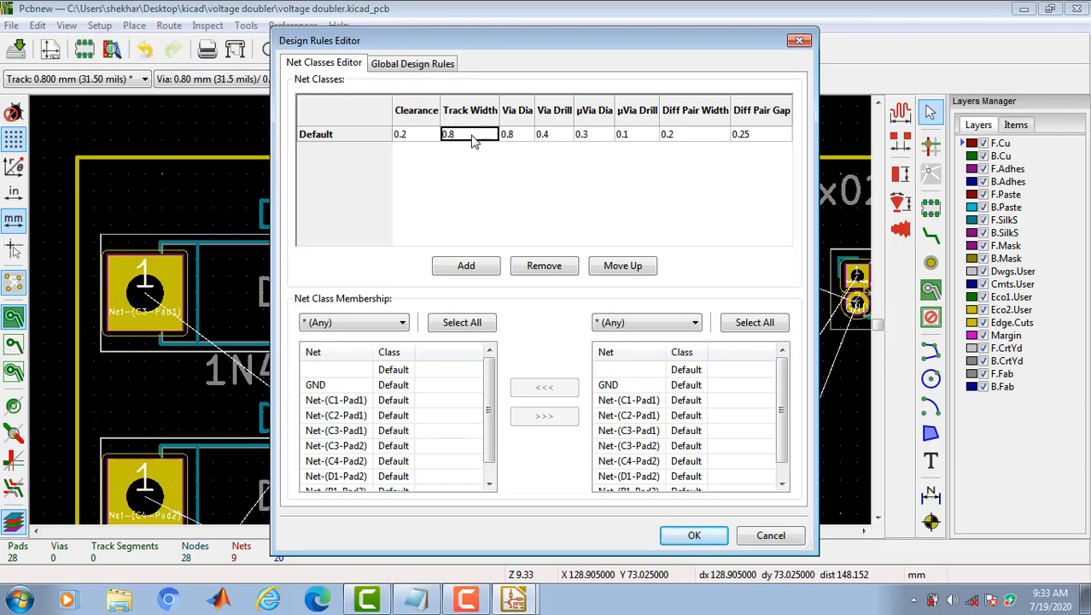
{"action": "type", "text": "0.4"}
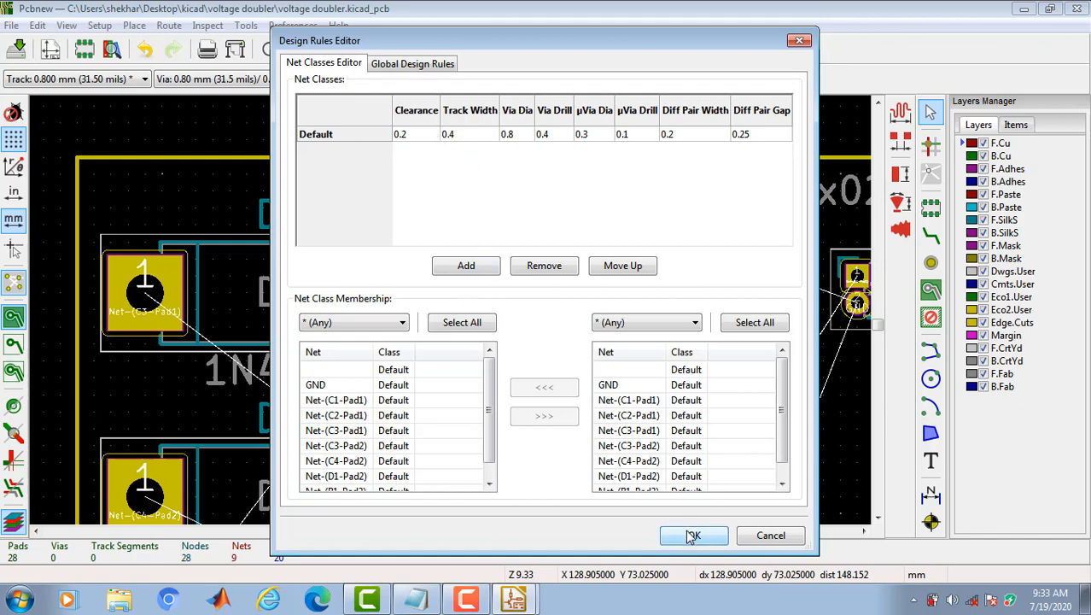
{"action": "left_click", "coordinate": [693, 535]}
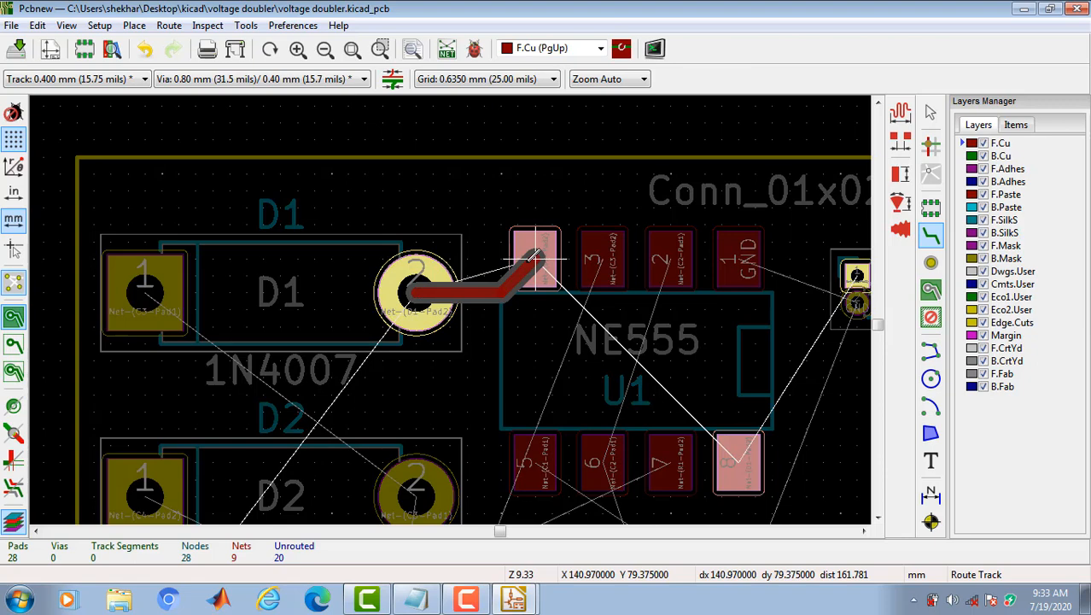
- Route a back-copper track from D1 pad 2 to NE555 pin 4
{"action": "left_click", "coordinate": [533, 256]}
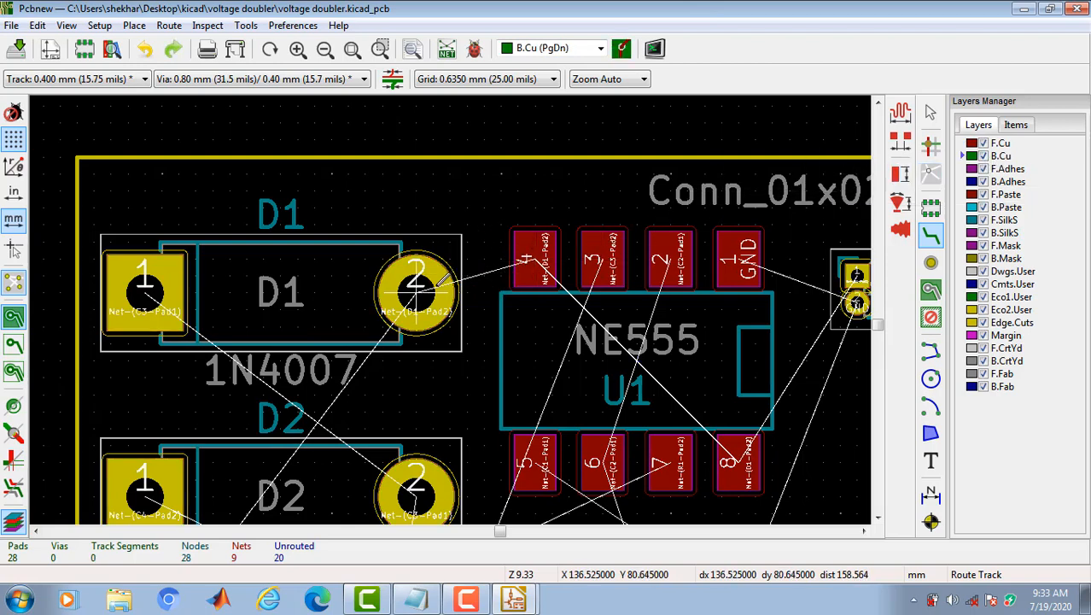
{"action": "left_click_drag", "start_coordinate": [418, 291], "coordinate": [538, 256]}
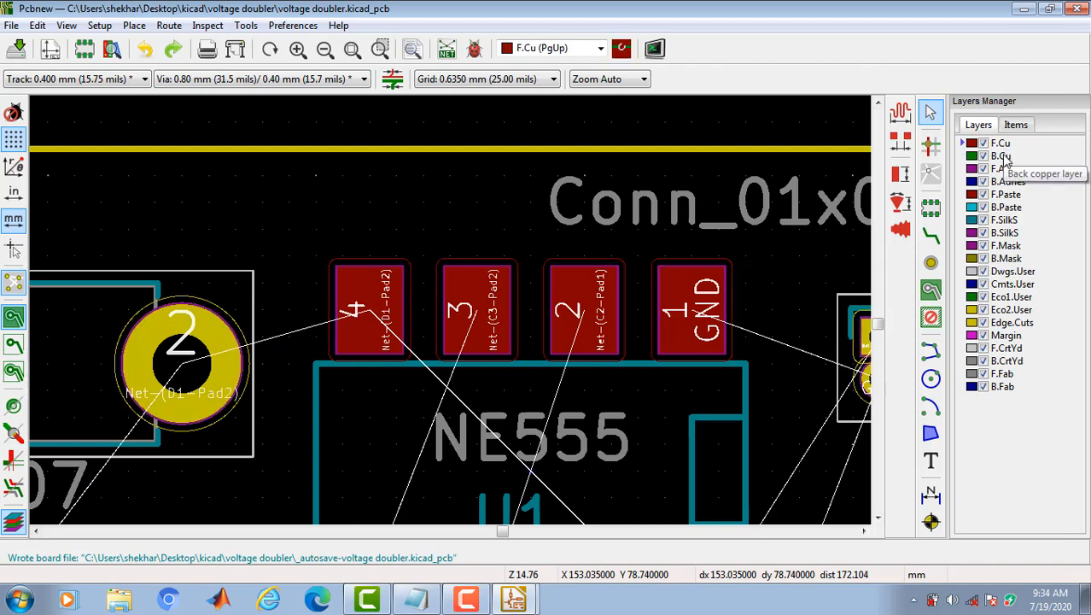
{"action": "mouse_move", "coordinate": [999, 143]}
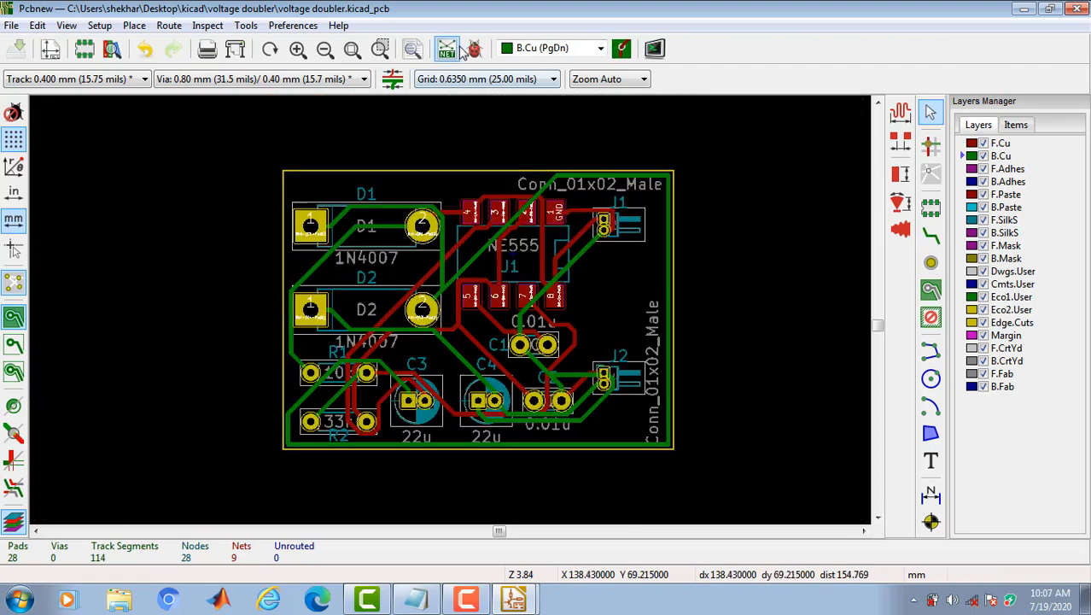
- Run the Design Rules Checker and verify the Unconnected list shows zero items
{"action": "left_click", "coordinate": [475, 48]}
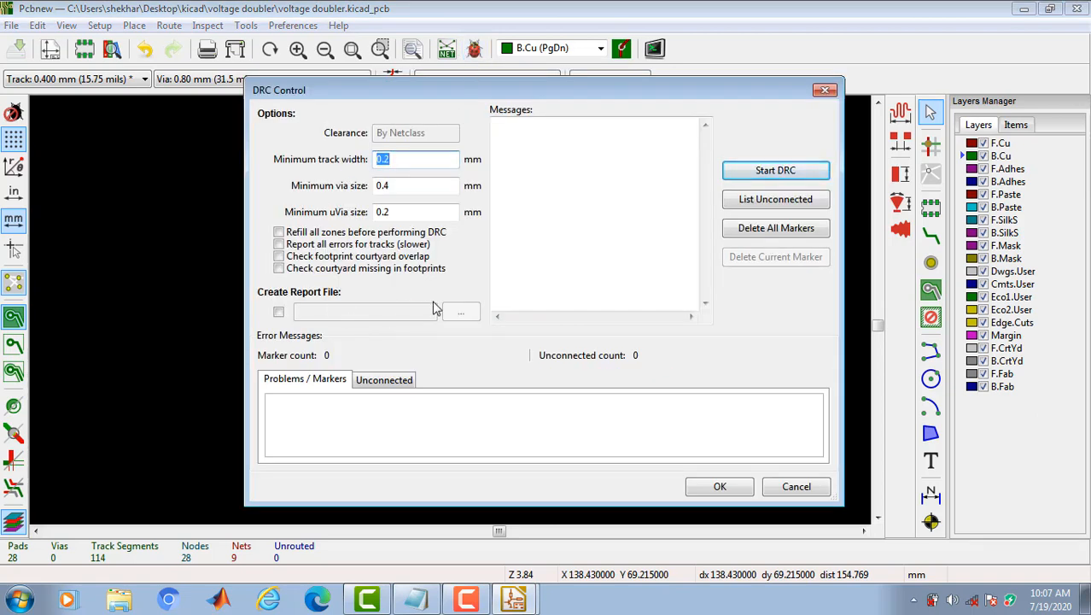
{"action": "left_click", "coordinate": [775, 169]}
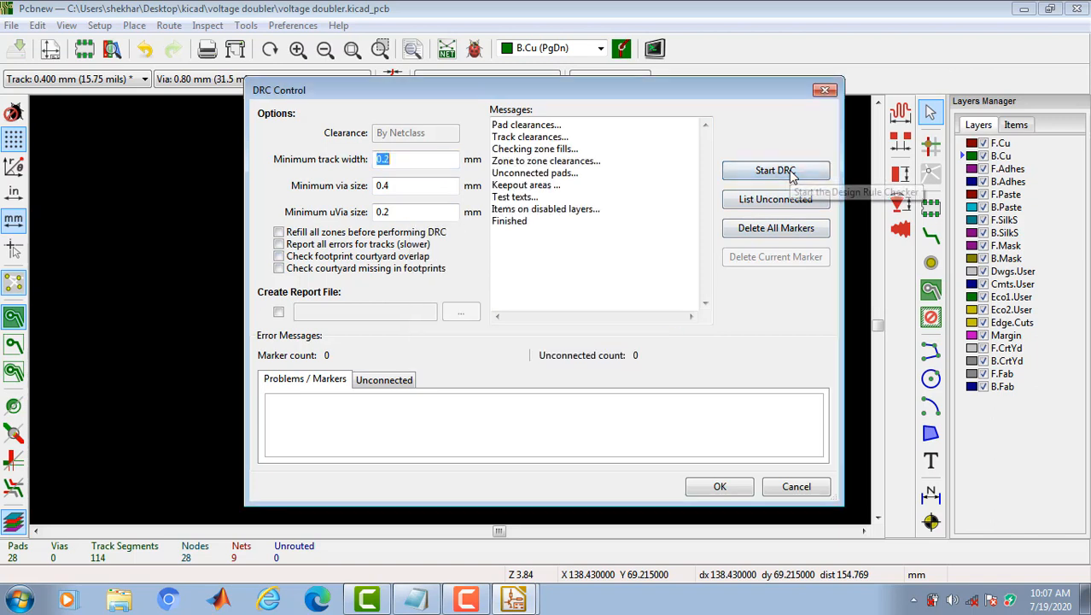
{"action": "left_click", "coordinate": [384, 379]}
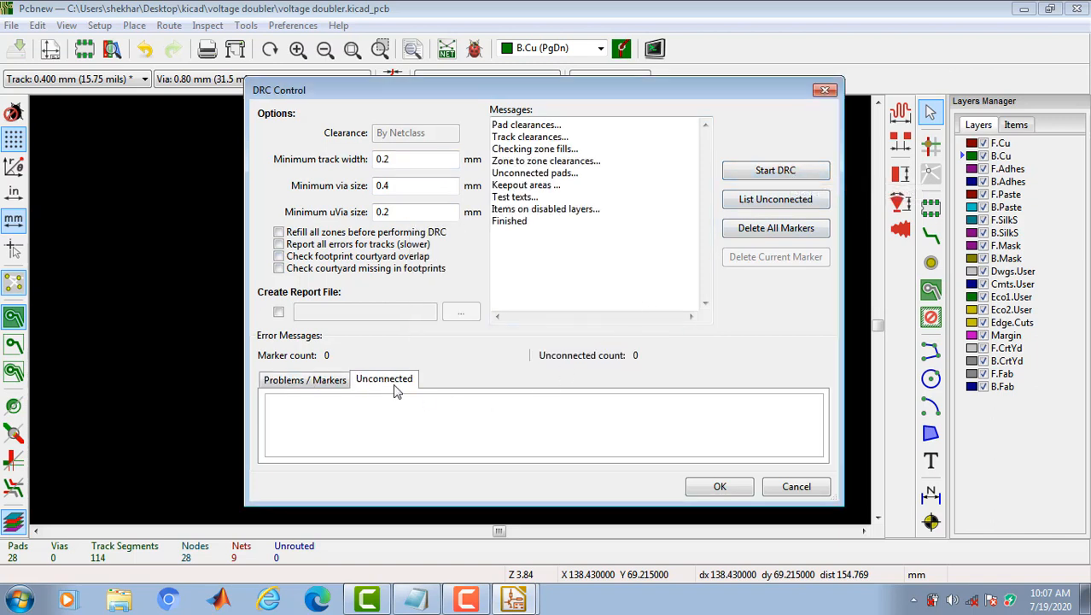
{"action": "left_click", "coordinate": [304, 379]}
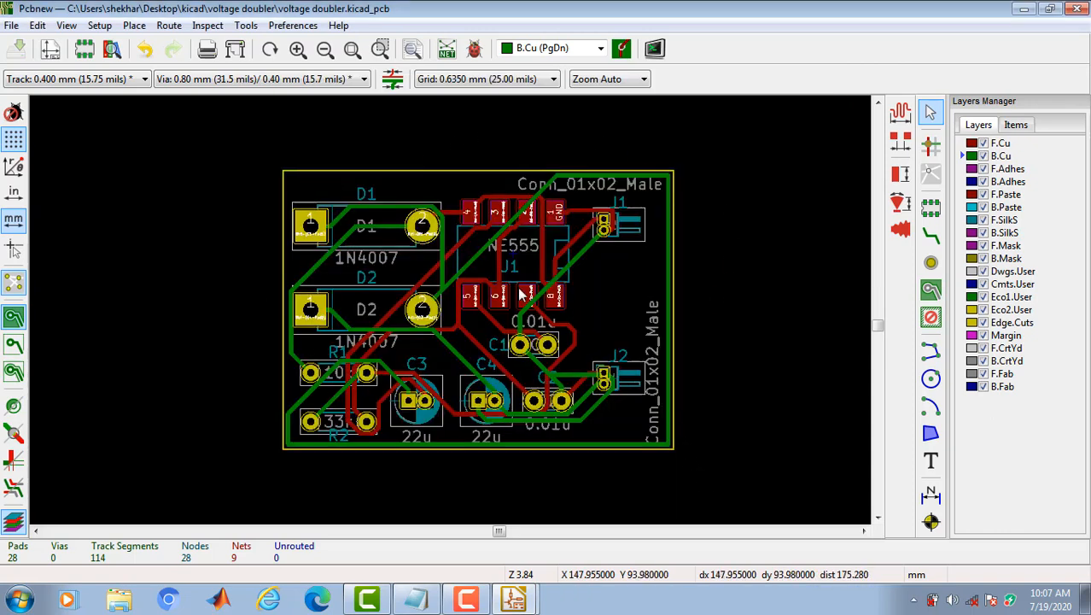
- Browse and dismiss the View menu, then begin an 'input' front silkscreen text label
{"action": "left_click", "coordinate": [61, 23]}
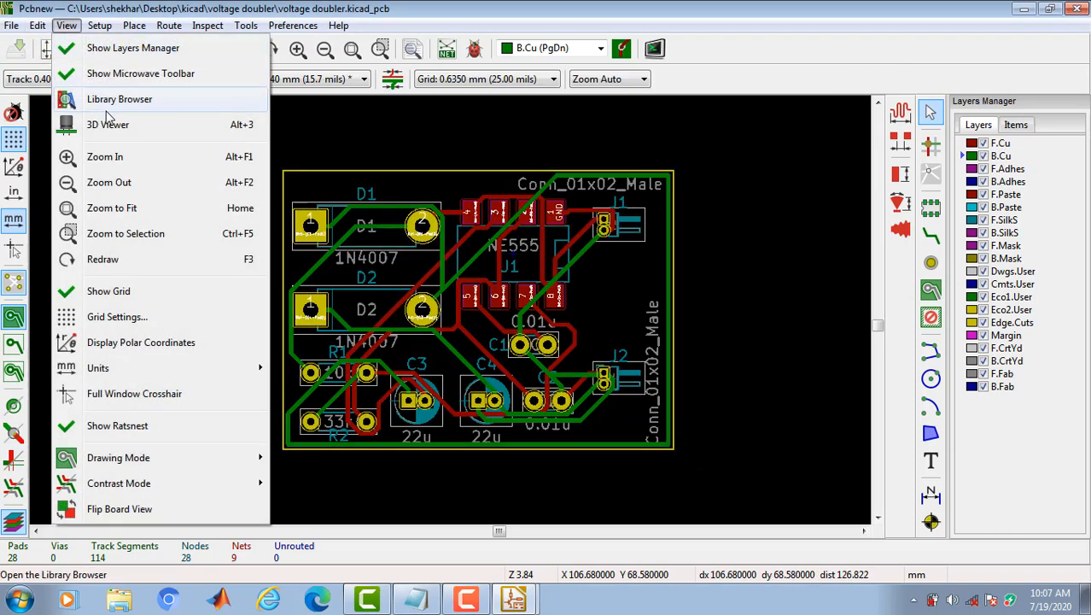
{"action": "left_click", "coordinate": [108, 124]}
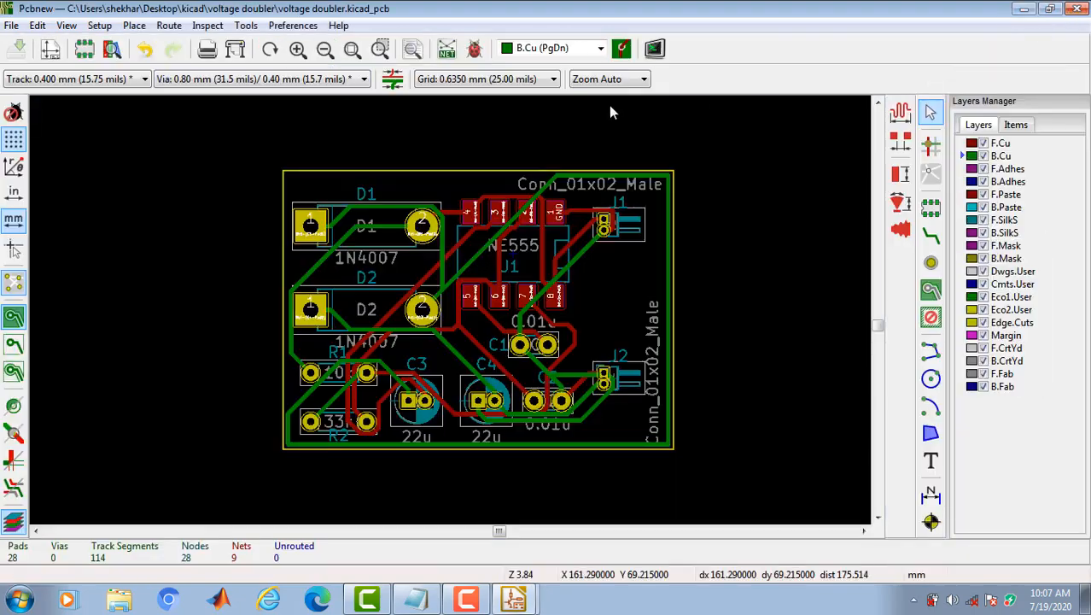
{"action": "left_click", "coordinate": [11, 26]}
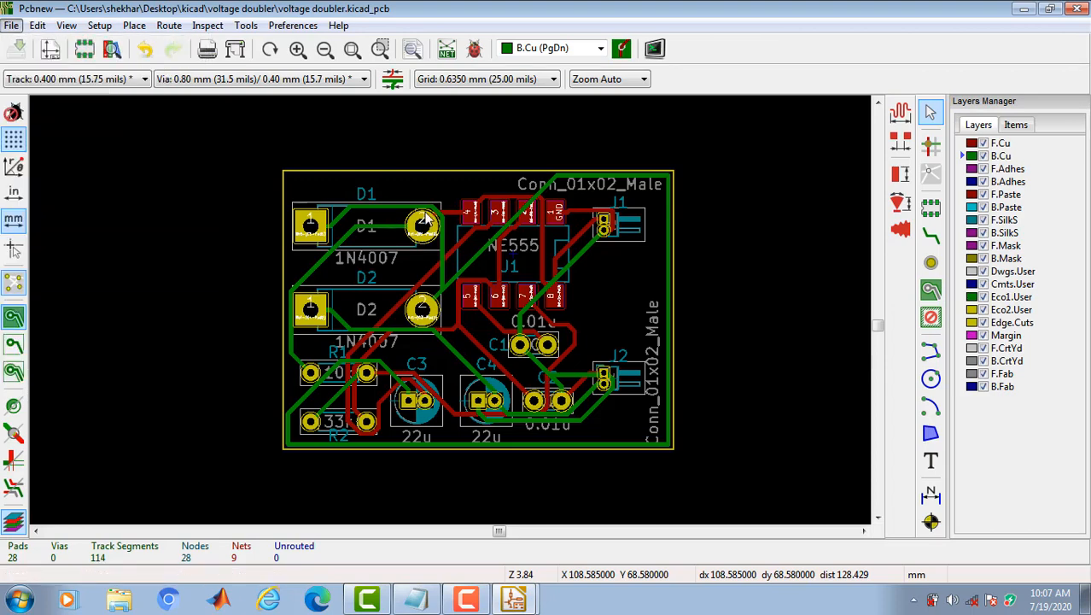
{"action": "mouse_move", "coordinate": [491, 379]}
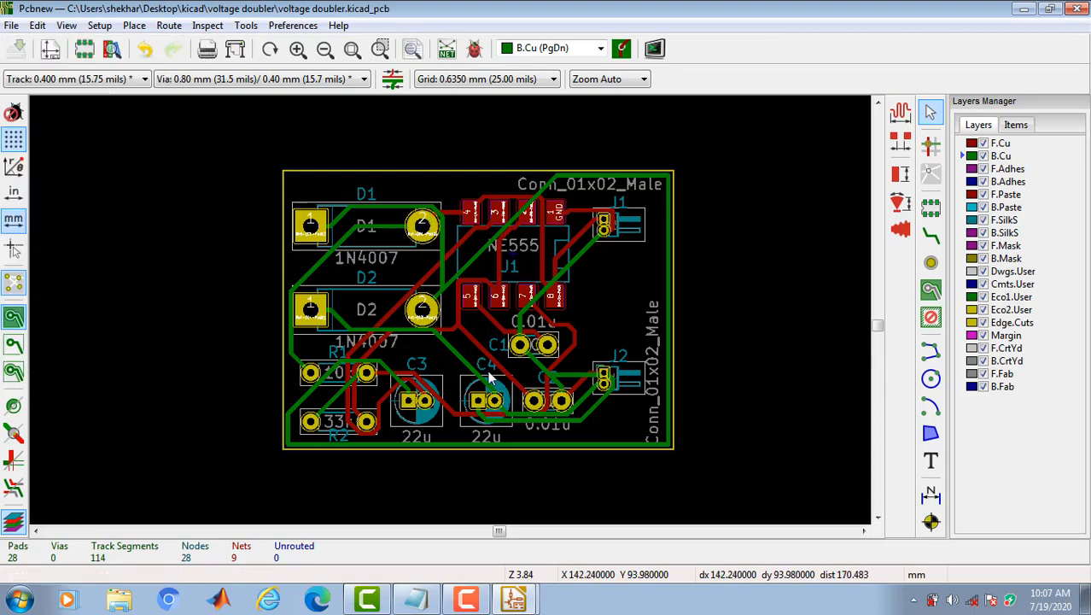
{"action": "mouse_move", "coordinate": [336, 377]}
{"action": "type", "text": "input"}
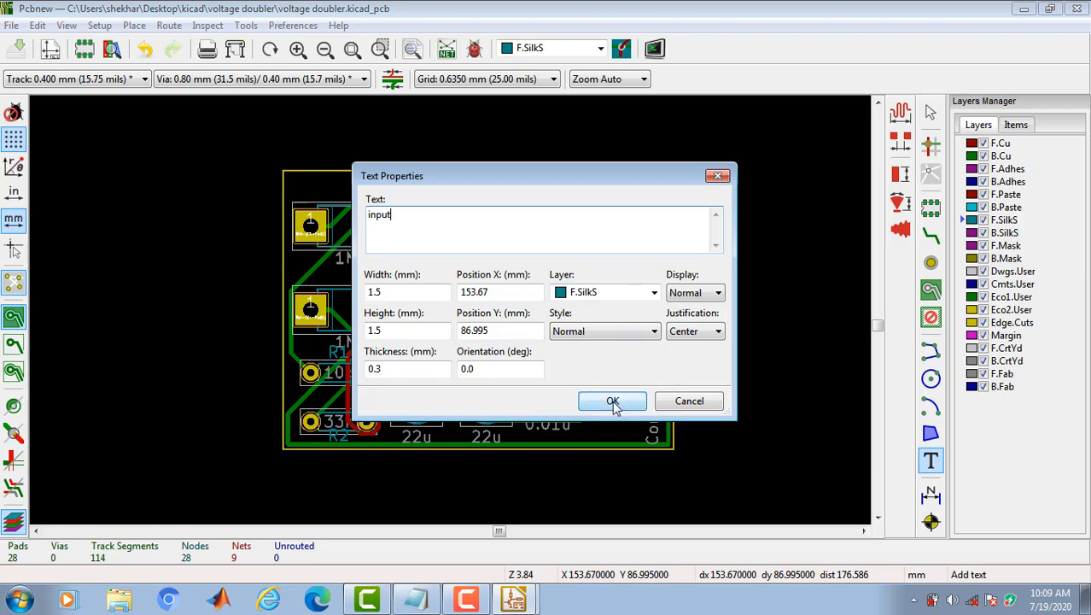
- Place the 'input' label by J1 and an 'output' label by J2, then save
{"action": "left_click", "coordinate": [612, 401]}
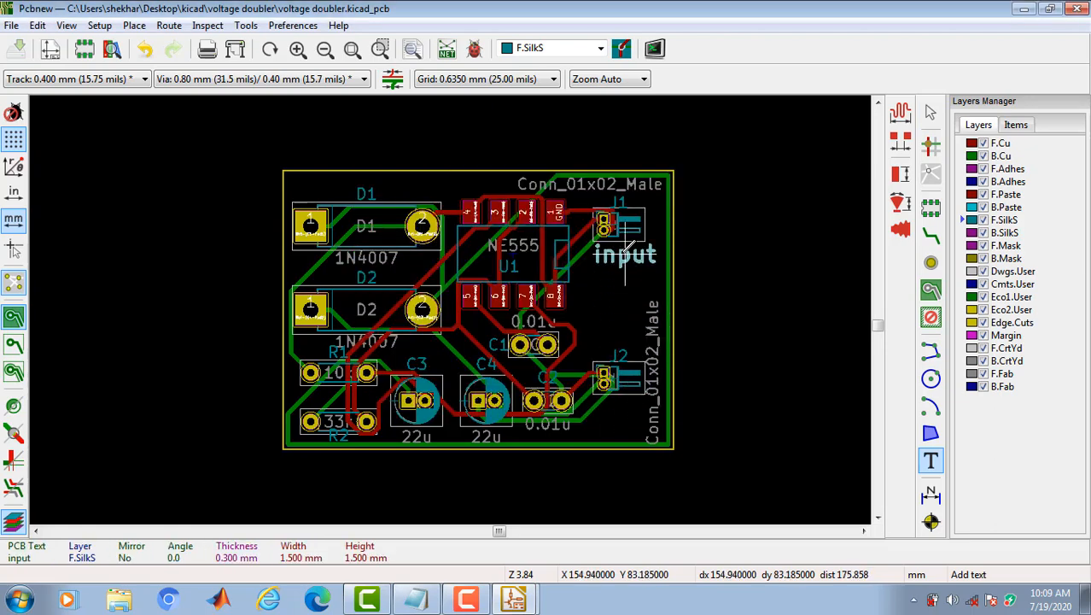
{"action": "double_click", "coordinate": [624, 255]}
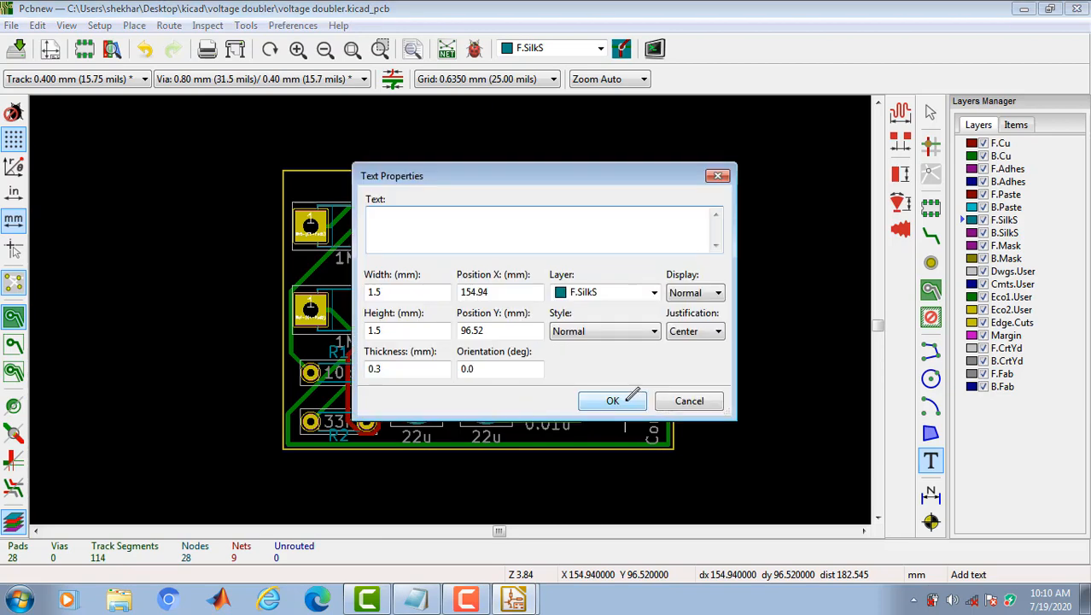
{"action": "type", "text": "output"}
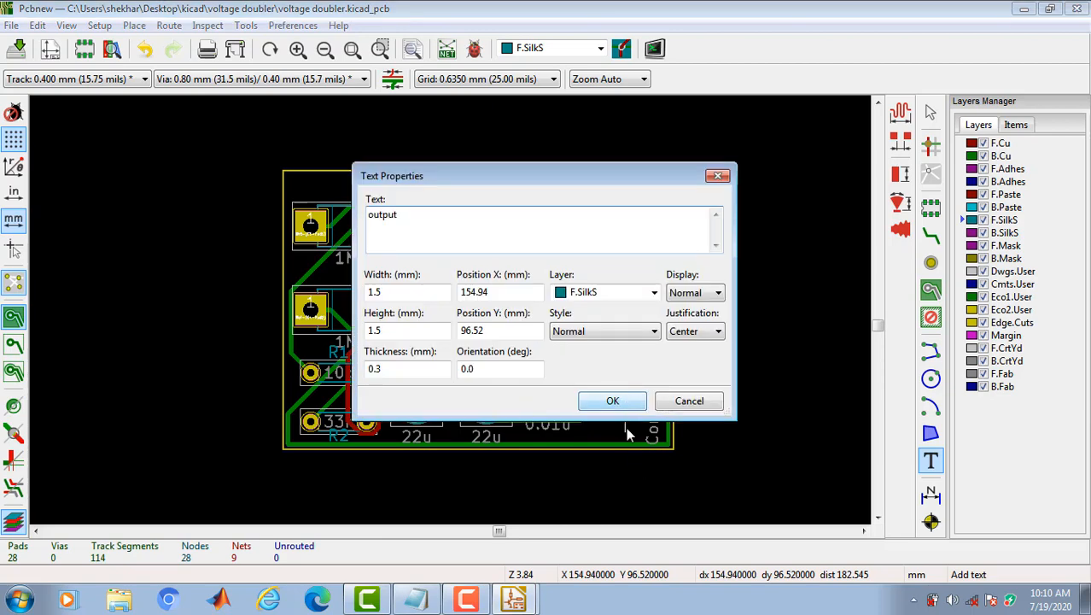
{"action": "left_click", "coordinate": [612, 401]}
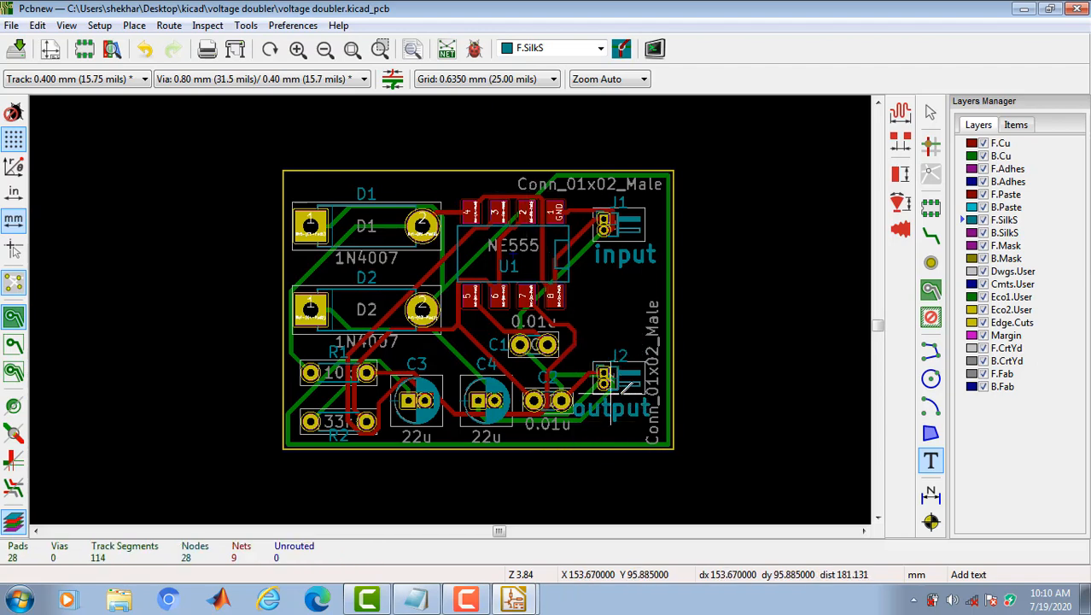
{"action": "left_click", "coordinate": [653, 367]}
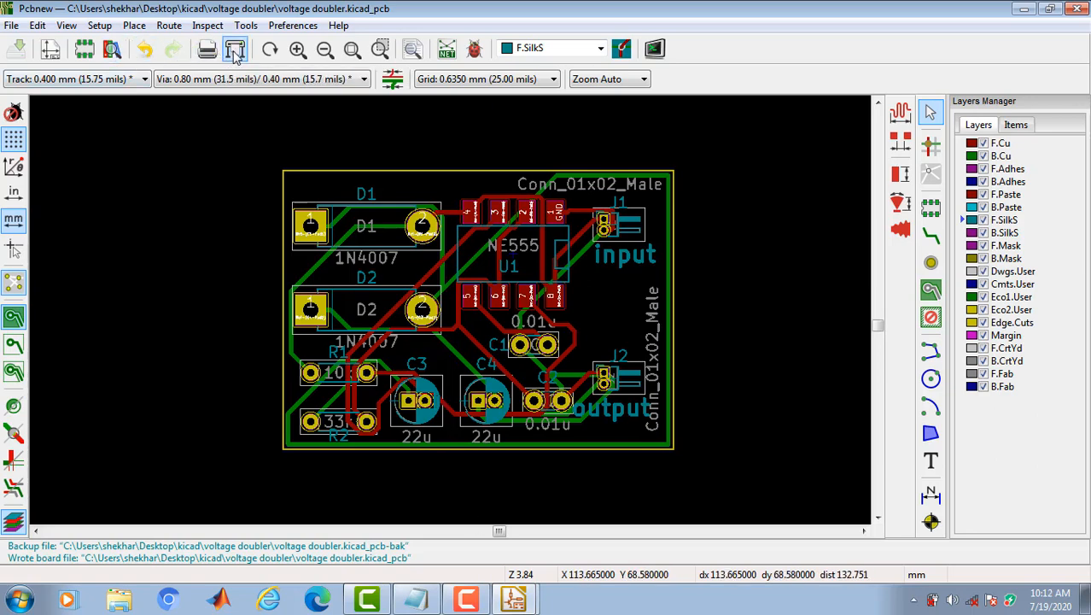
- Plot Gerber files for the checked copper, paste, silkscreen, mask and Edge.Cuts layers
{"action": "left_click", "coordinate": [234, 48]}
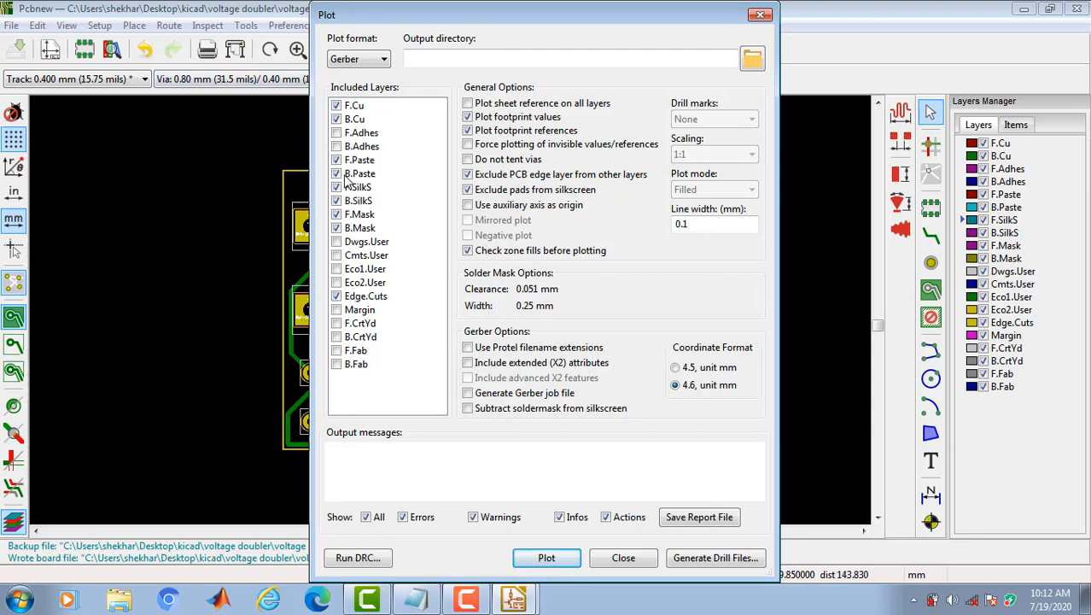
{"action": "left_click", "coordinate": [360, 159]}
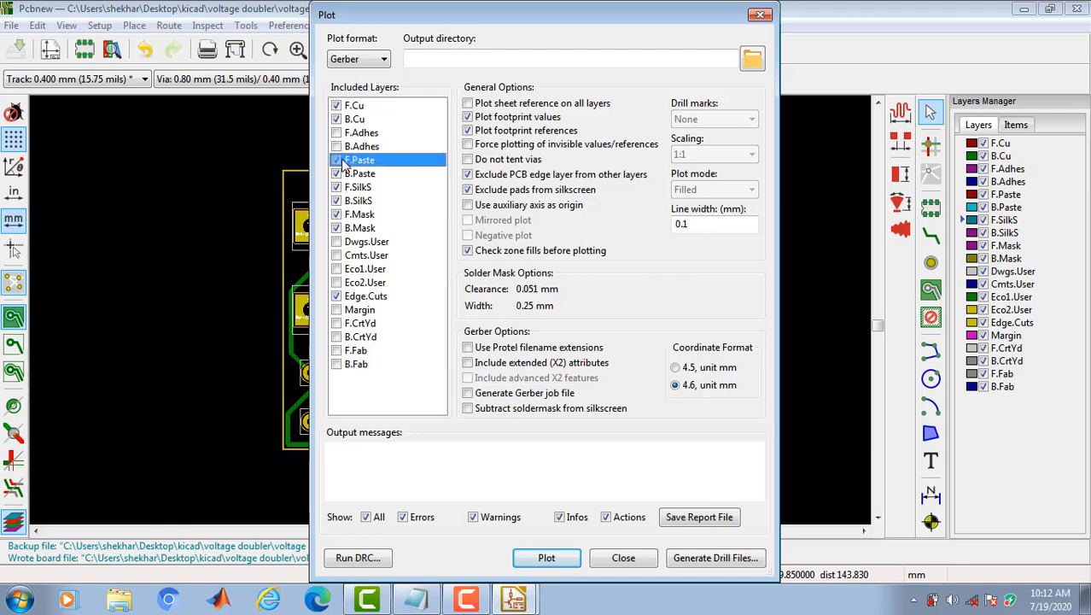
{"action": "left_click", "coordinate": [361, 214]}
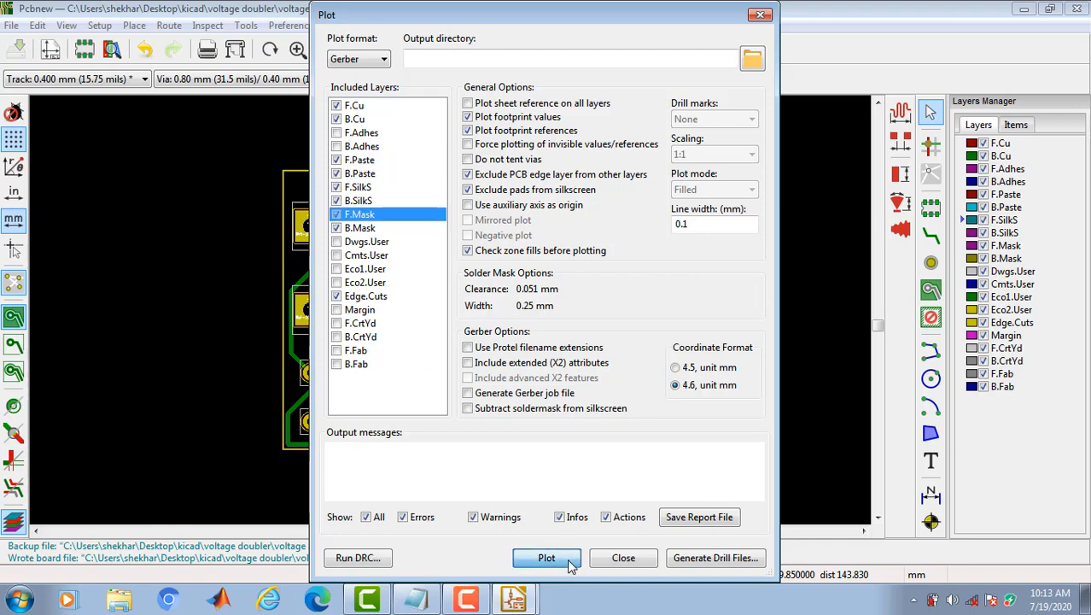
{"action": "left_click", "coordinate": [379, 58]}
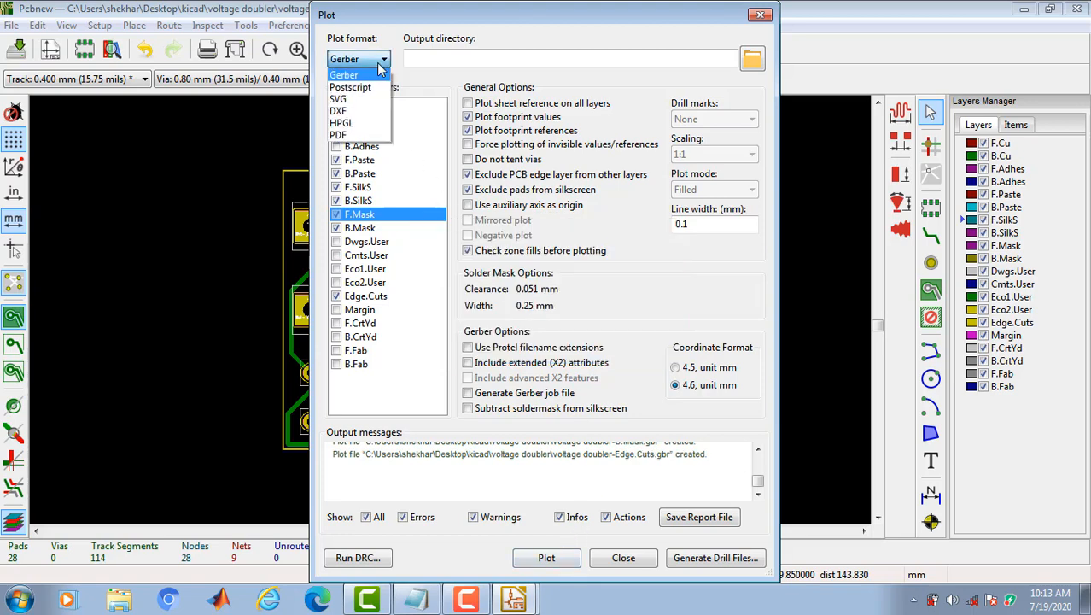
{"action": "left_click", "coordinate": [348, 74]}
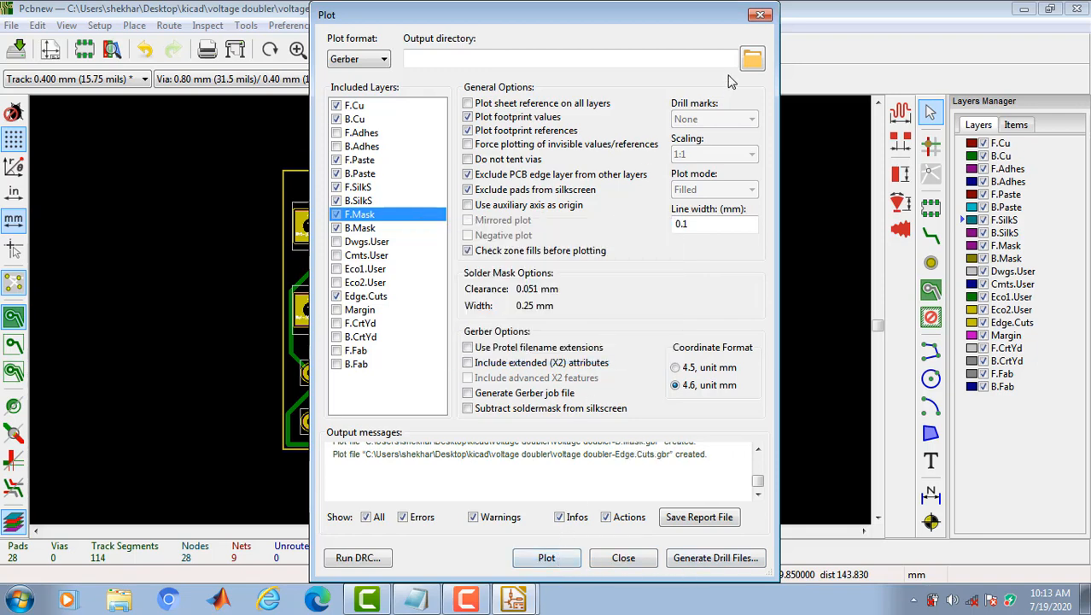
- Set the plot output directory to the project folder on the Desktop
{"action": "left_click", "coordinate": [752, 58]}
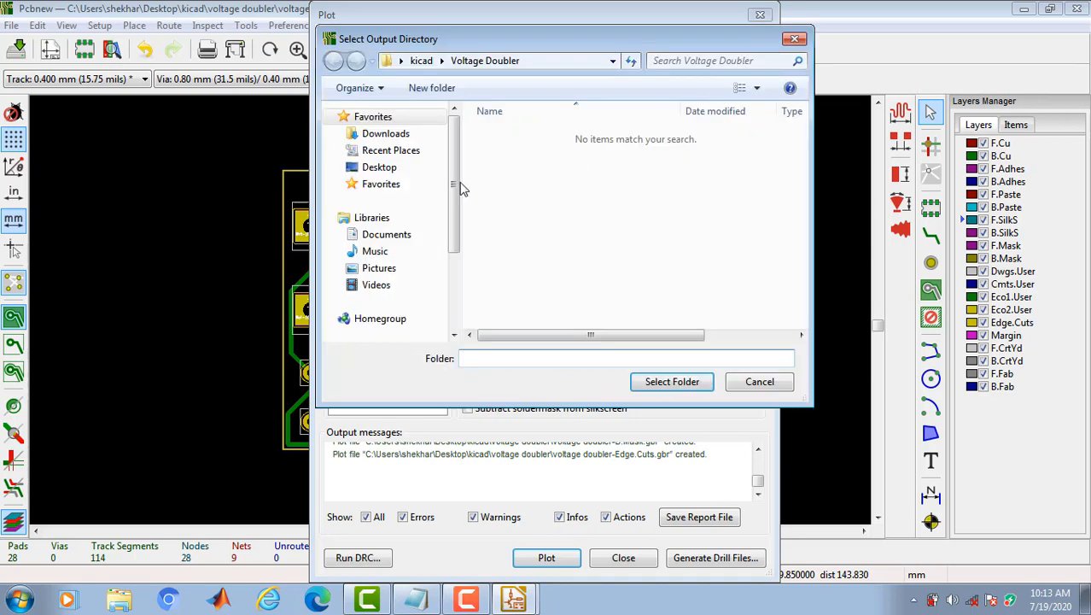
{"action": "left_click", "coordinate": [379, 166]}
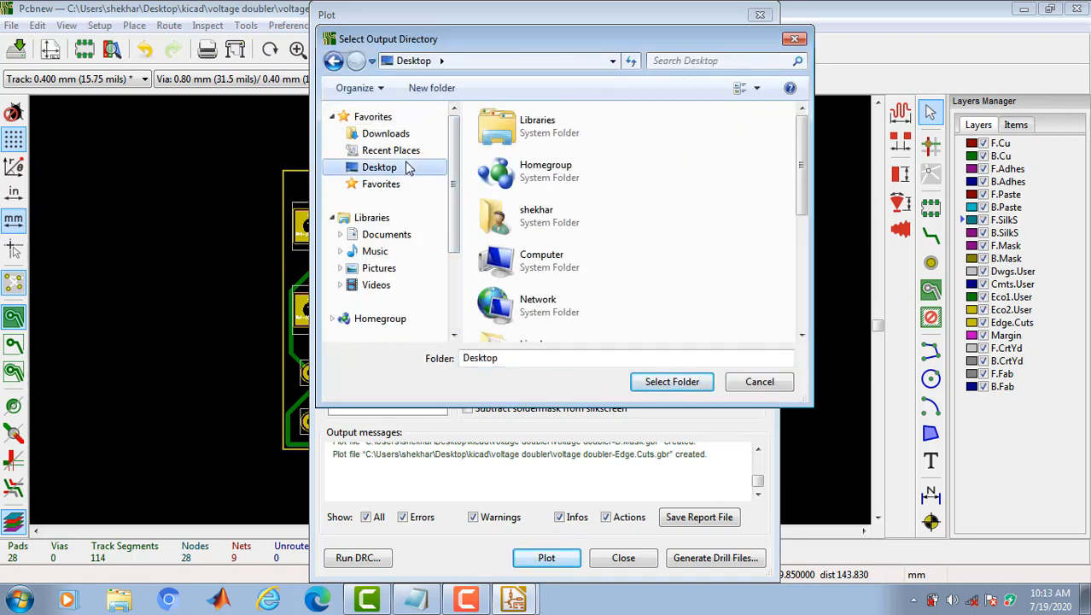
{"action": "scroll", "scroll_direction": "down", "scroll_amount": 3}
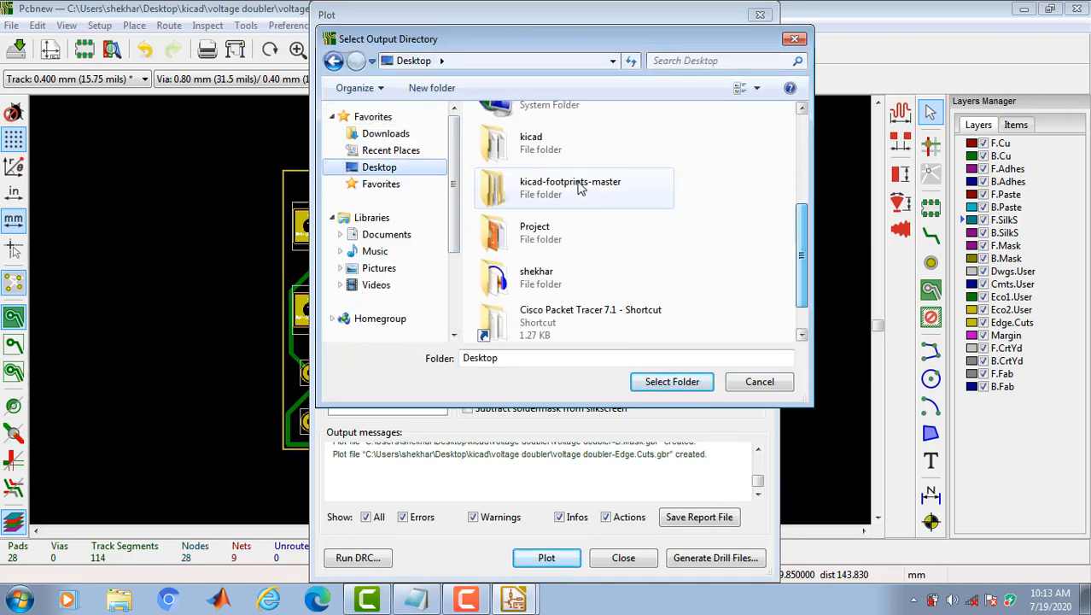
{"action": "left_click", "coordinate": [759, 382]}
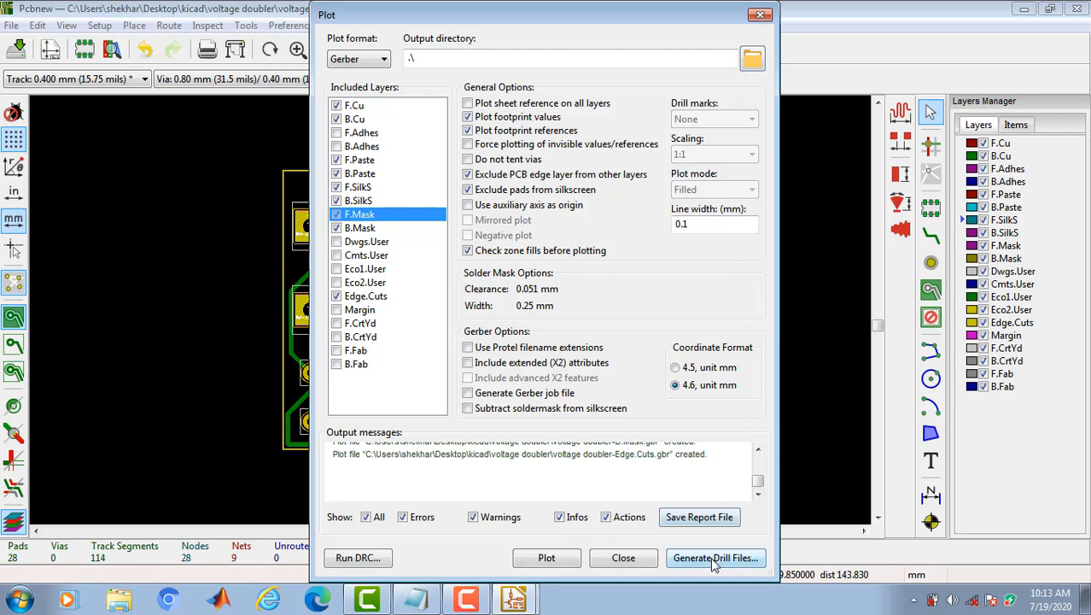
- Generate PTH and NPTH drill files into the project folder using a relative path
{"action": "left_click", "coordinate": [716, 558]}
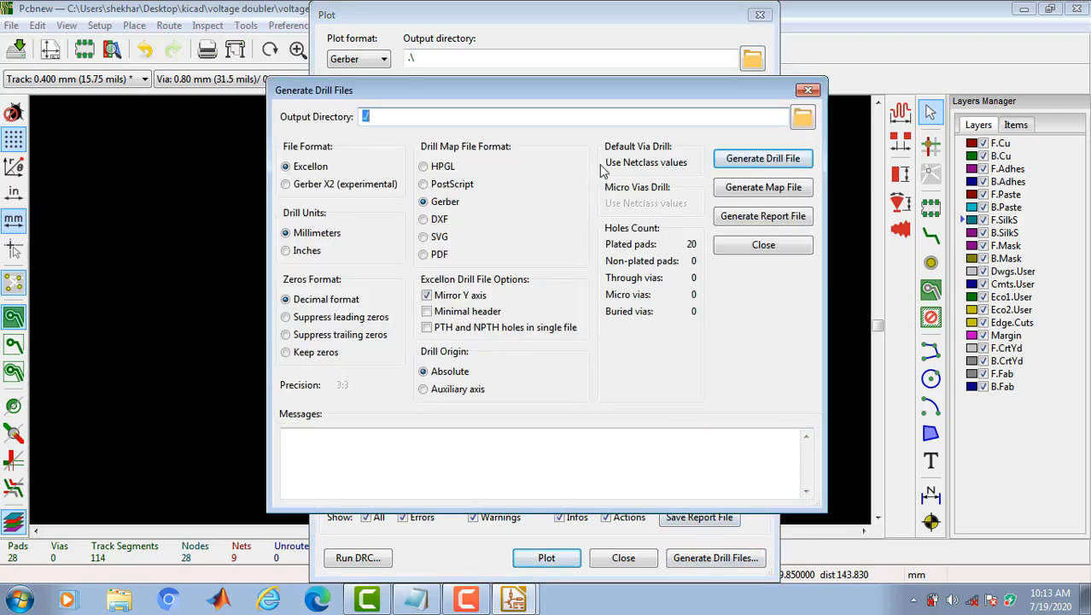
{"action": "left_click", "coordinate": [802, 117]}
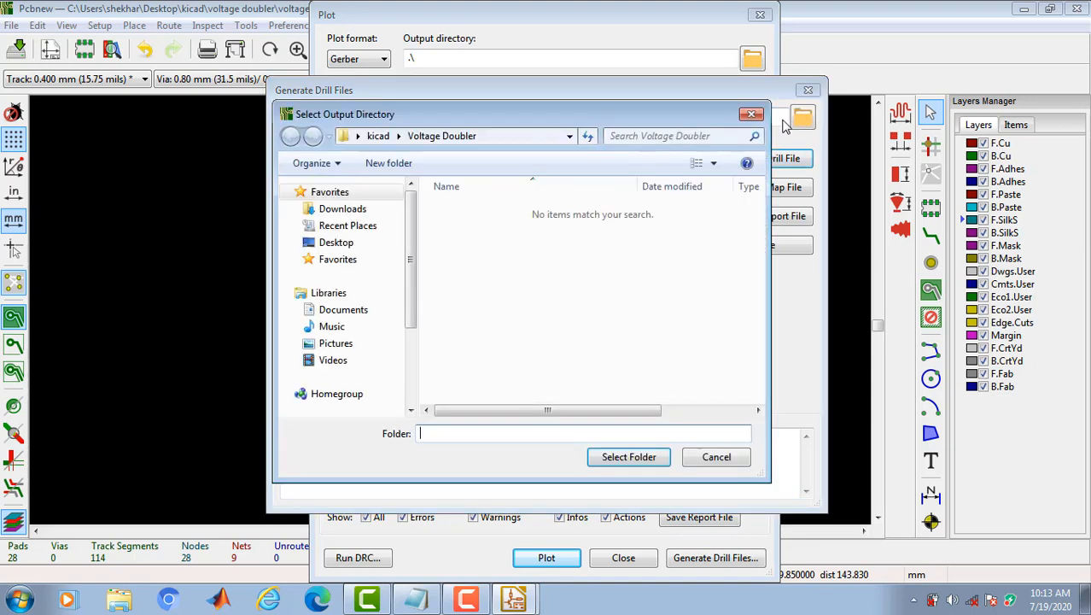
{"action": "scroll", "scroll_direction": "down", "scroll_amount": 3}
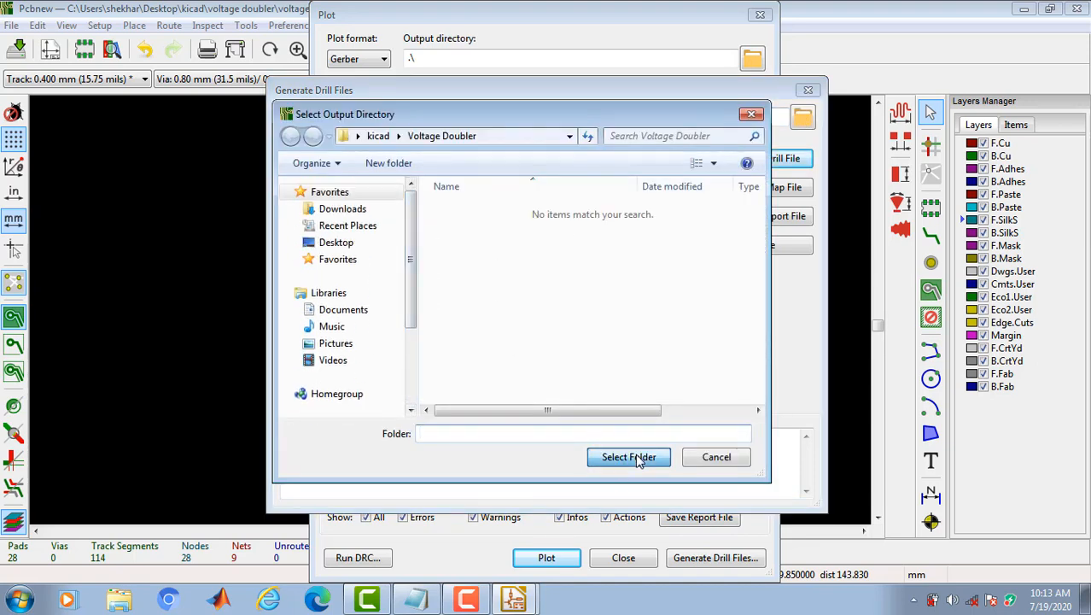
{"action": "left_click", "coordinate": [629, 457]}
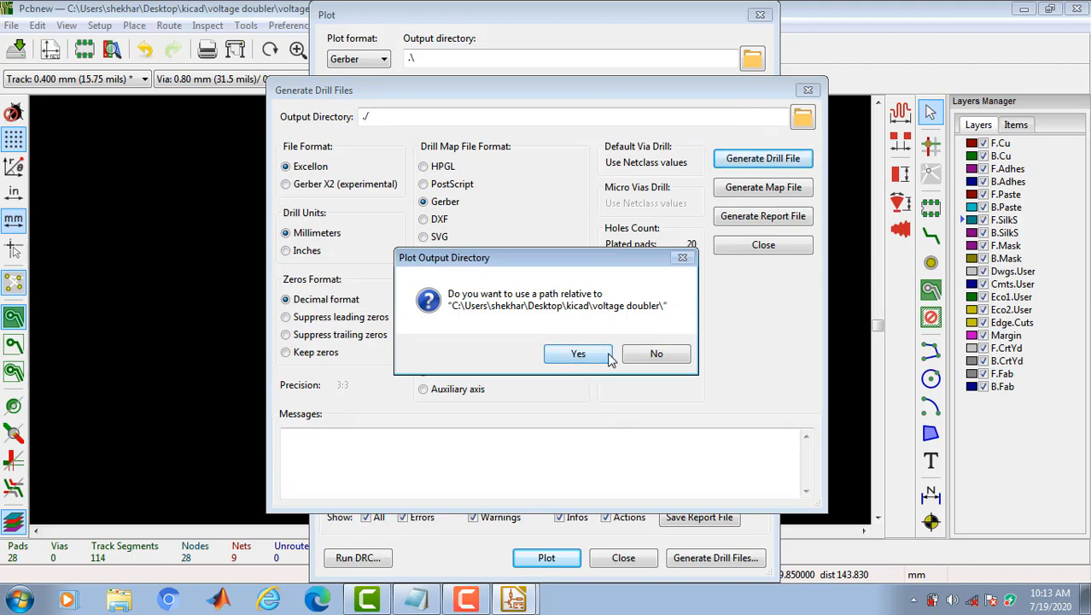
{"action": "left_click", "coordinate": [578, 353]}
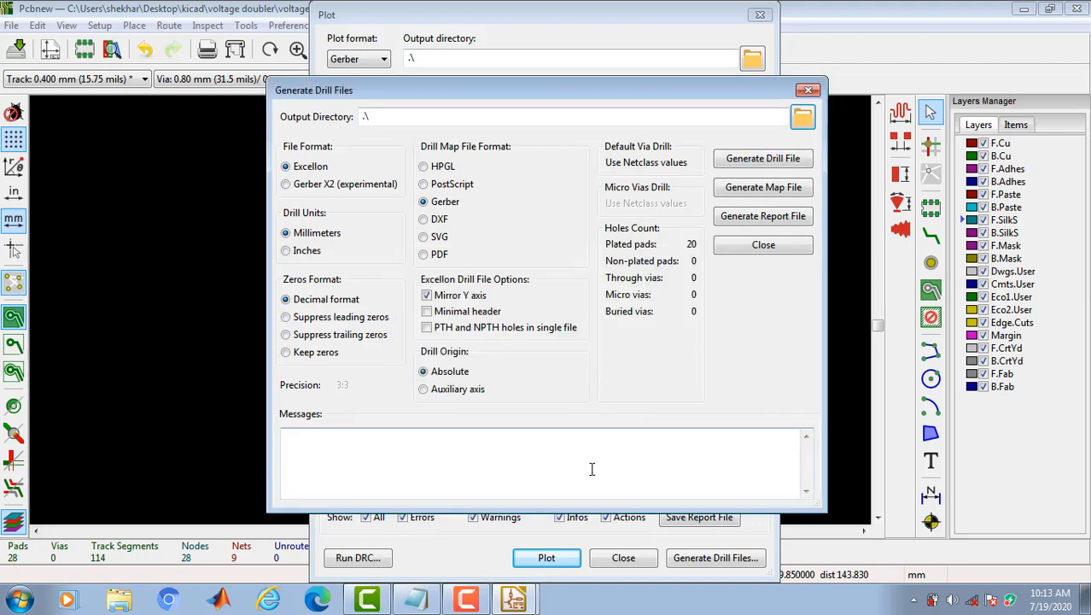
{"action": "left_click", "coordinate": [762, 158]}
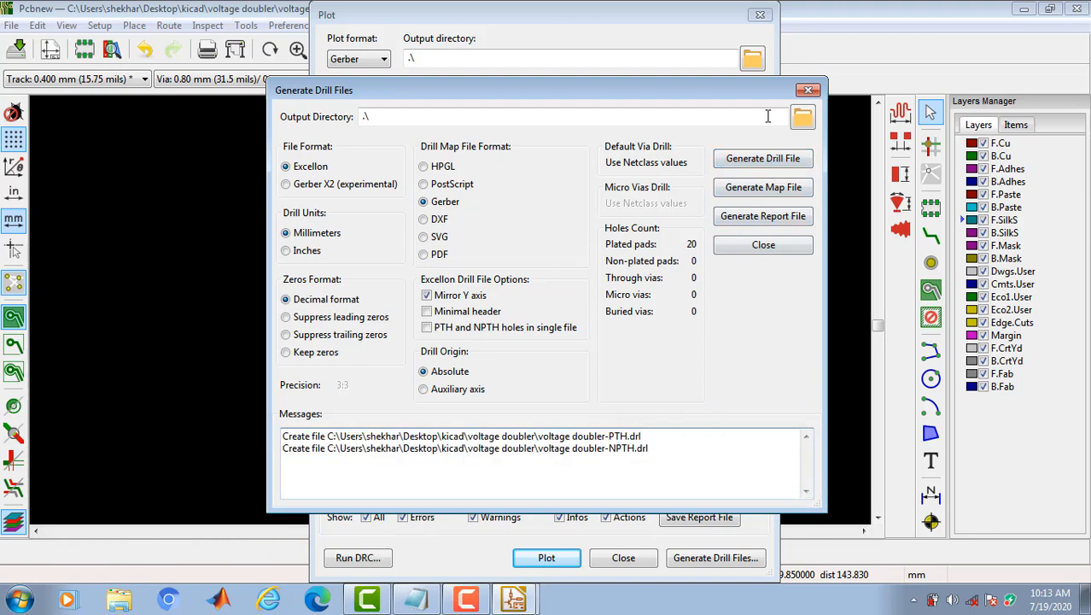
{"action": "left_click", "coordinate": [762, 244]}
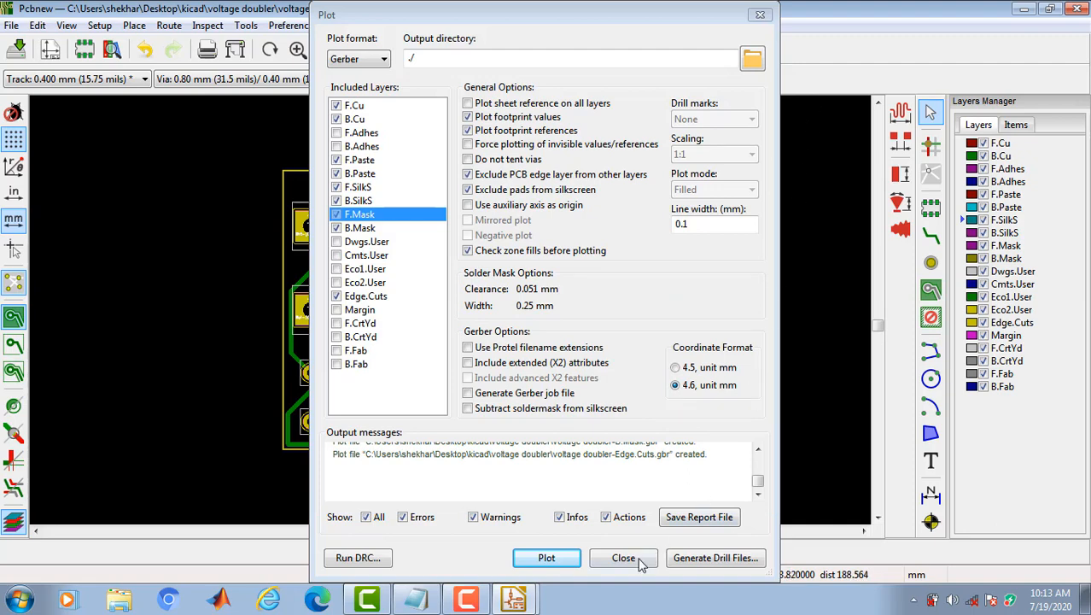
- Close the Plot dialog and reopen the board in Pcbnew from the project manager
{"action": "left_click", "coordinate": [623, 557]}
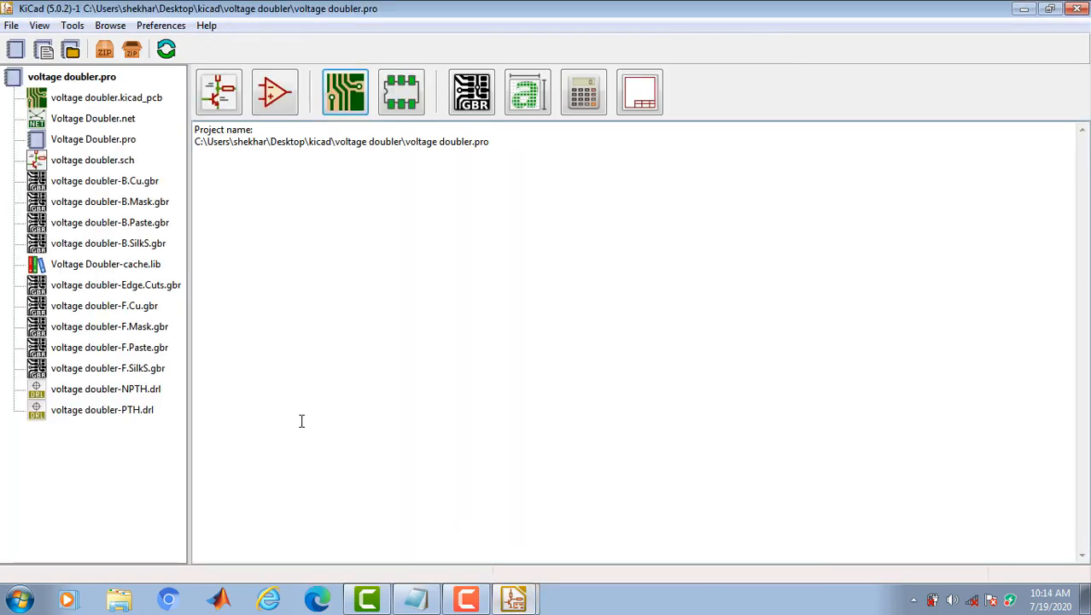
{"action": "left_click", "coordinate": [79, 76]}
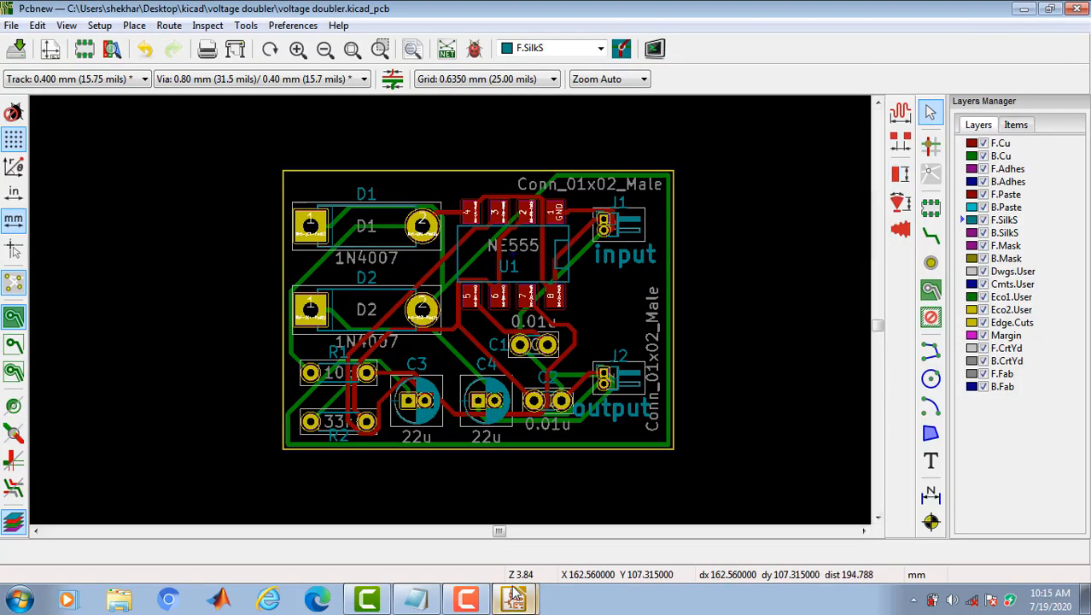
{"action": "mouse_move", "coordinate": [437, 148]}
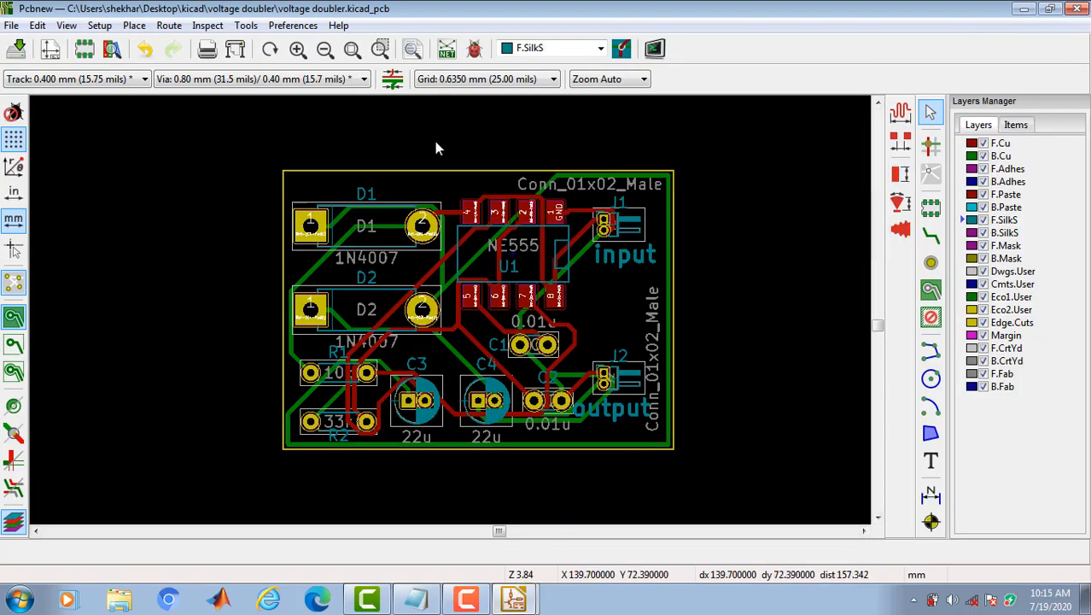
{"action": "mouse_move", "coordinate": [191, 127]}
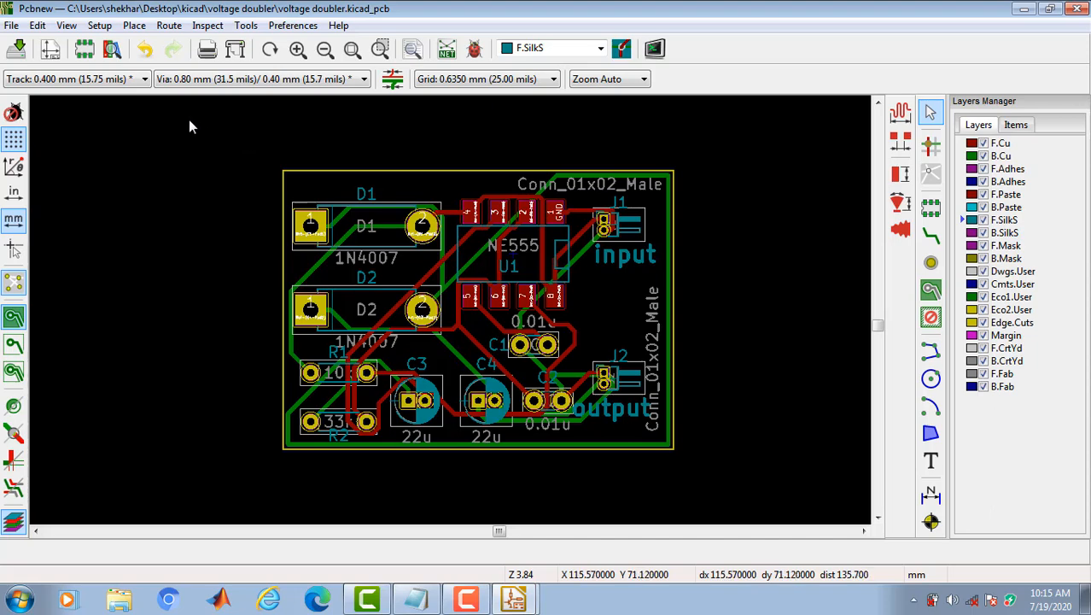
{"action": "mouse_move", "coordinate": [187, 136]}
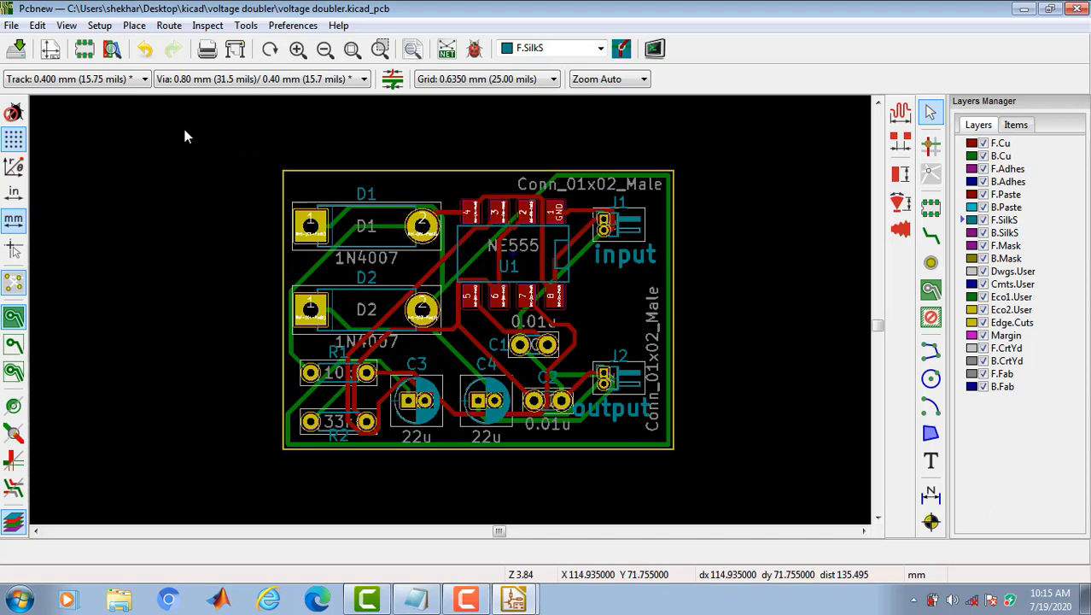